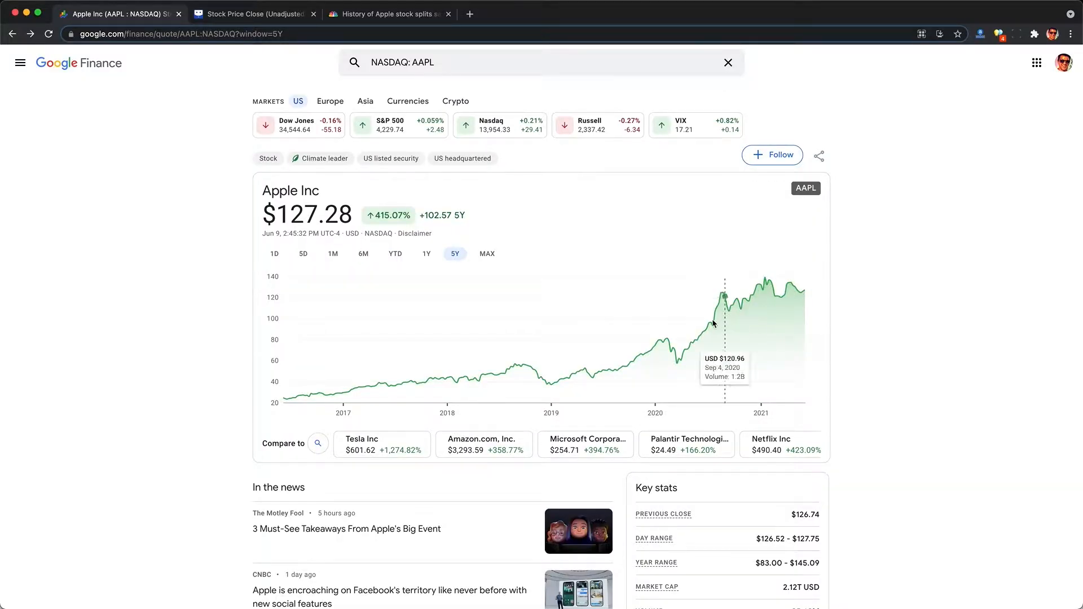
{"action": "mouse_move", "coordinate": [667, 338]}
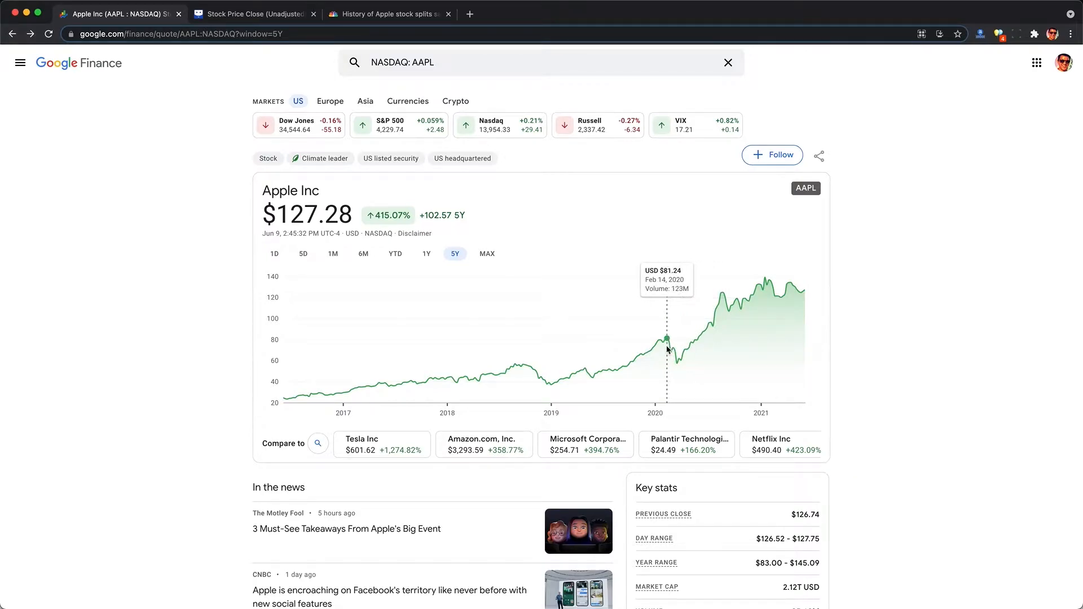
- Review AAPL's January 2020 daily price history on Yahoo Finance
{"action": "scroll", "scroll_direction": "down", "scroll_amount": 3}
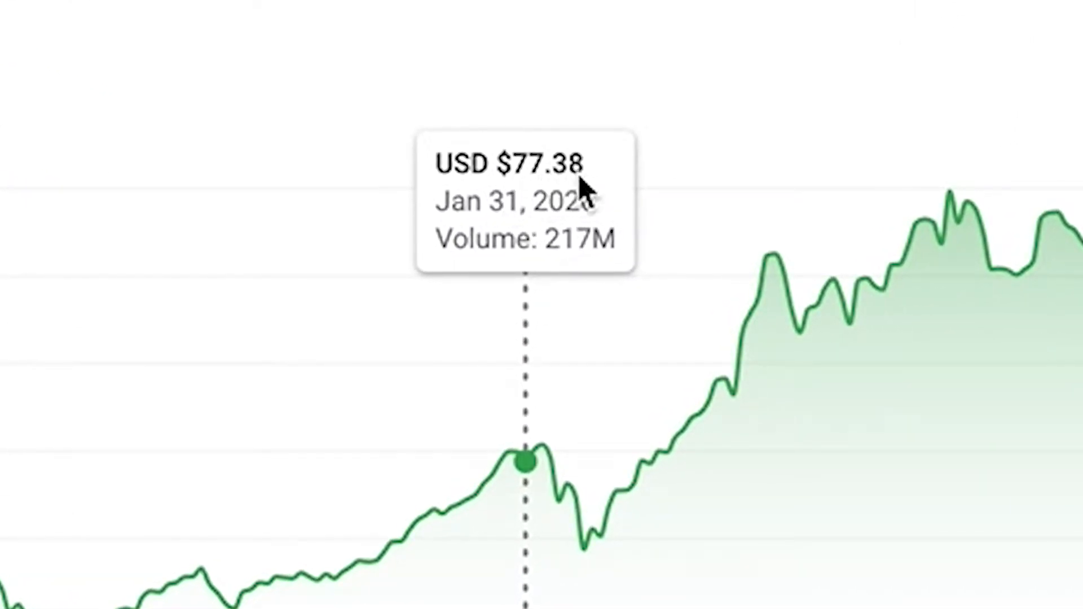
{"action": "mouse_move", "coordinate": [539, 207]}
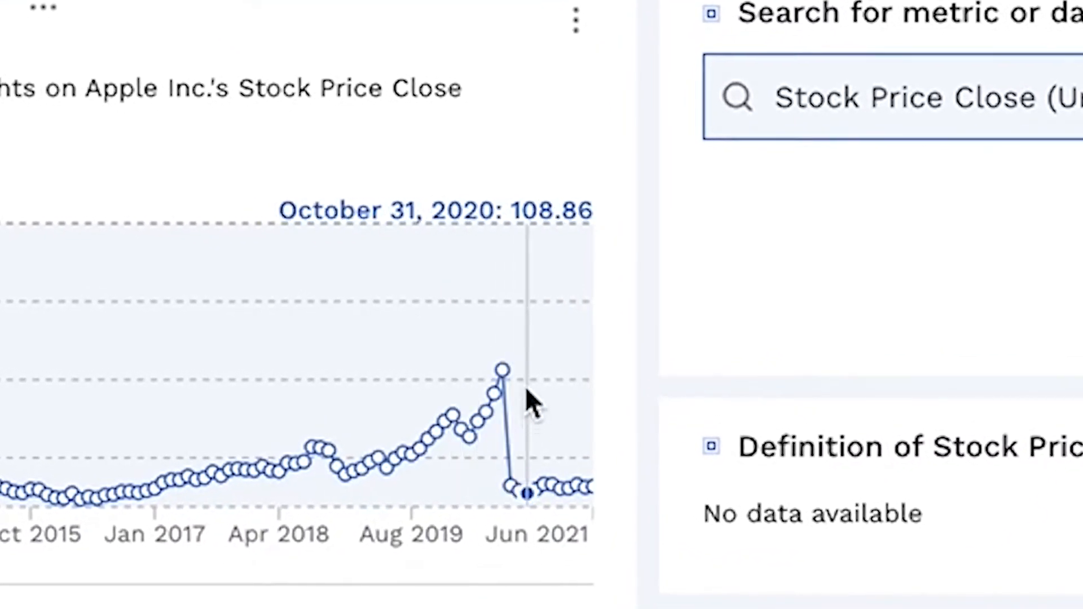
{"action": "mouse_move", "coordinate": [542, 356]}
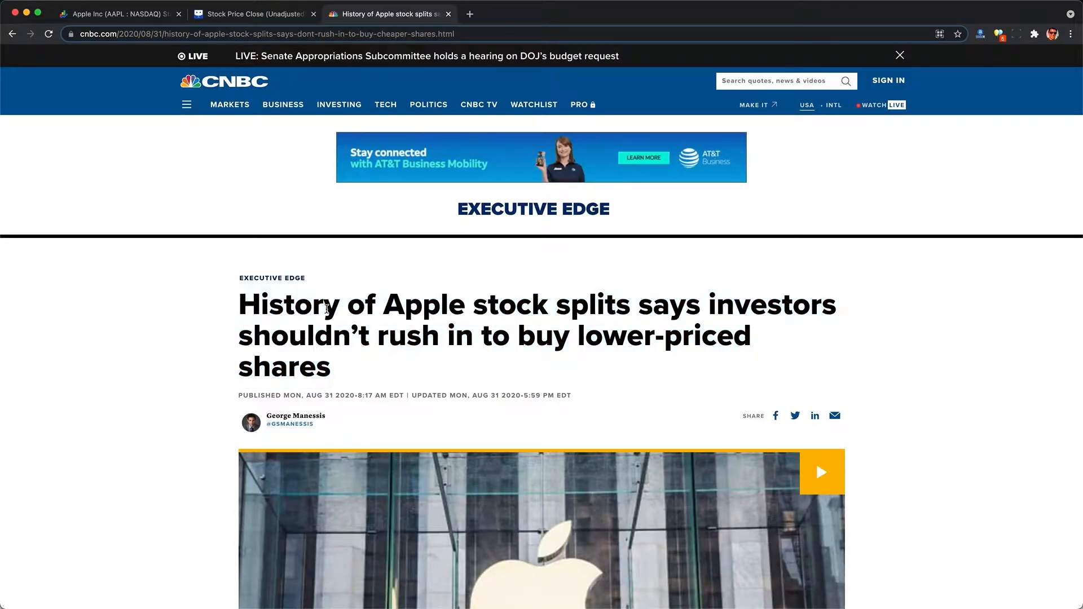
{"action": "scroll", "scroll_direction": "down", "scroll_amount": 3}
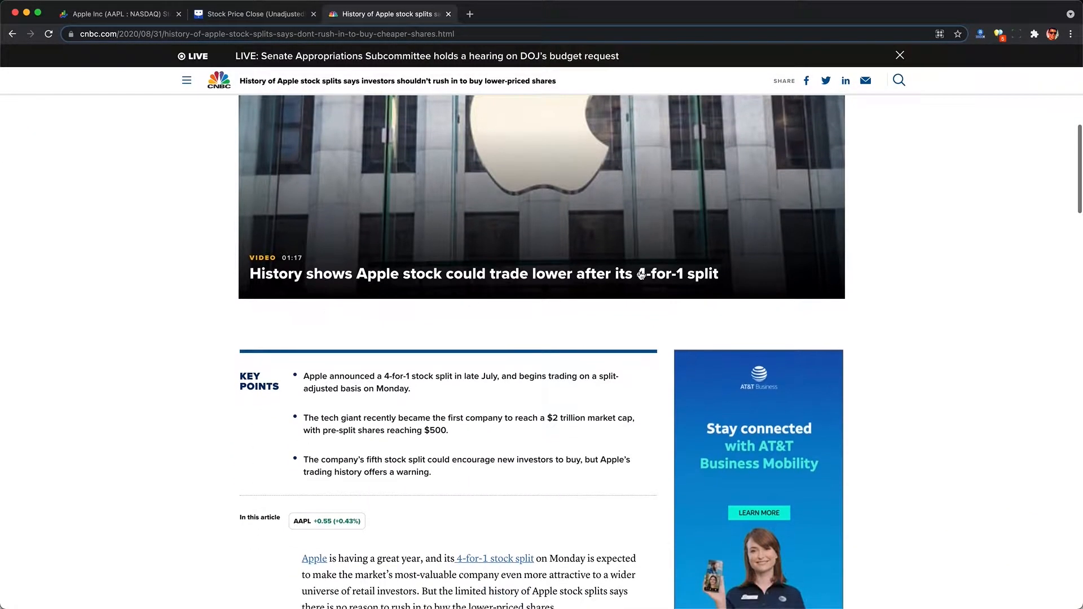
{"action": "mouse_move", "coordinate": [679, 237]}
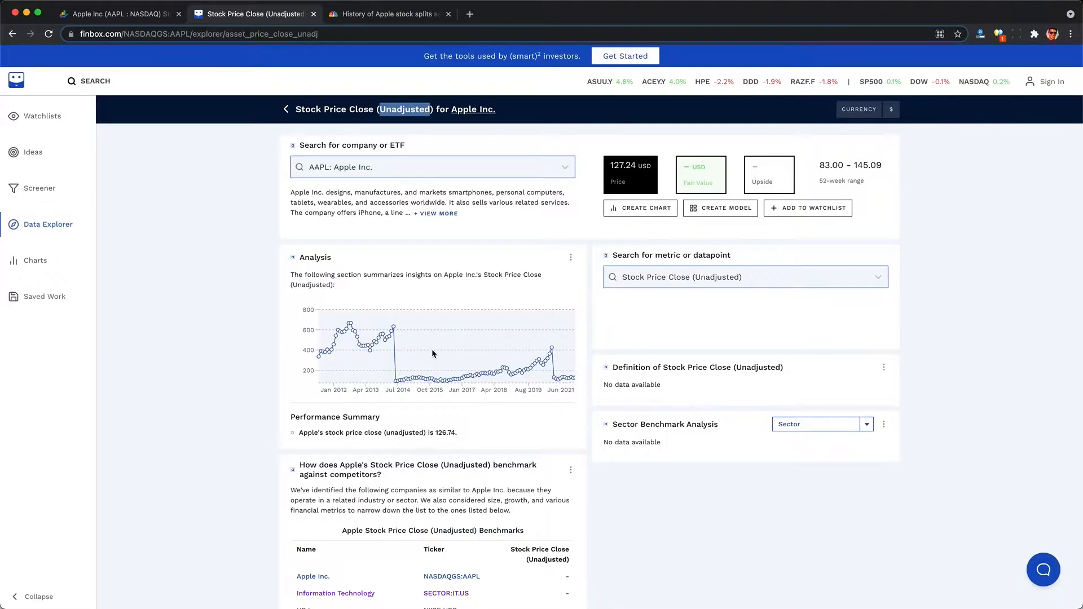
{"action": "mouse_move", "coordinate": [550, 385]}
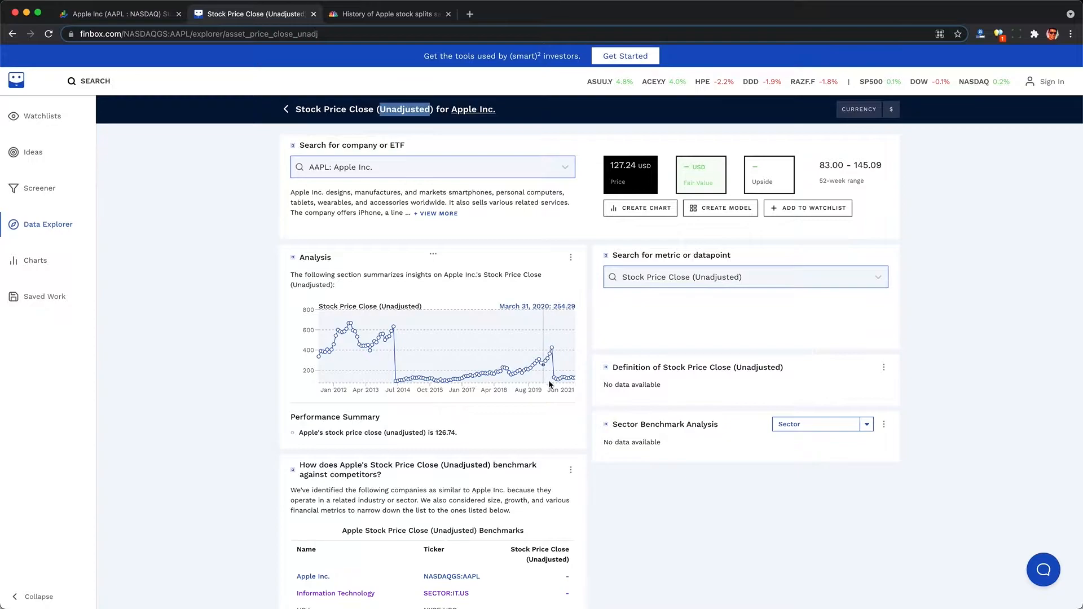
{"action": "left_click", "coordinate": [524, 14]}
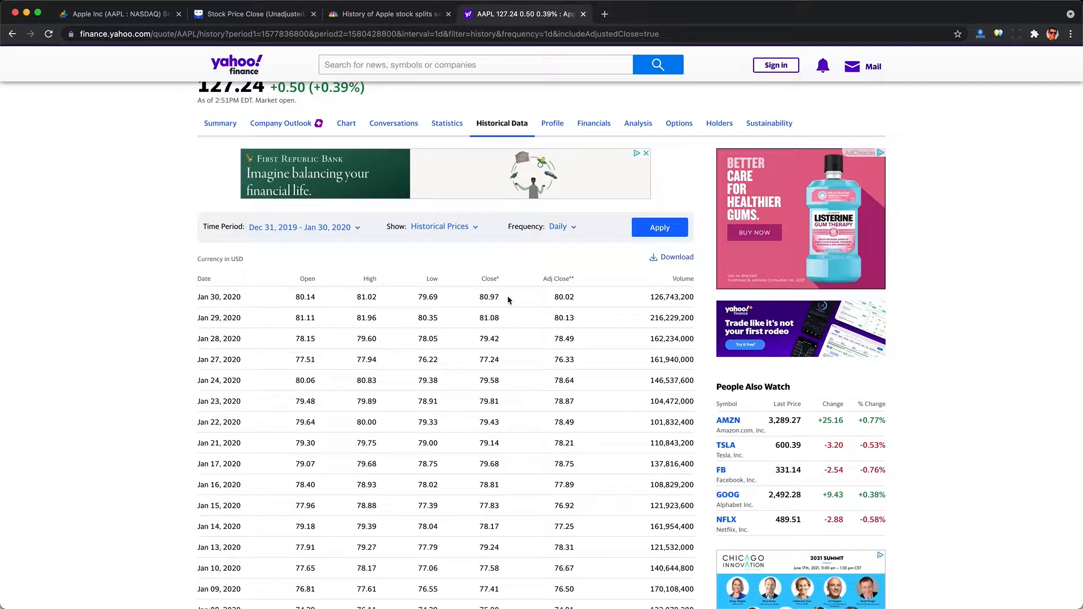
{"action": "double_click", "coordinate": [489, 296]}
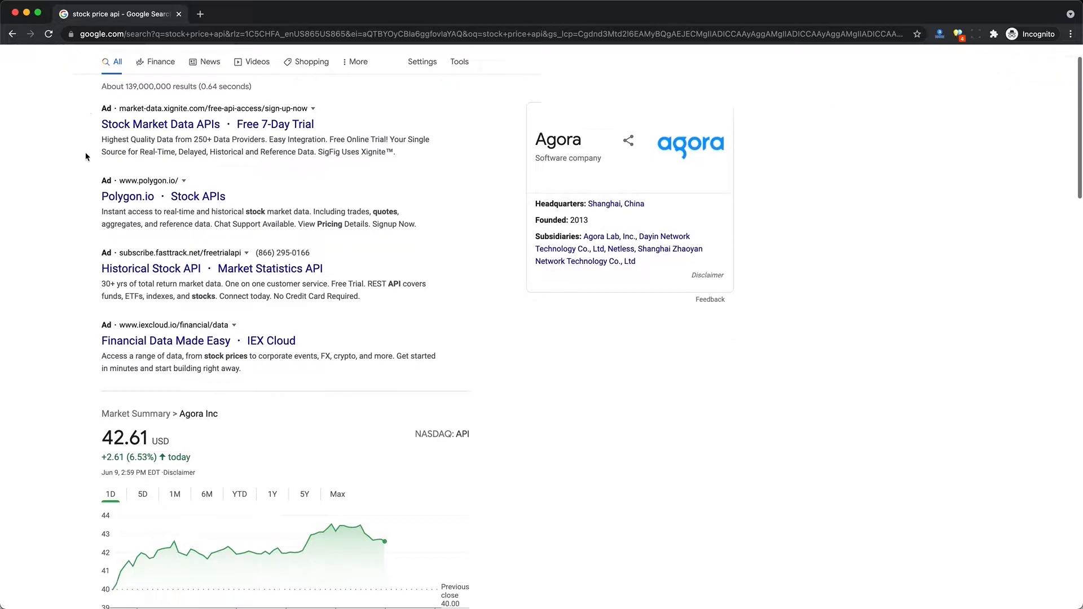
- Open the Polygon.io site from the 'stock price api' search results
{"action": "scroll", "scroll_direction": "down", "scroll_amount": 3}
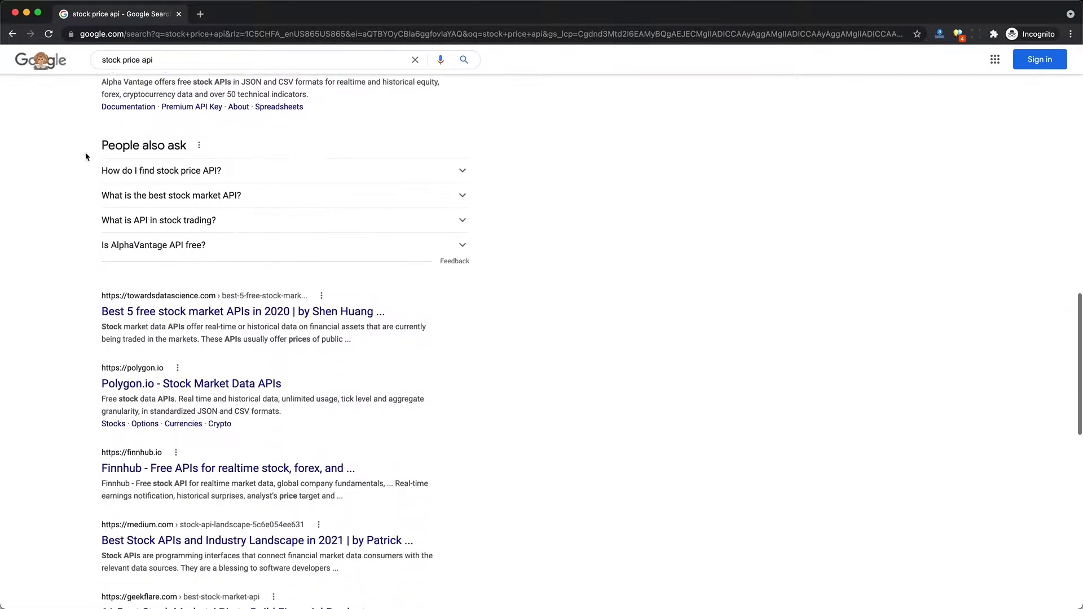
{"action": "scroll", "scroll_direction": "down", "scroll_amount": 3}
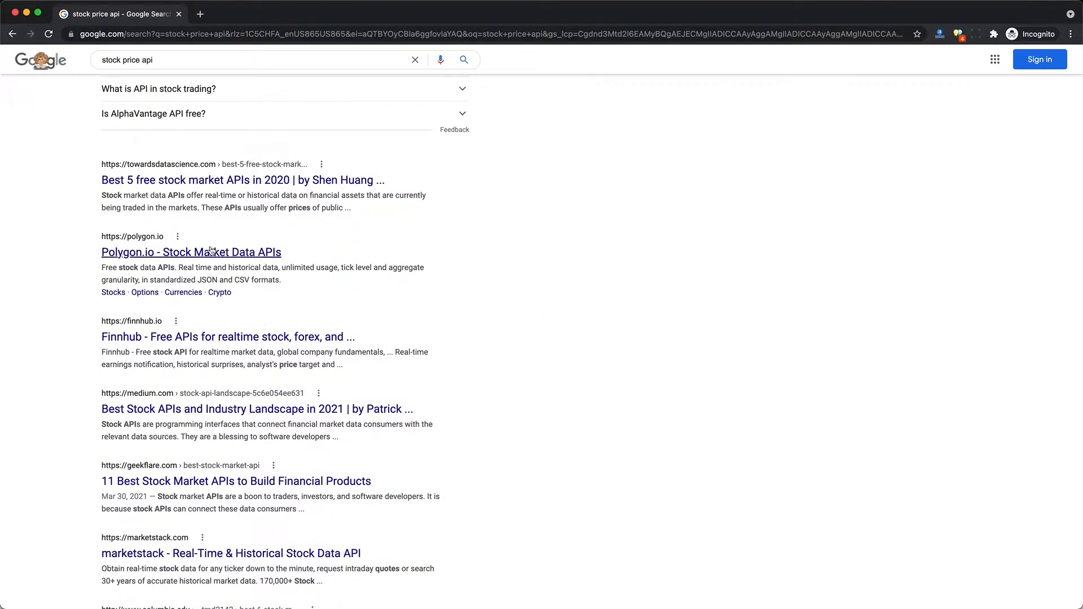
{"action": "left_click", "coordinate": [191, 252]}
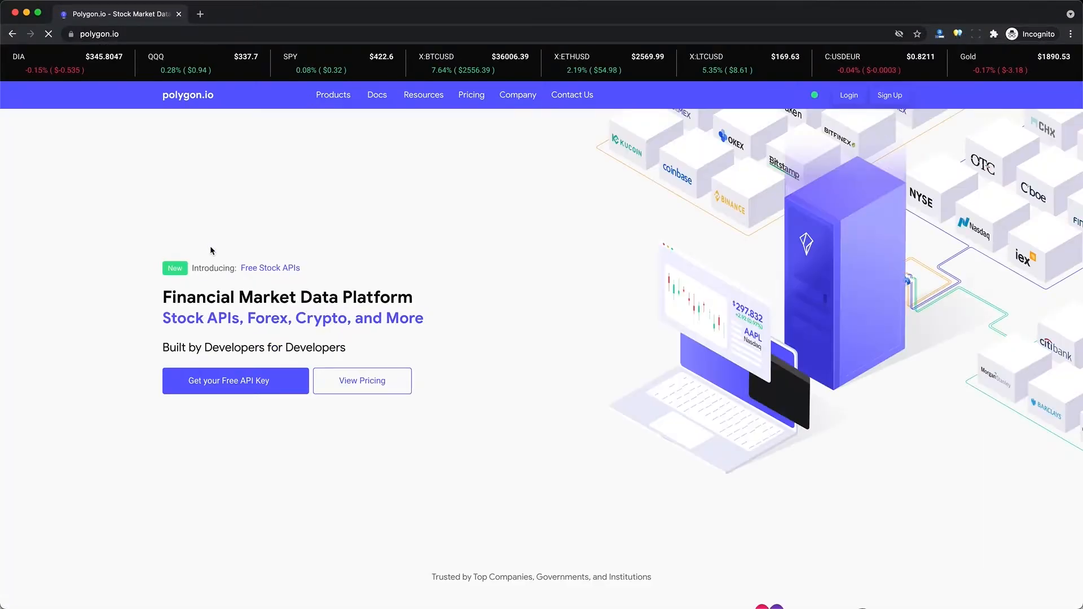
{"action": "mouse_move", "coordinate": [242, 425]}
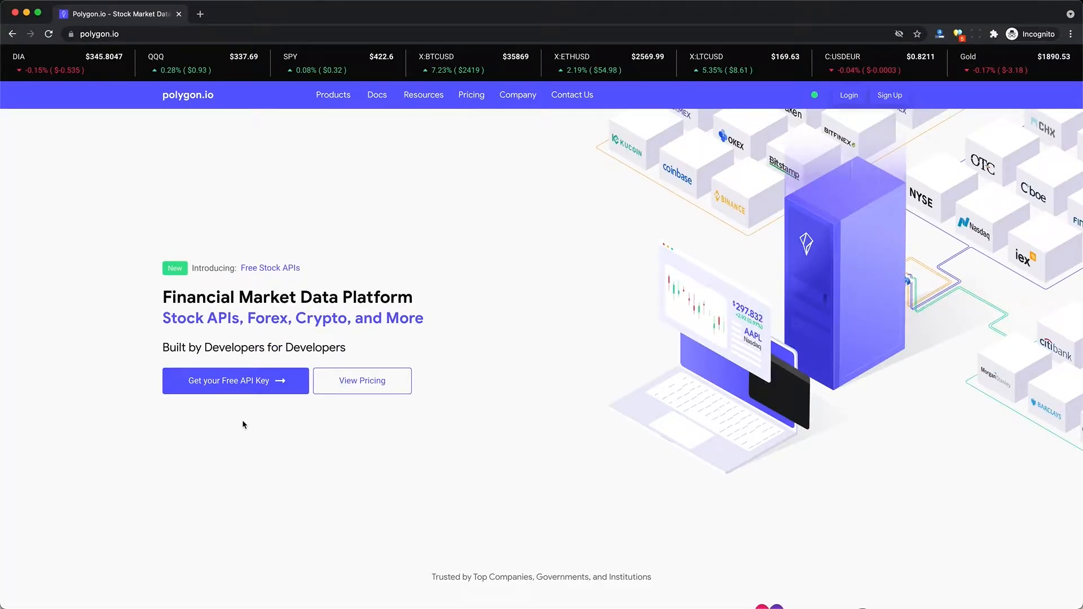
- View Polygon.io's Stocks pricing plans, from free Basic to $499 Advanced
{"action": "left_click", "coordinate": [361, 381]}
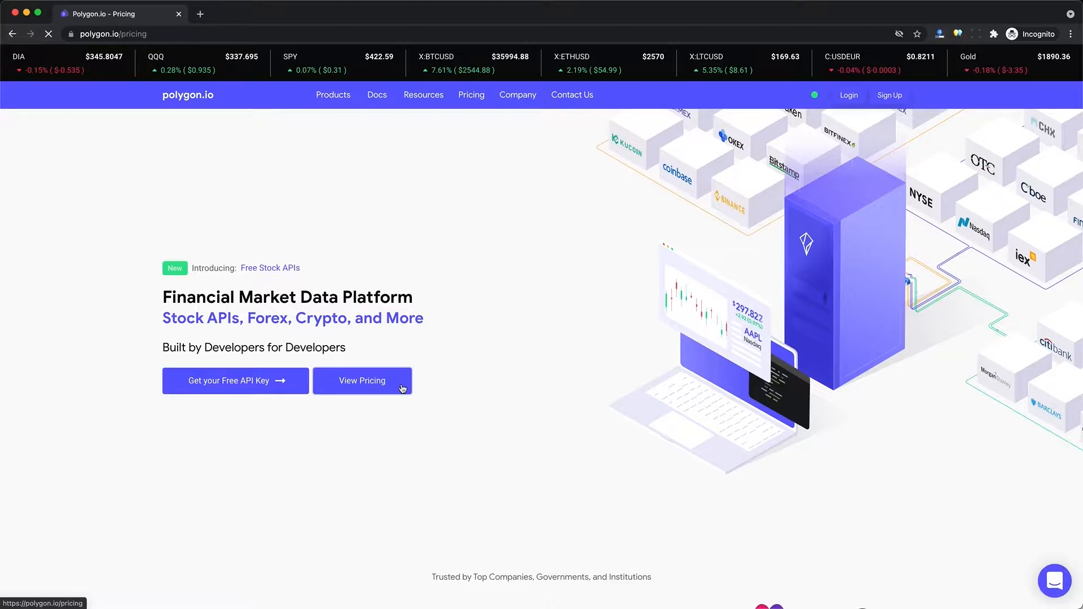
{"action": "left_click", "coordinate": [361, 381]}
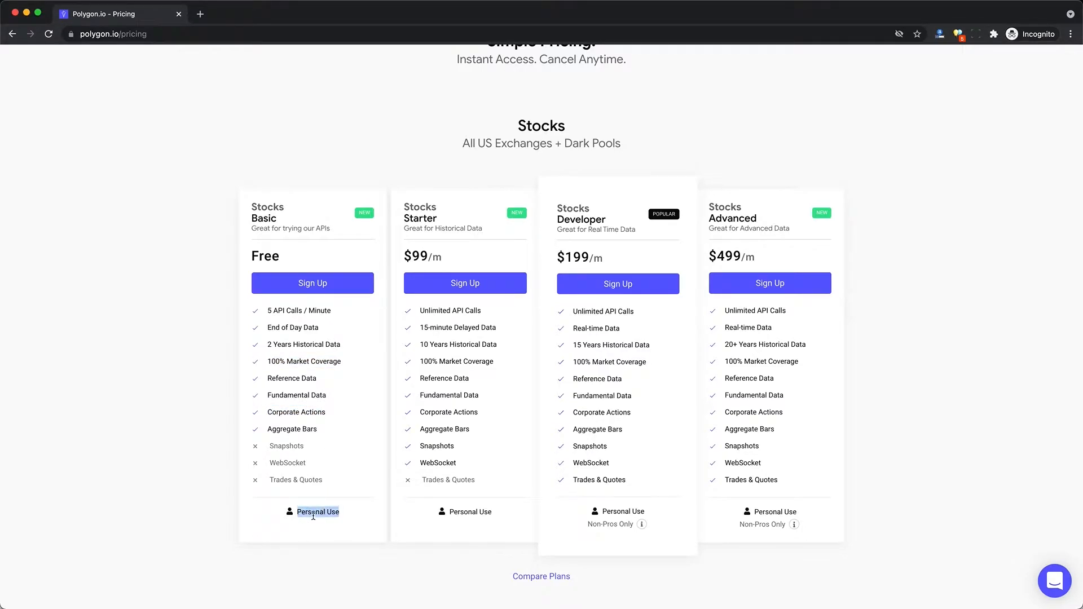
{"action": "scroll", "scroll_direction": "down", "scroll_amount": 3}
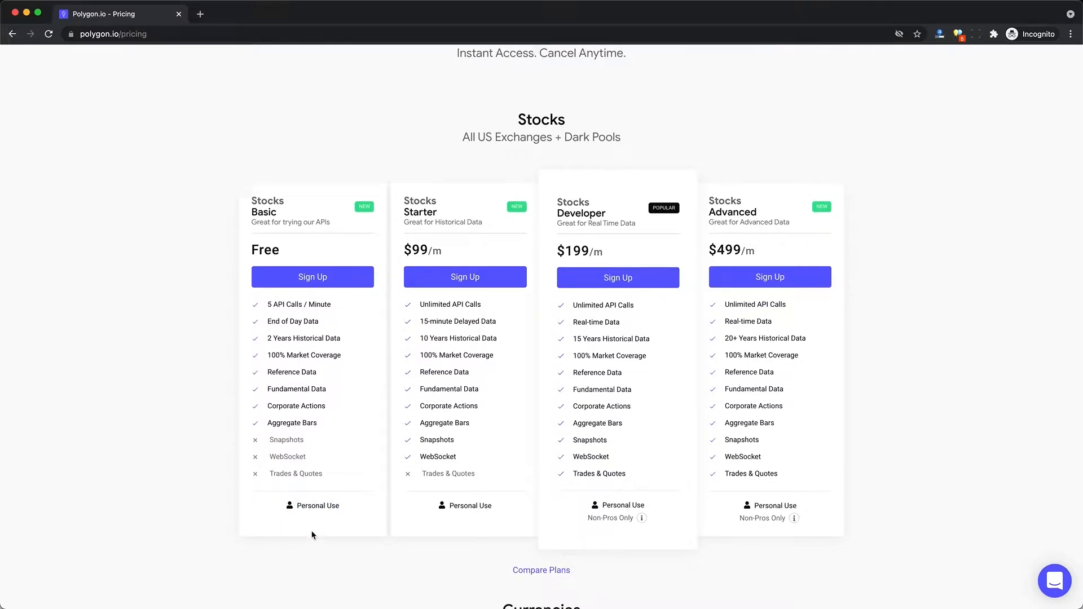
{"action": "scroll", "scroll_direction": "down", "scroll_amount": 3}
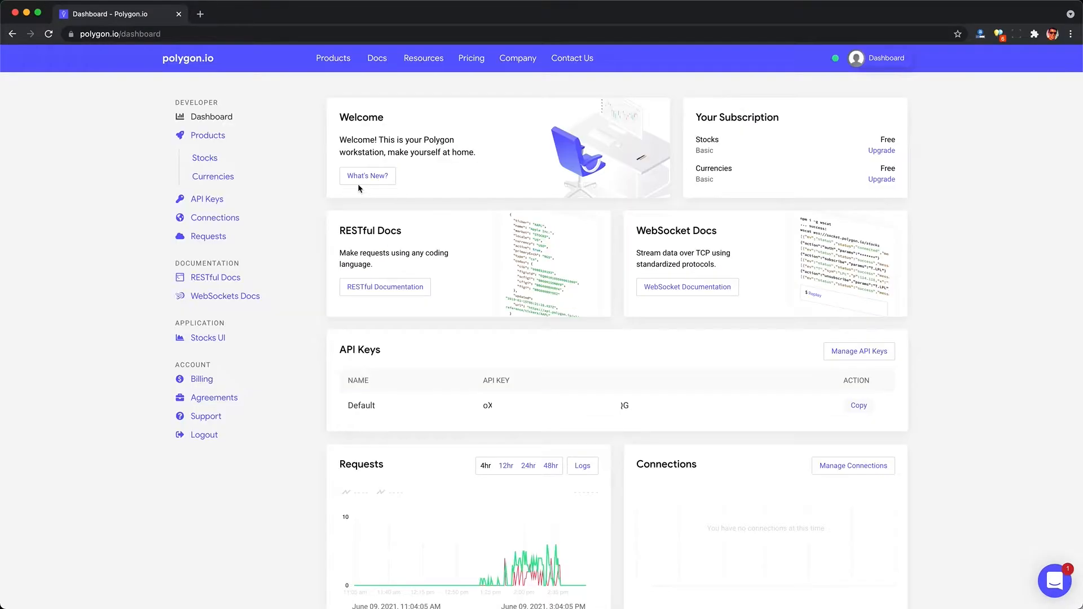
{"action": "mouse_move", "coordinate": [932, 173]}
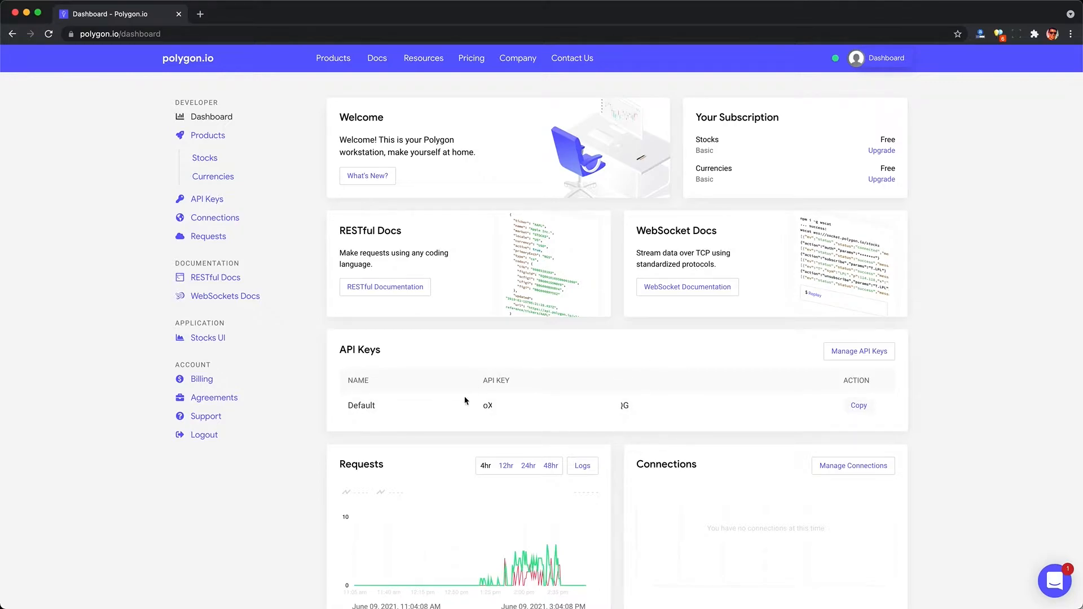
{"action": "mouse_move", "coordinate": [551, 452]}
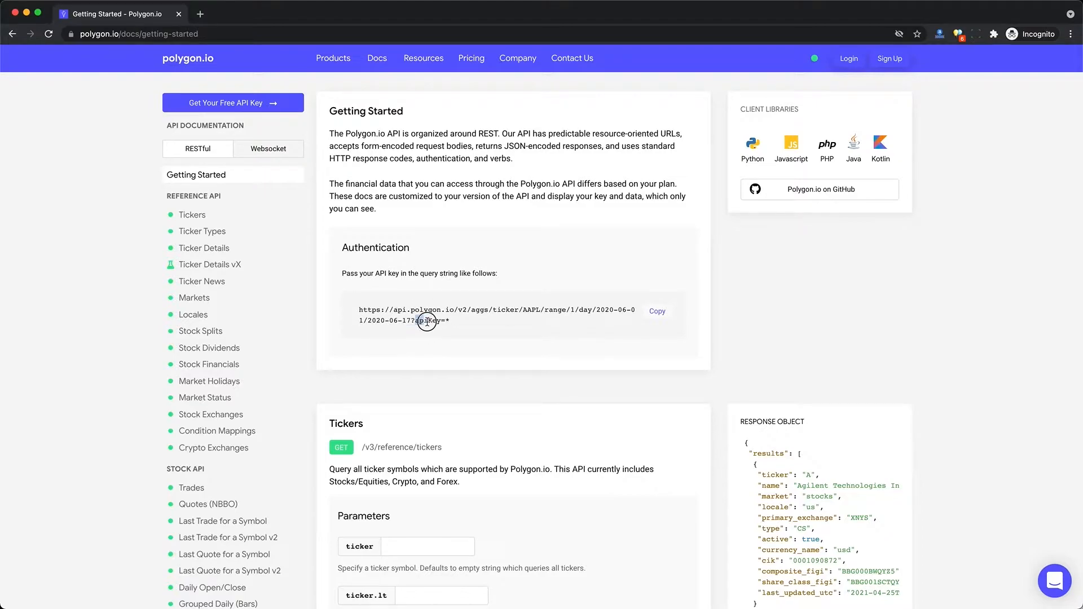
{"action": "mouse_move", "coordinate": [233, 240]}
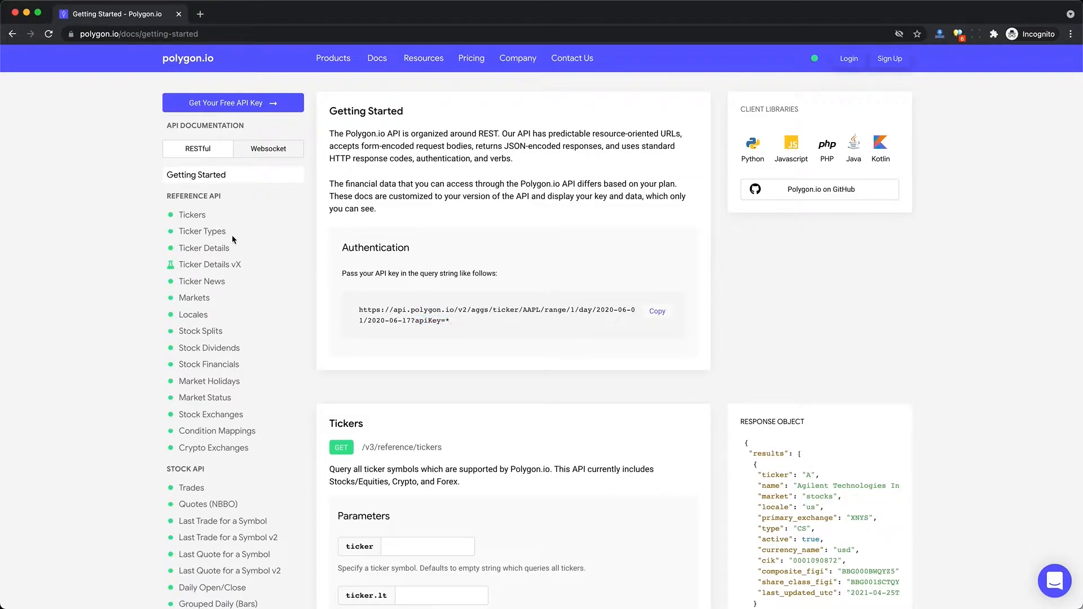
- Browse the Tickers and AAPL Ticker Details docs, then bring up Ticker News
{"action": "left_click", "coordinate": [192, 215]}
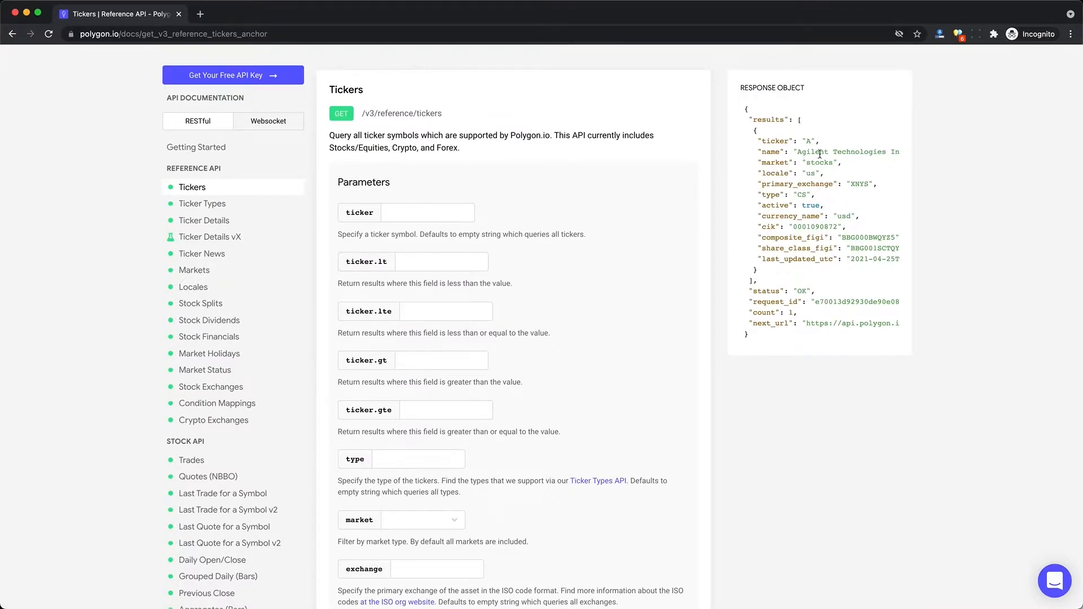
{"action": "mouse_move", "coordinate": [204, 221]}
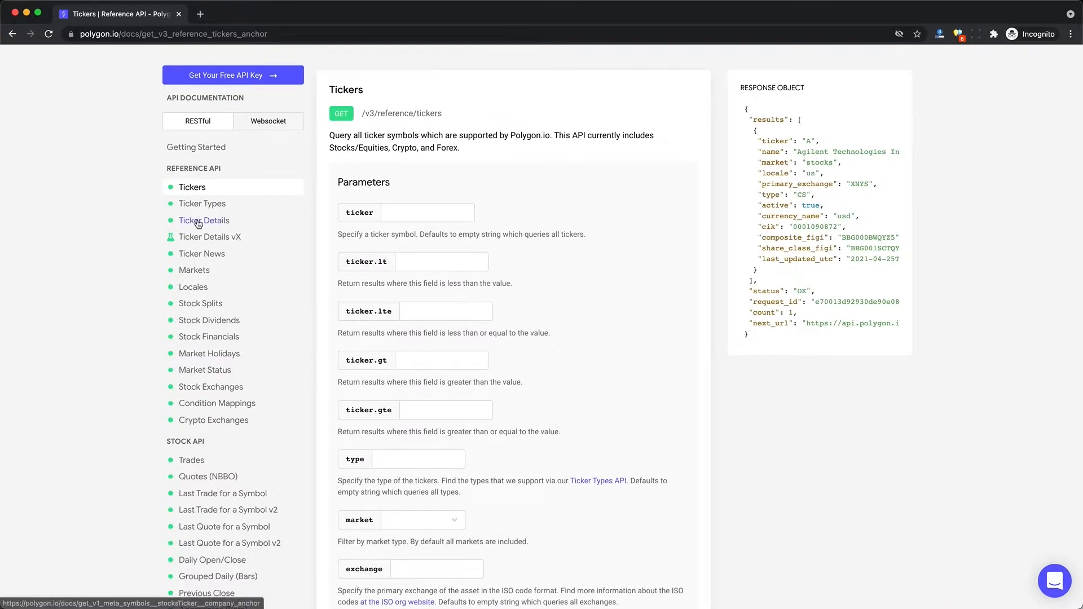
{"action": "left_click", "coordinate": [203, 221]}
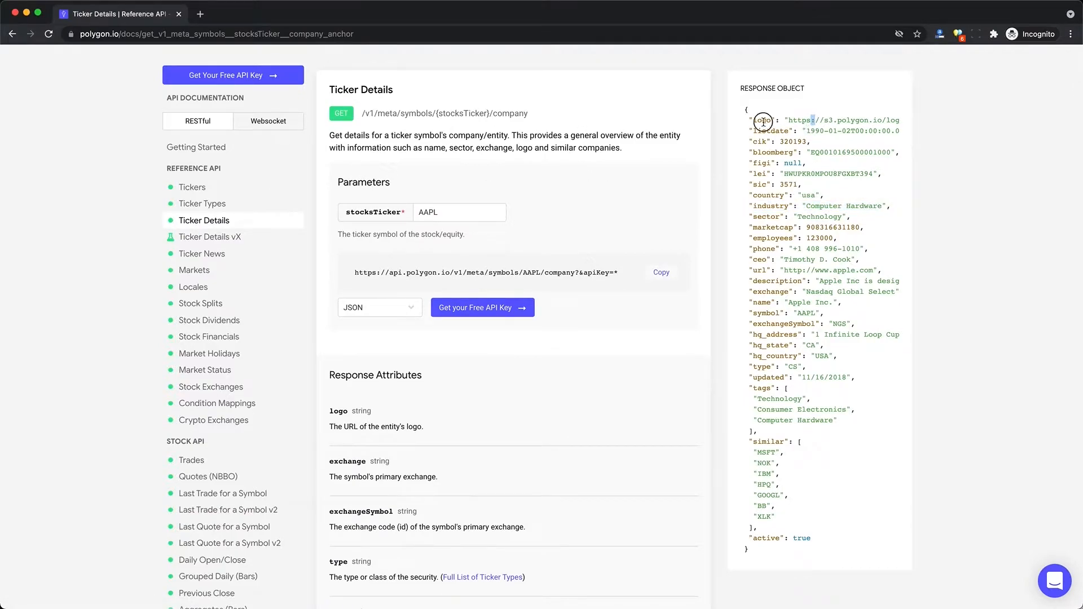
{"action": "double_click", "coordinate": [851, 152]}
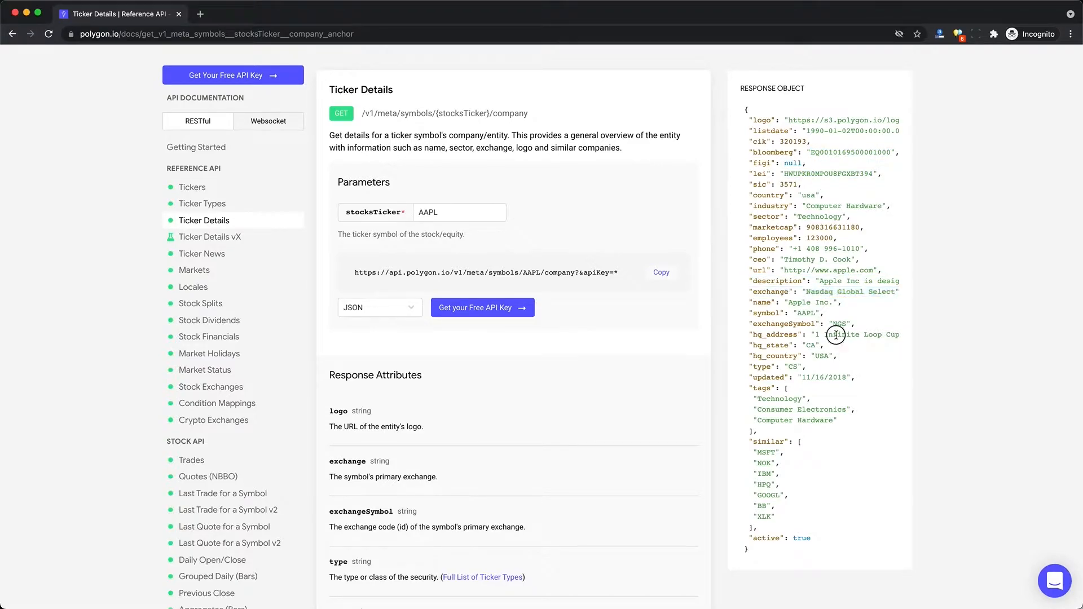
{"action": "mouse_move", "coordinate": [826, 449]}
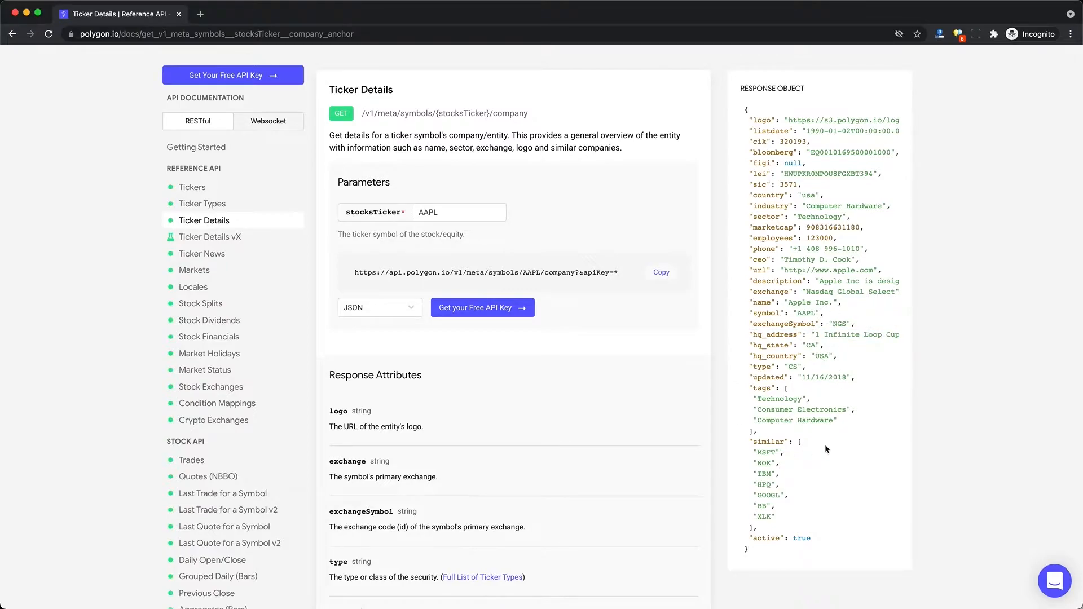
{"action": "left_click", "coordinate": [202, 253]}
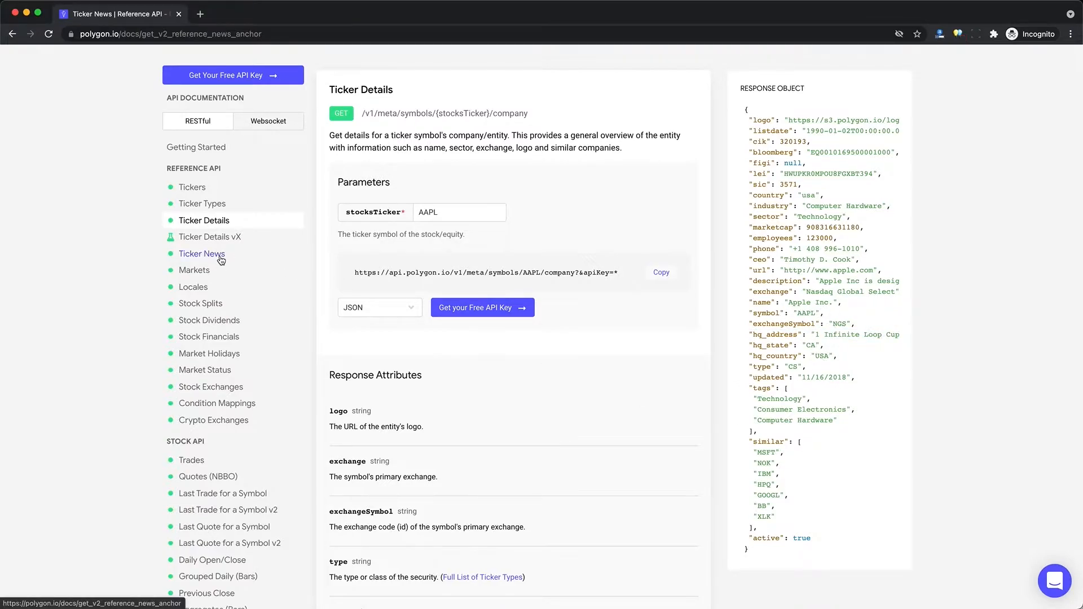
- Scroll the Ticker News parameters to the request URL, then view Stock Splits docs
{"action": "left_click", "coordinate": [202, 254]}
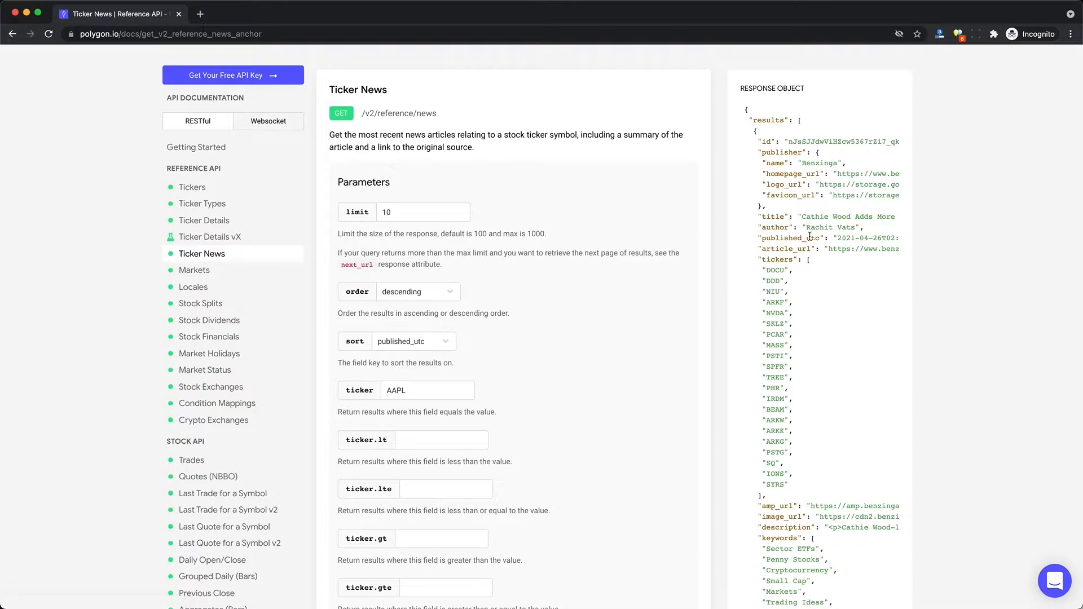
{"action": "scroll", "scroll_direction": "down", "scroll_amount": 3}
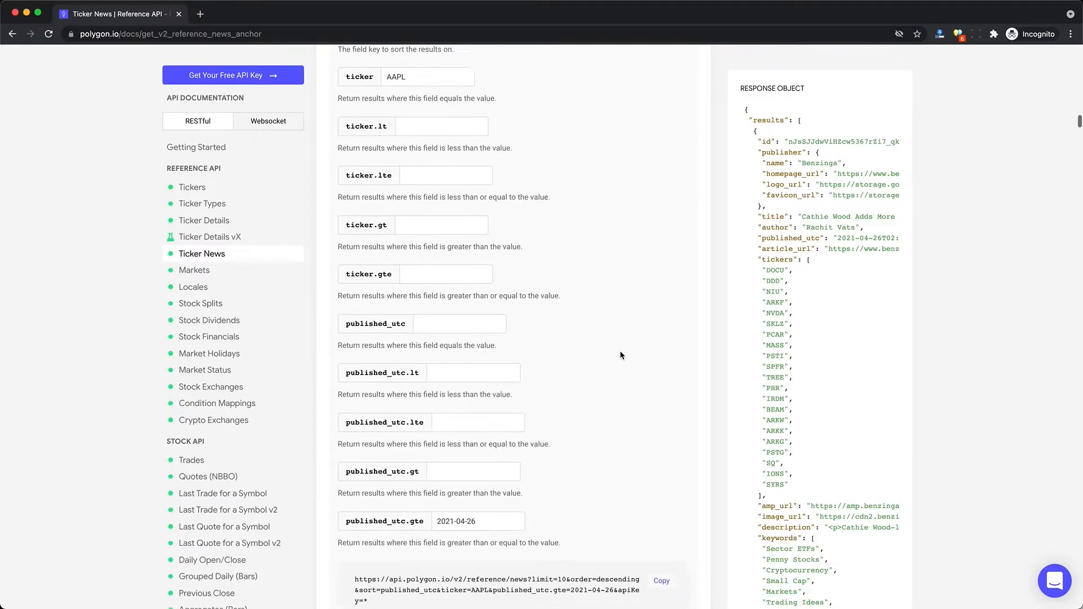
{"action": "scroll", "scroll_direction": "down", "scroll_amount": 3}
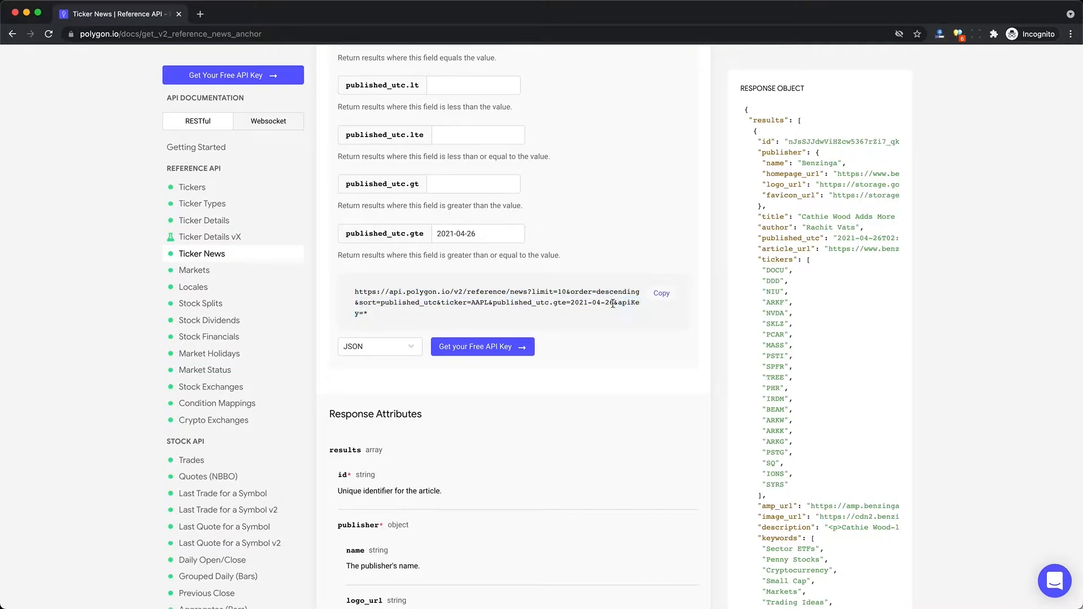
{"action": "left_click", "coordinate": [200, 303]}
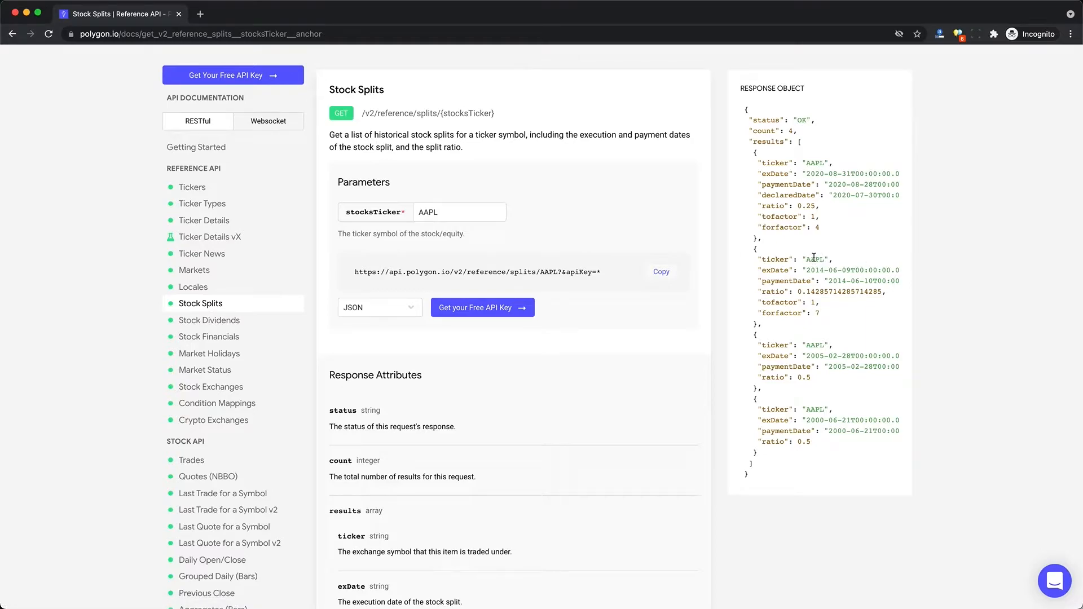
- Highlight the 0.82 dividend and earningBeforeInterestTaxesUSD field across Dividends and Financials docs
{"action": "double_click", "coordinate": [840, 292]}
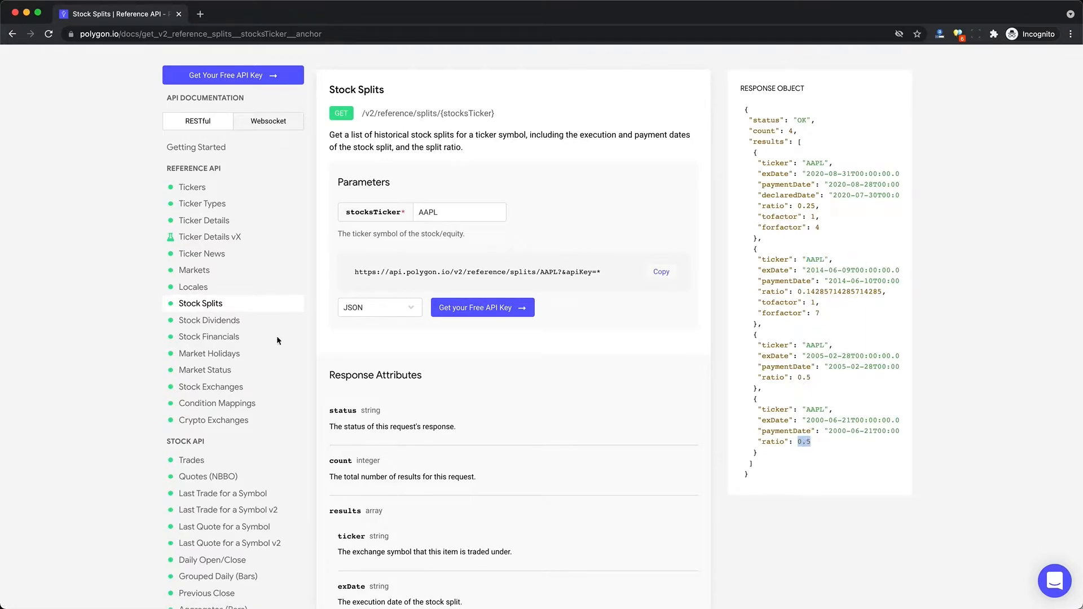
{"action": "left_click", "coordinate": [209, 320]}
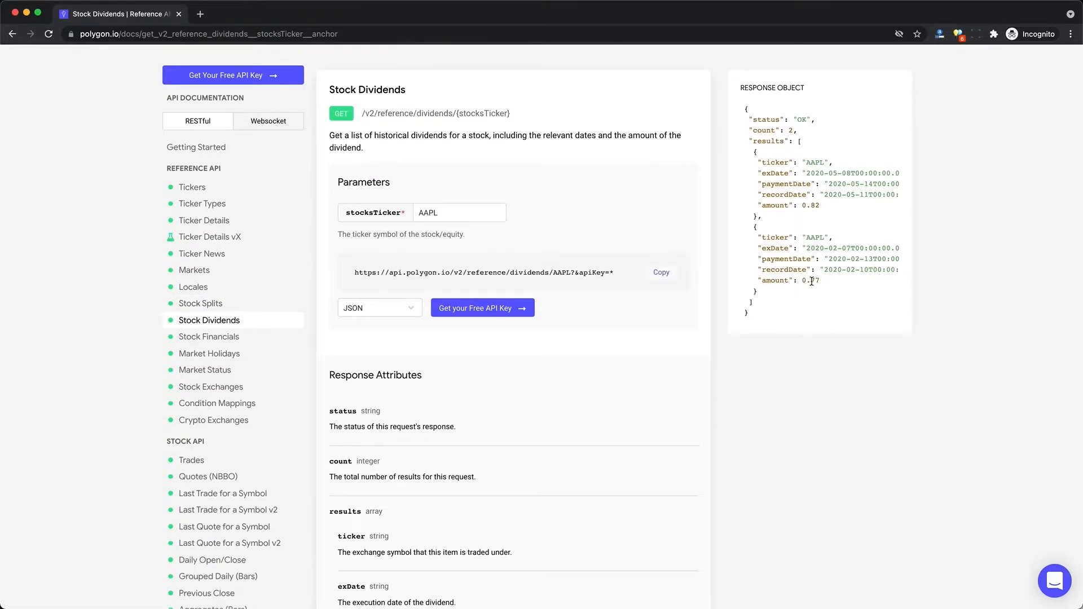
{"action": "double_click", "coordinate": [785, 205]}
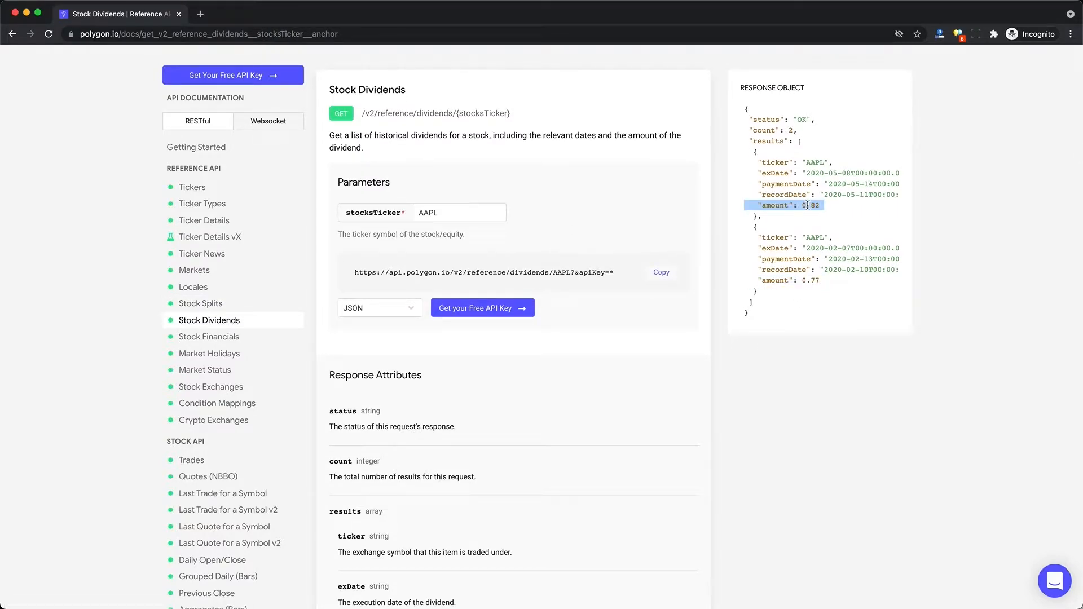
{"action": "left_click", "coordinate": [209, 336]}
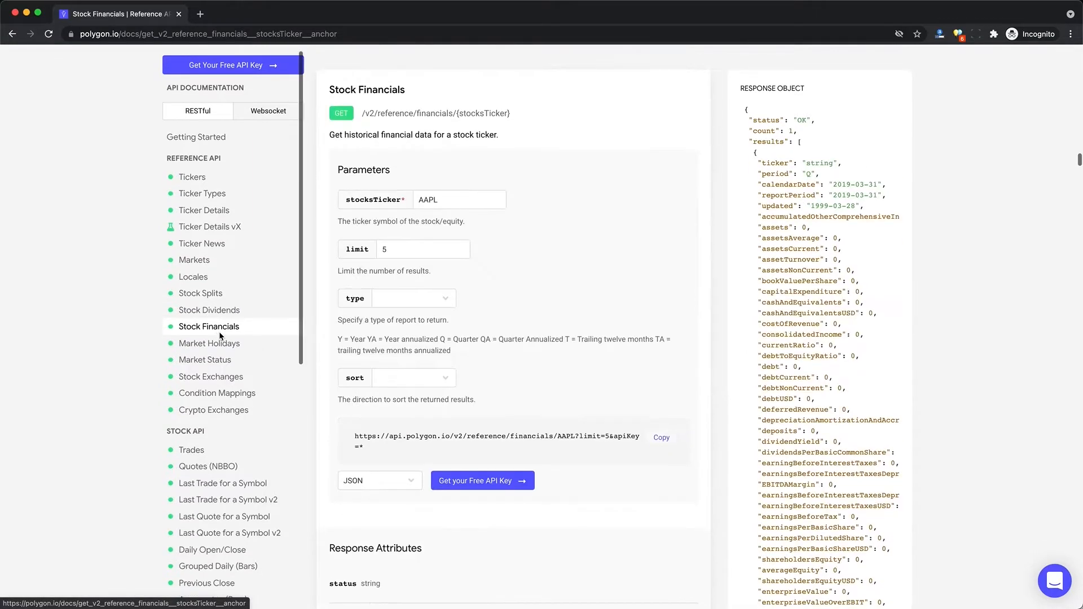
{"action": "double_click", "coordinate": [801, 303]}
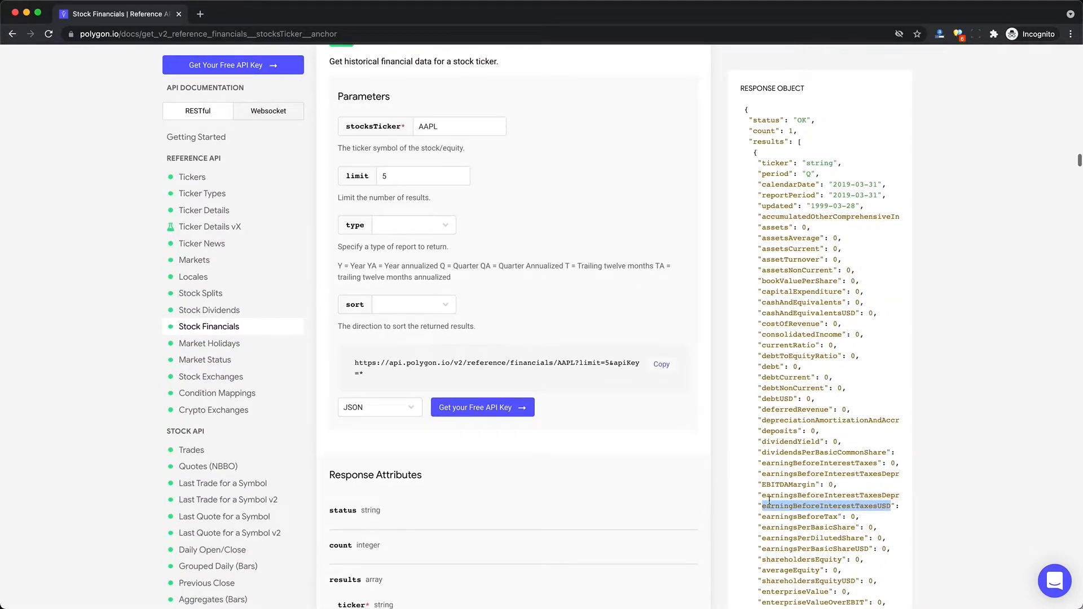
{"action": "scroll", "scroll_direction": "down", "scroll_amount": 3}
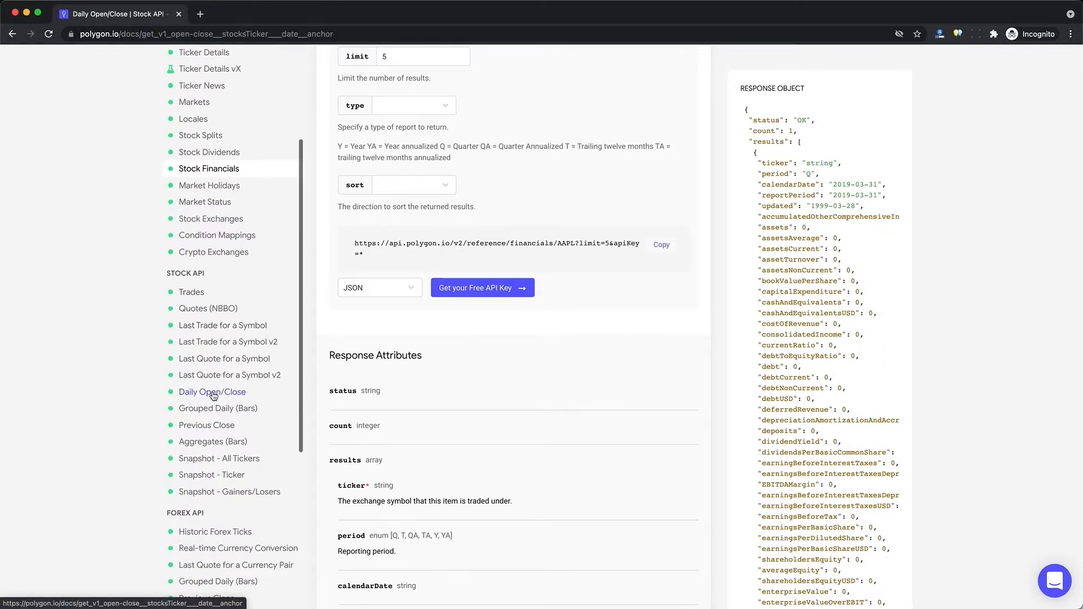
- Read the Daily Open/Close and Aggregates (Bars) docs, highlighting the unadjusted setting explanation
{"action": "left_click", "coordinate": [212, 392]}
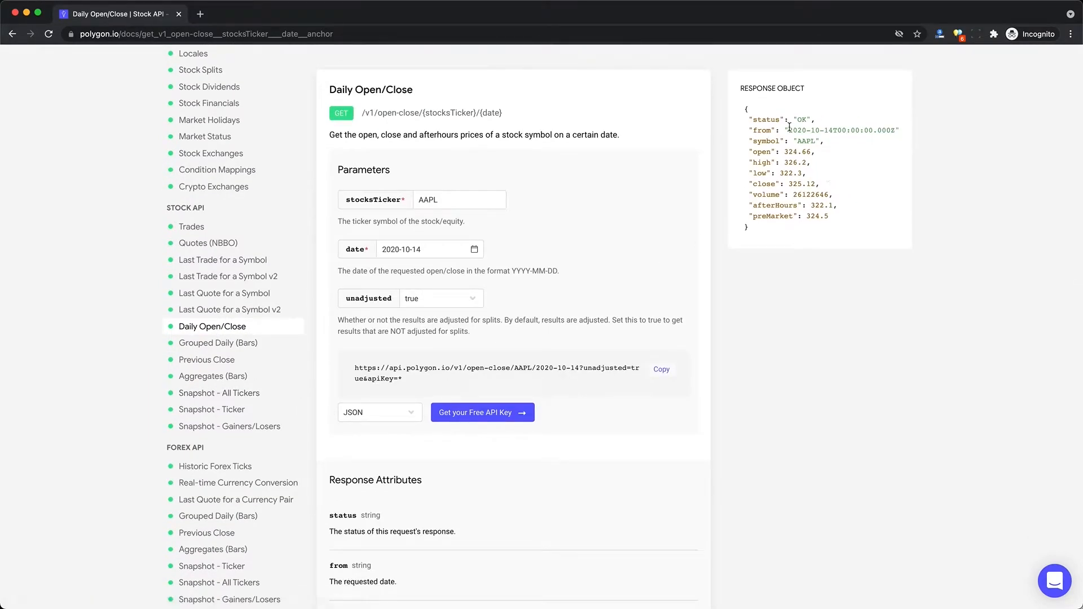
{"action": "double_click", "coordinate": [806, 141]}
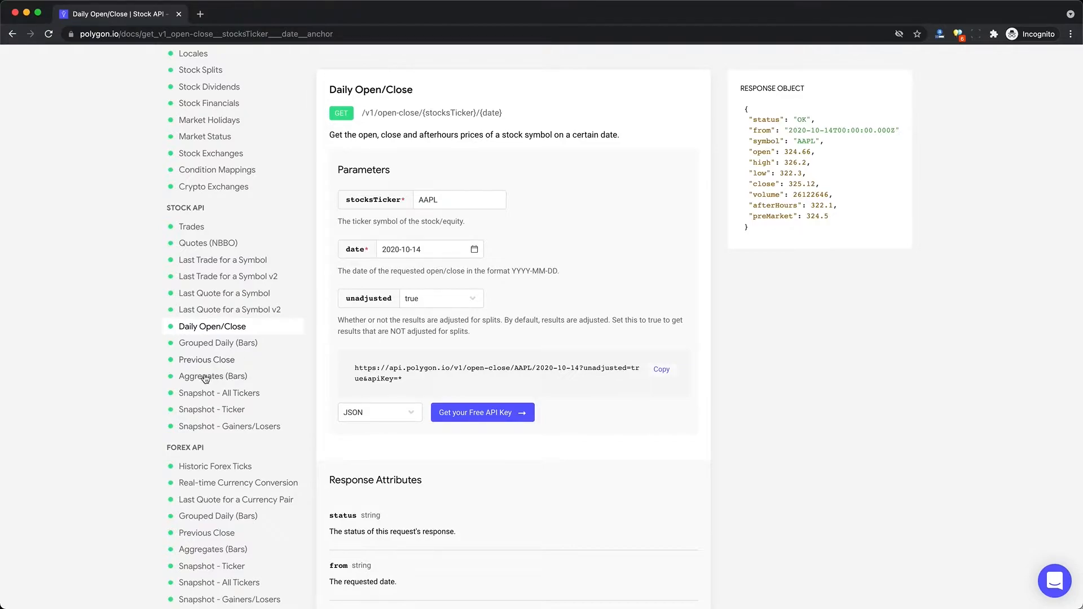
{"action": "left_click", "coordinate": [212, 375]}
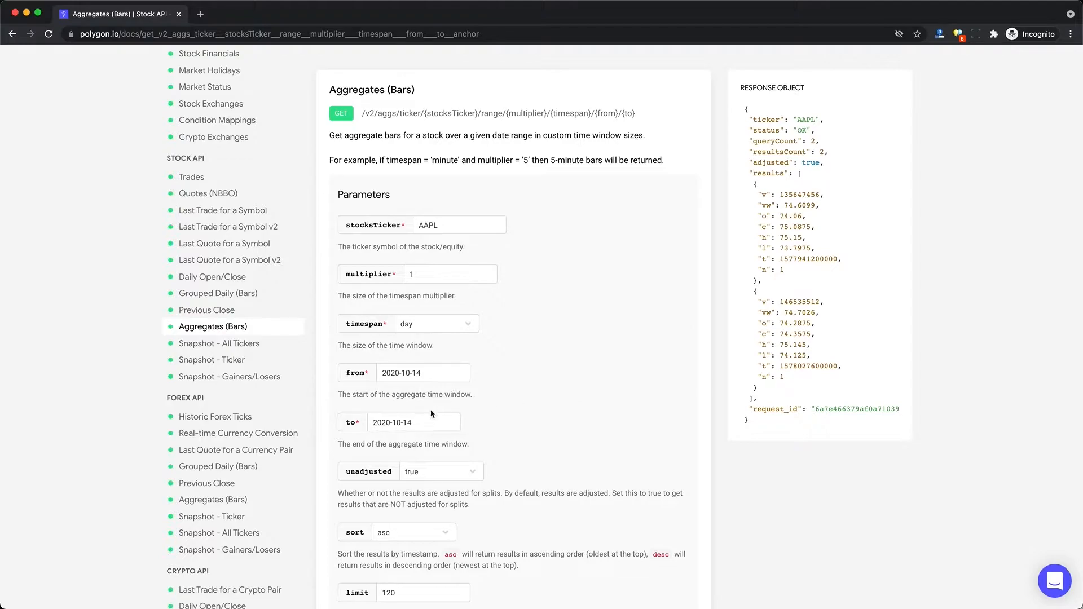
{"action": "left_click", "coordinate": [413, 422]}
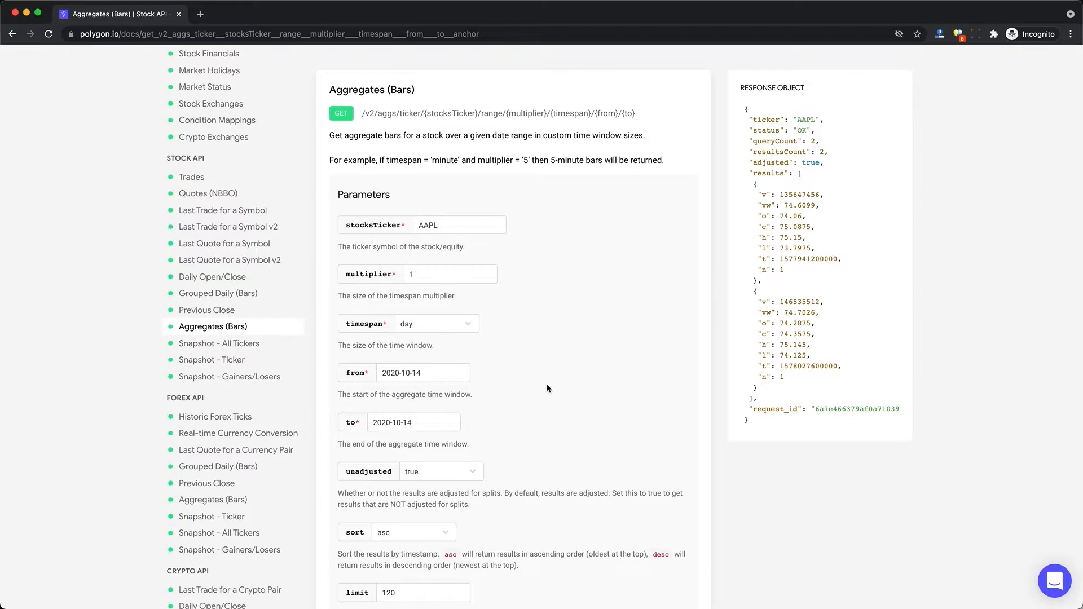
{"action": "scroll", "scroll_direction": "down", "scroll_amount": 3}
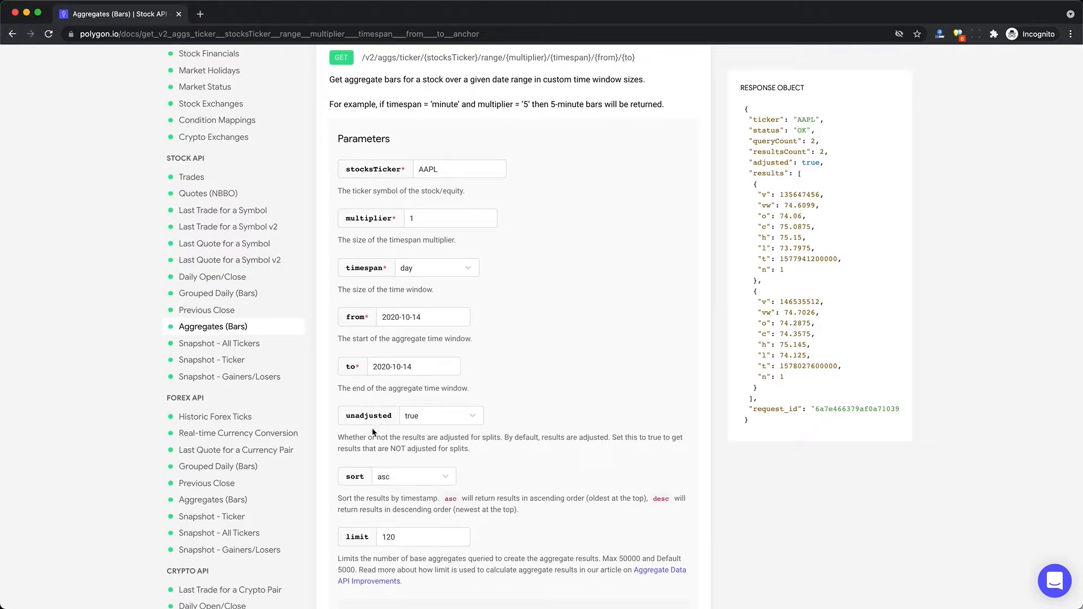
{"action": "left_click_drag", "start_coordinate": [338, 437], "coordinate": [470, 449]}
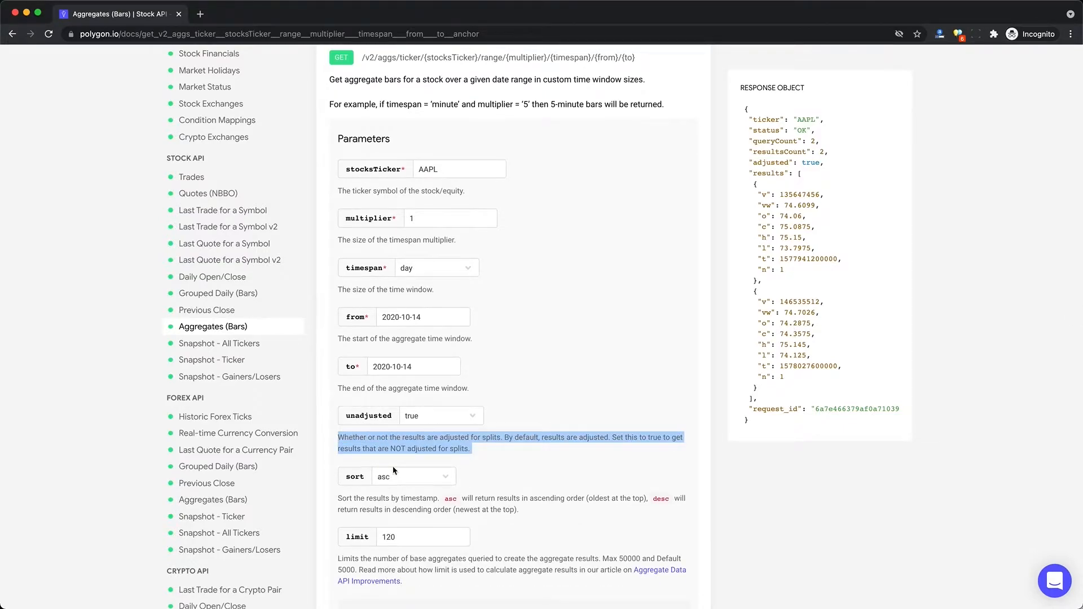
{"action": "left_click", "coordinate": [434, 448]}
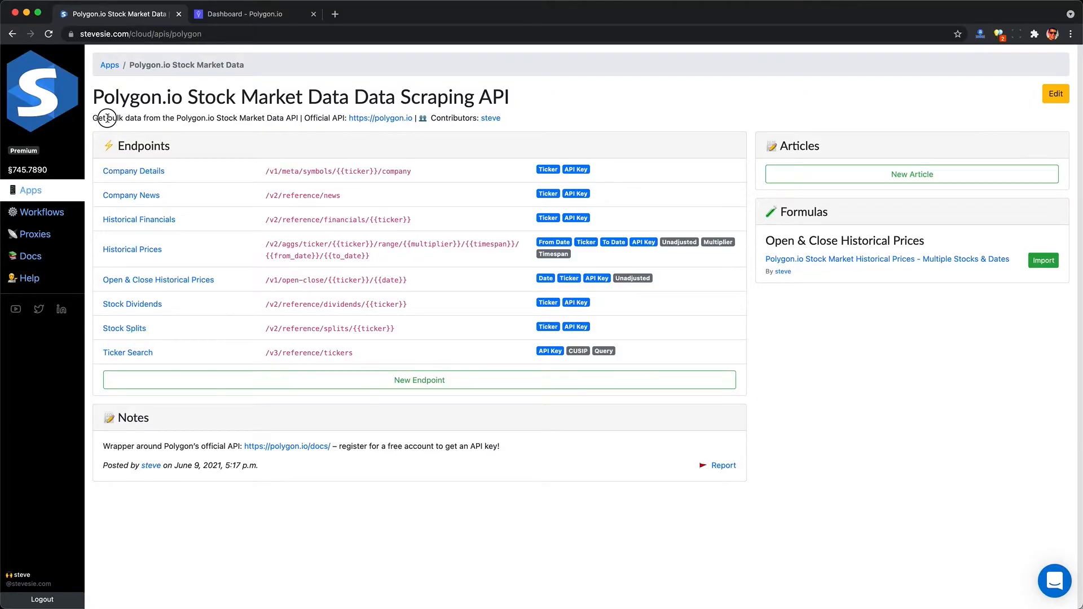
- Run a Ticker Search for 'Apple', returning AAPL and APLE, and return to the endpoint list
{"action": "double_click", "coordinate": [116, 118]}
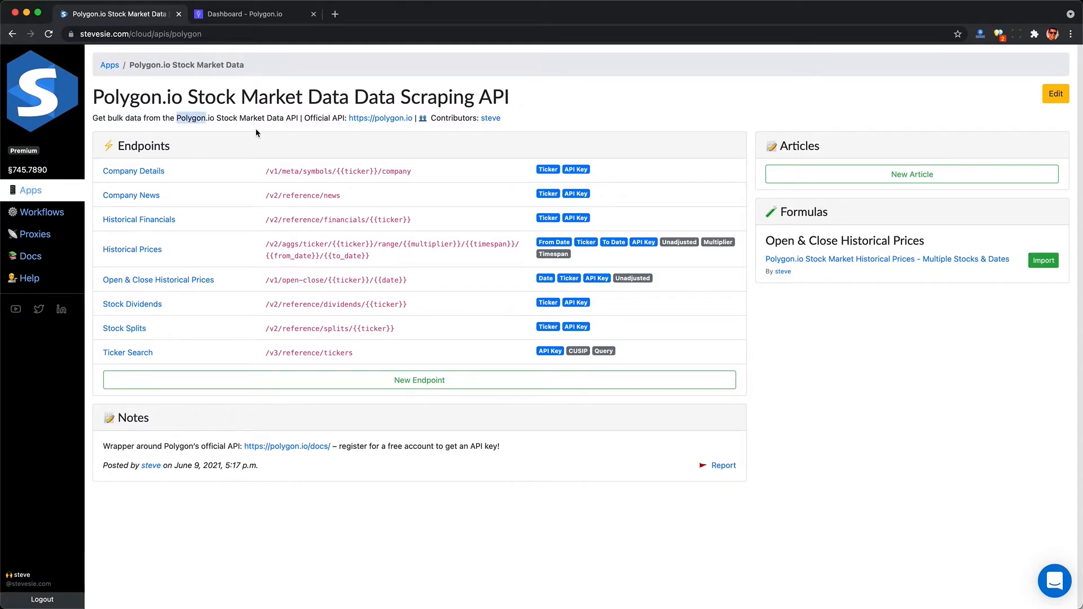
{"action": "left_click_drag", "start_coordinate": [179, 117], "coordinate": [294, 117]}
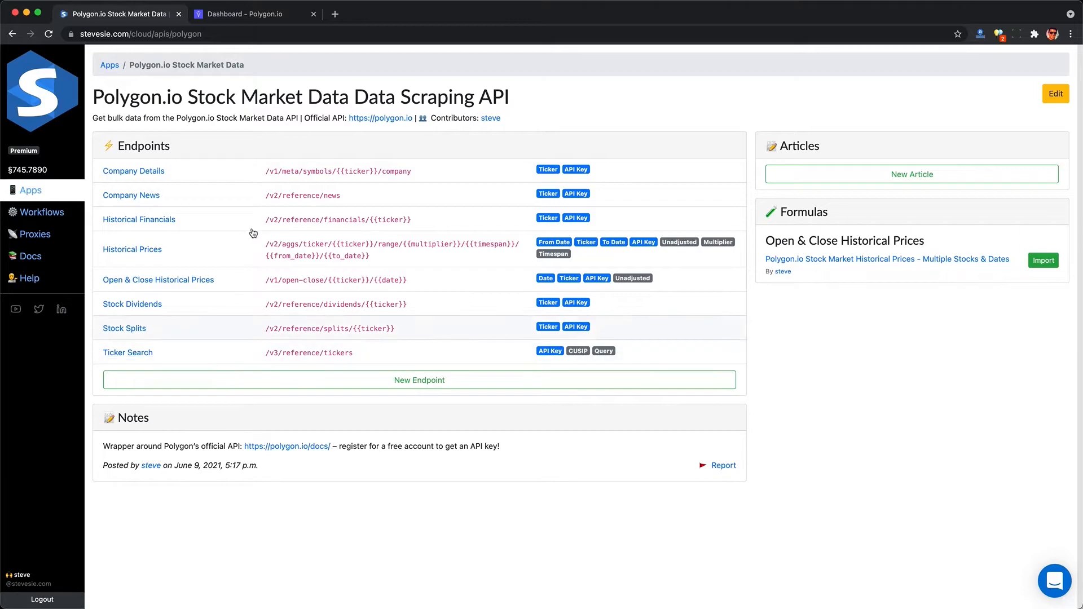
{"action": "left_click", "coordinate": [128, 352]}
{"action": "type", "text": "Apple"}
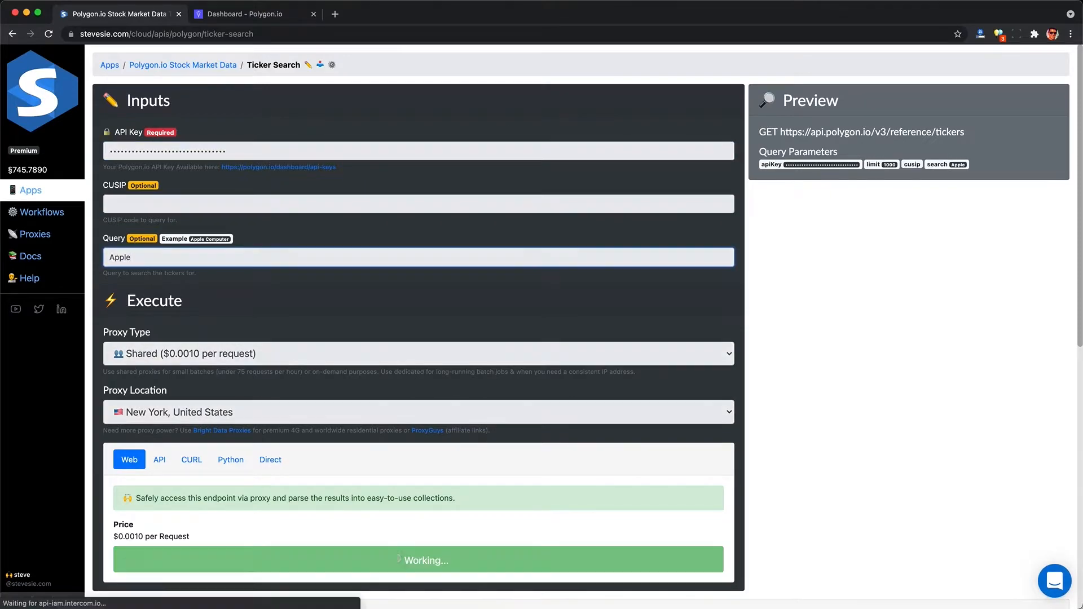
{"action": "left_click", "coordinate": [418, 559]}
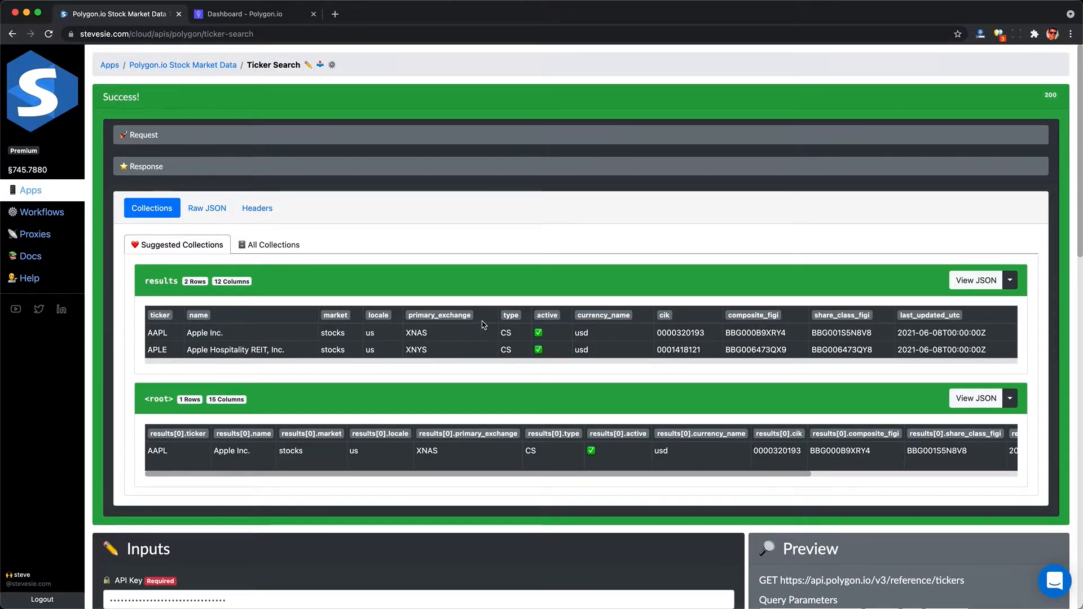
{"action": "left_click", "coordinate": [1010, 280]}
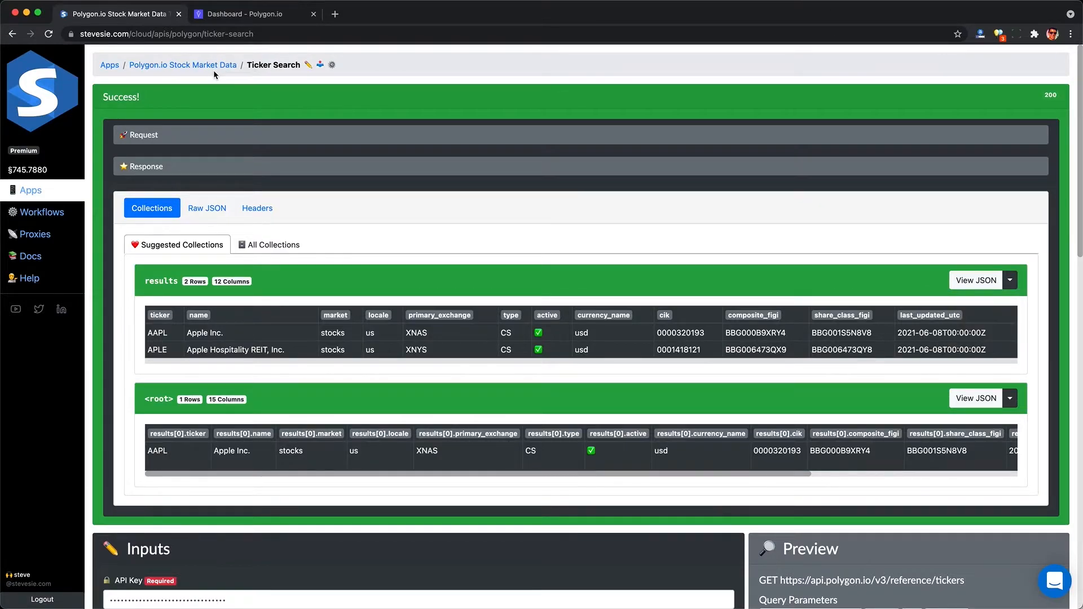
{"action": "left_click", "coordinate": [183, 65]}
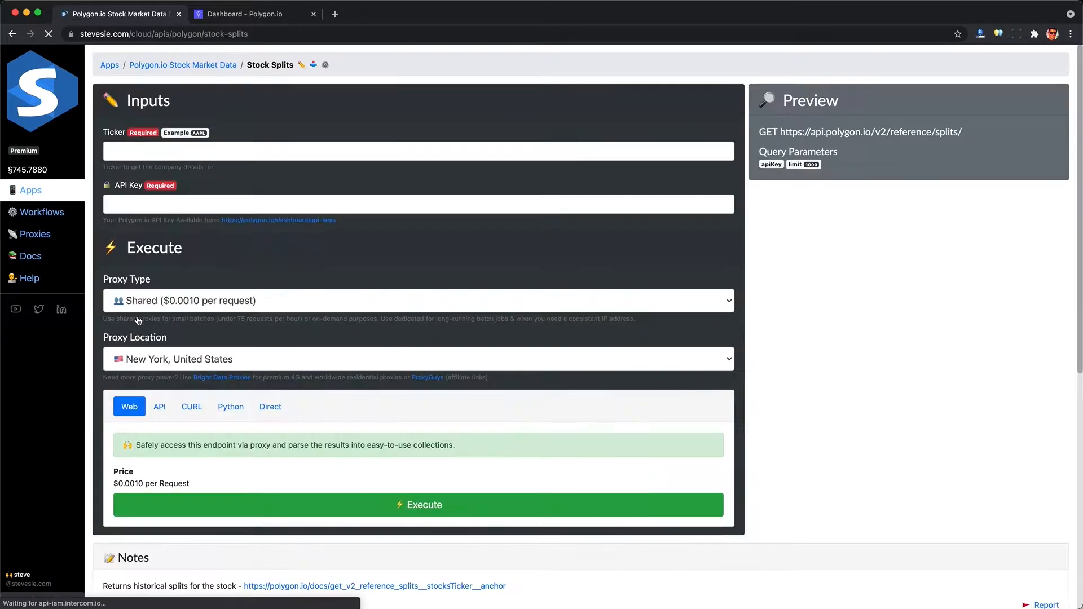
- Run Stock Splits for ticker AAPL with the saved API key and show all 4 records
{"action": "type", "text": "AAPL"}
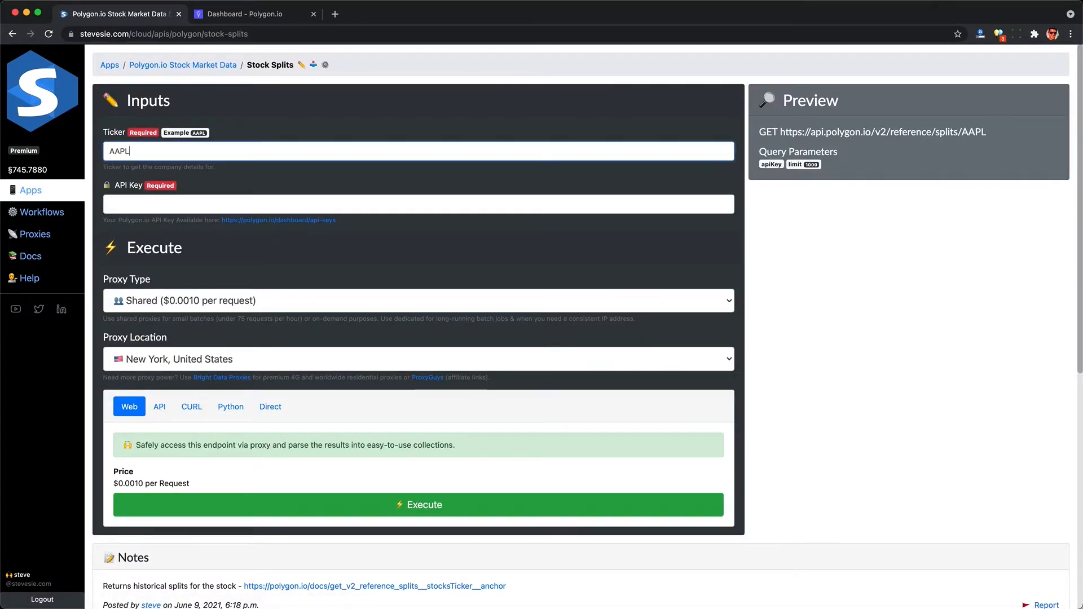
{"action": "left_click", "coordinate": [419, 505]}
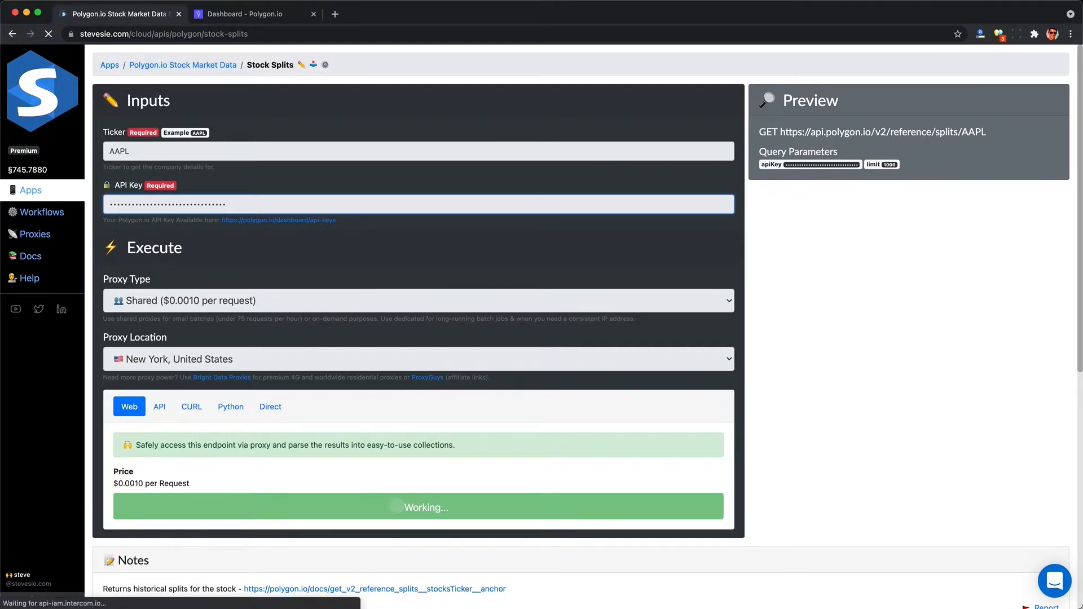
{"action": "left_click", "coordinate": [418, 506]}
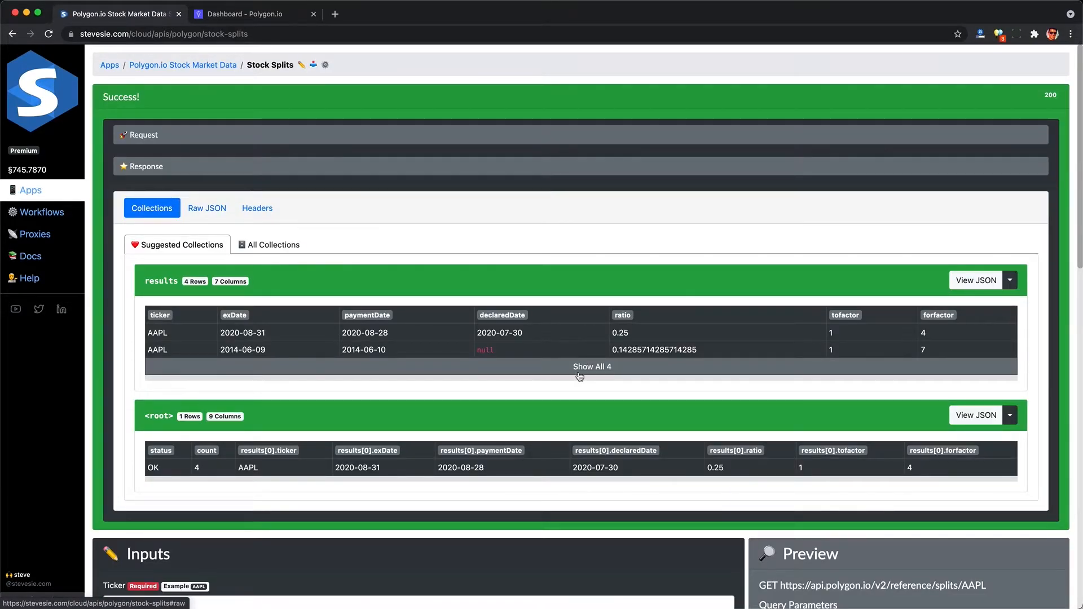
{"action": "left_click", "coordinate": [591, 367]}
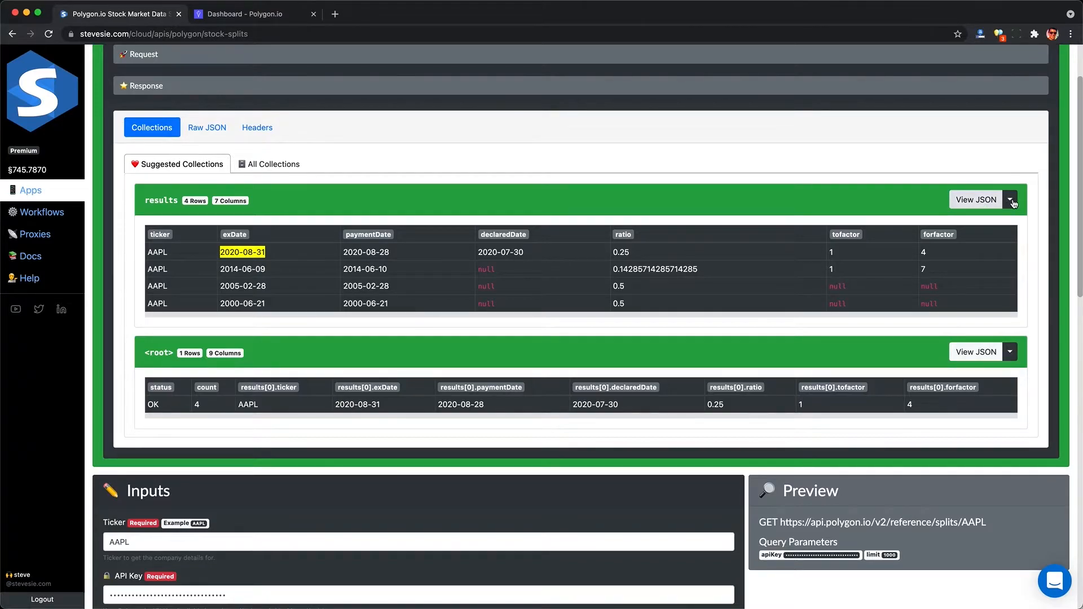
{"action": "left_click", "coordinate": [1011, 202]}
{"action": "type", "text": "AA"}
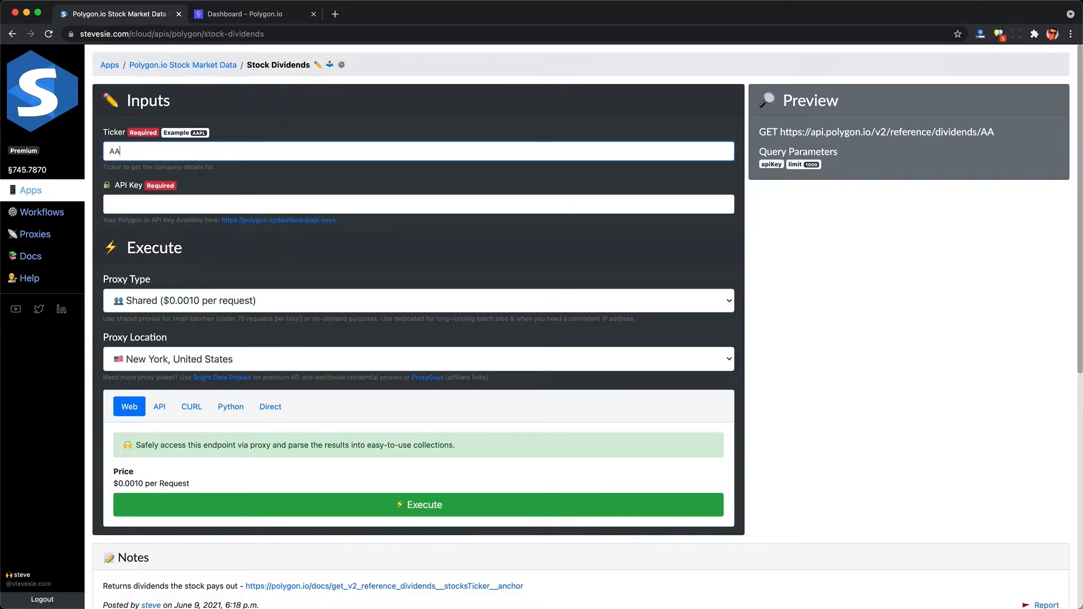
- Run the AAPL Stock Dividends request with the saved API key, returning 65 records
{"action": "left_click", "coordinate": [419, 505]}
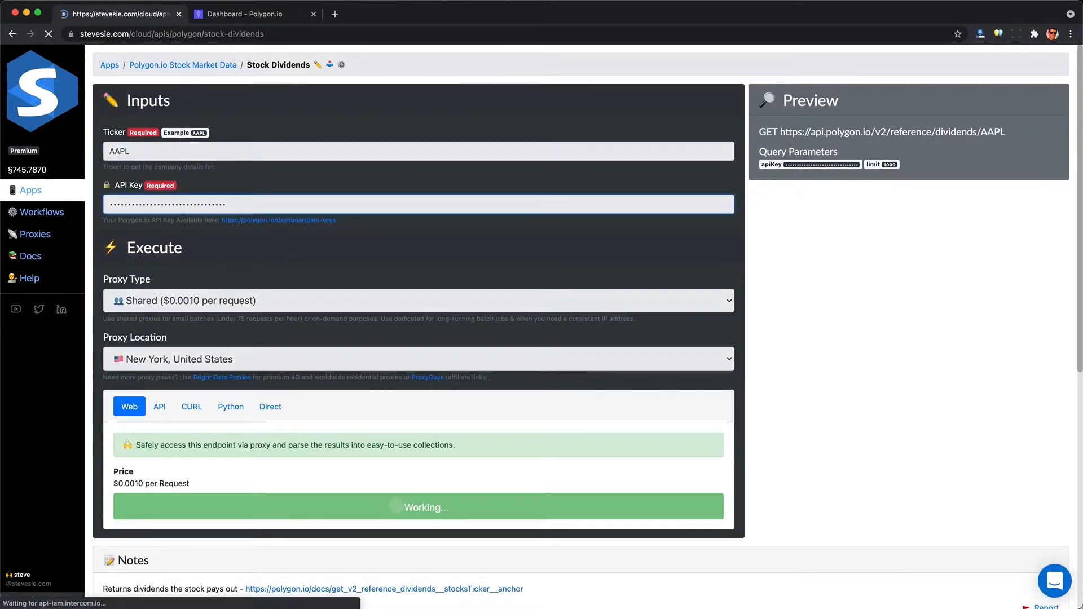
{"action": "left_click", "coordinate": [418, 505]}
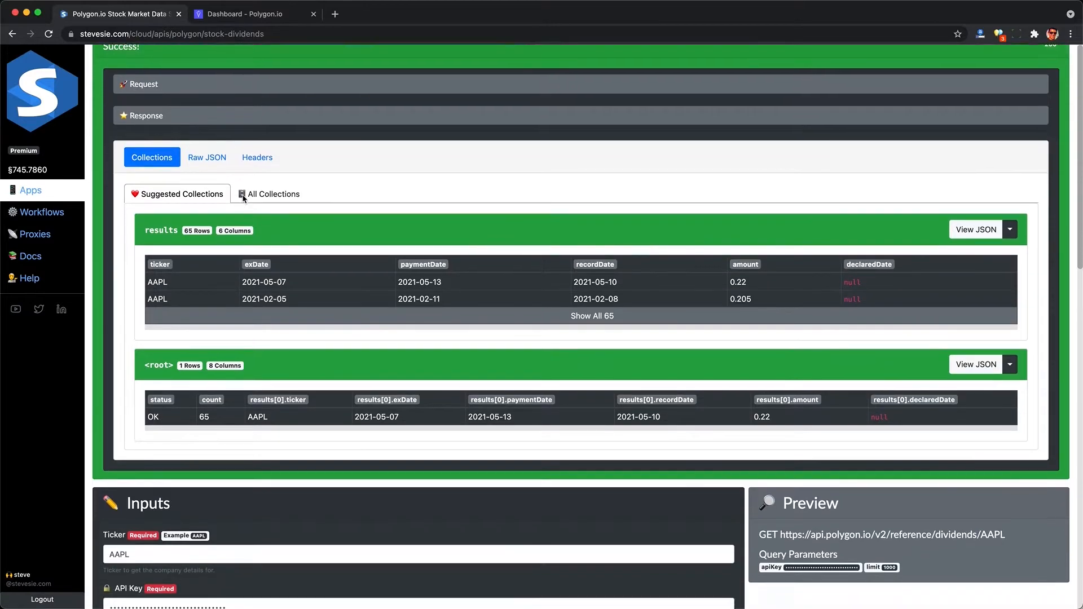
{"action": "scroll", "scroll_direction": "down", "scroll_amount": 3}
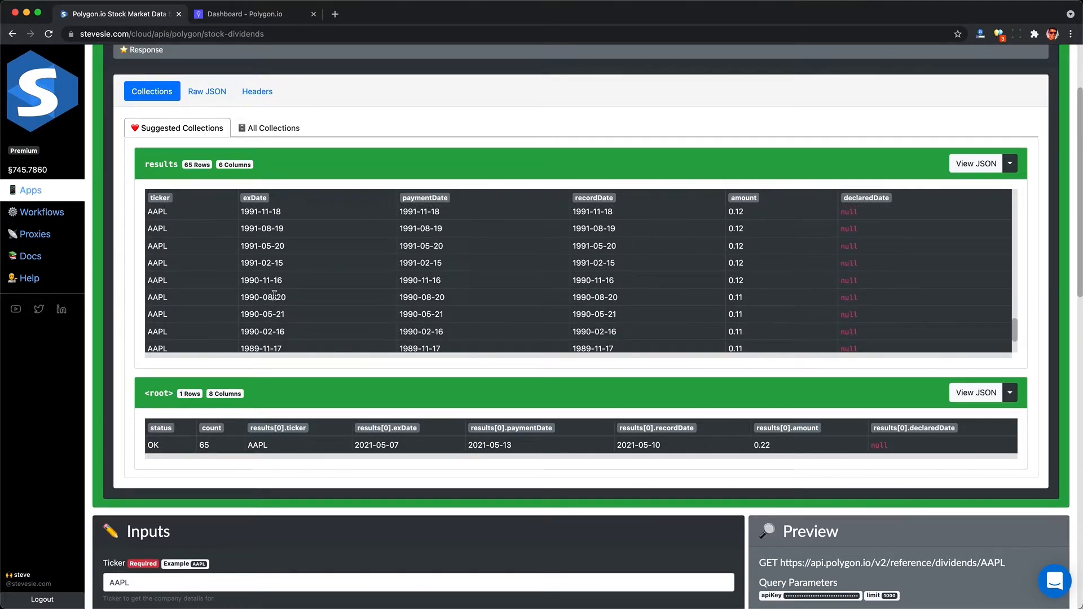
{"action": "scroll", "scroll_direction": "down", "scroll_amount": 3}
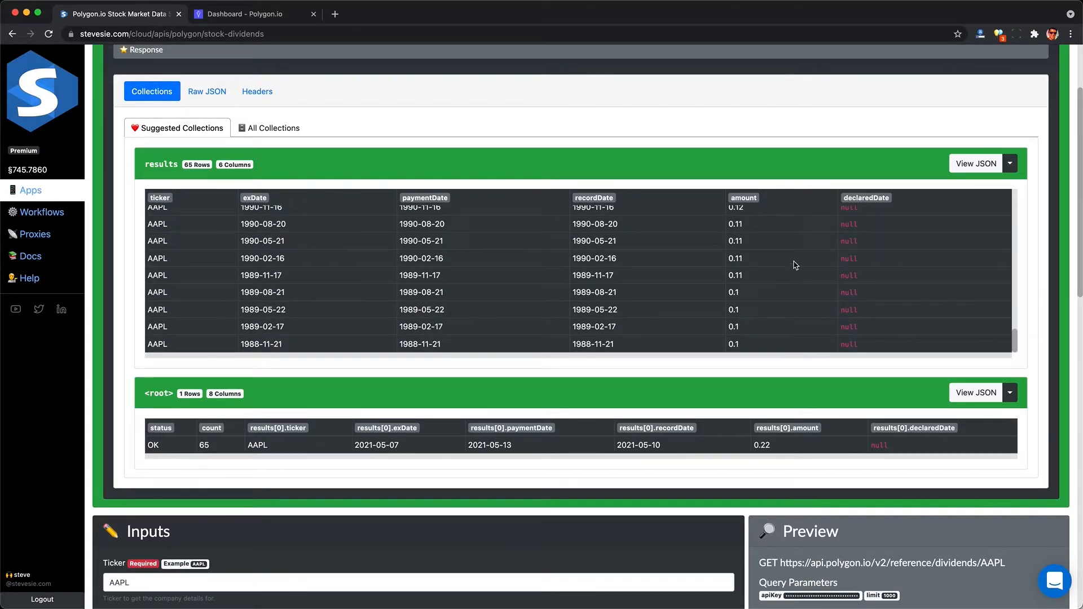
- Download the dividend records as an Expanded CSV
{"action": "left_click", "coordinate": [1009, 164]}
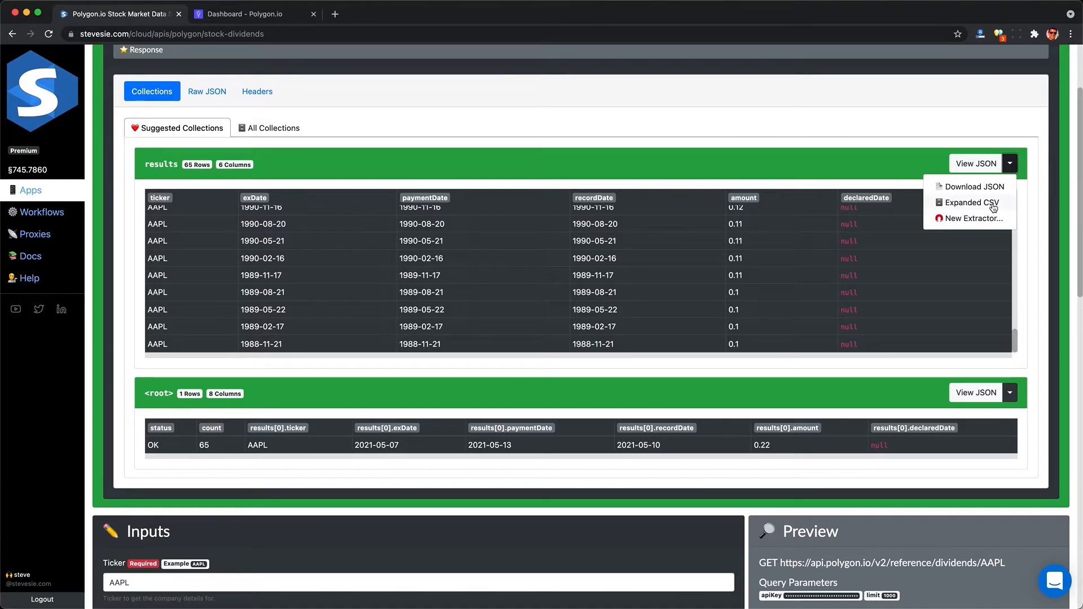
{"action": "left_click", "coordinate": [970, 203]}
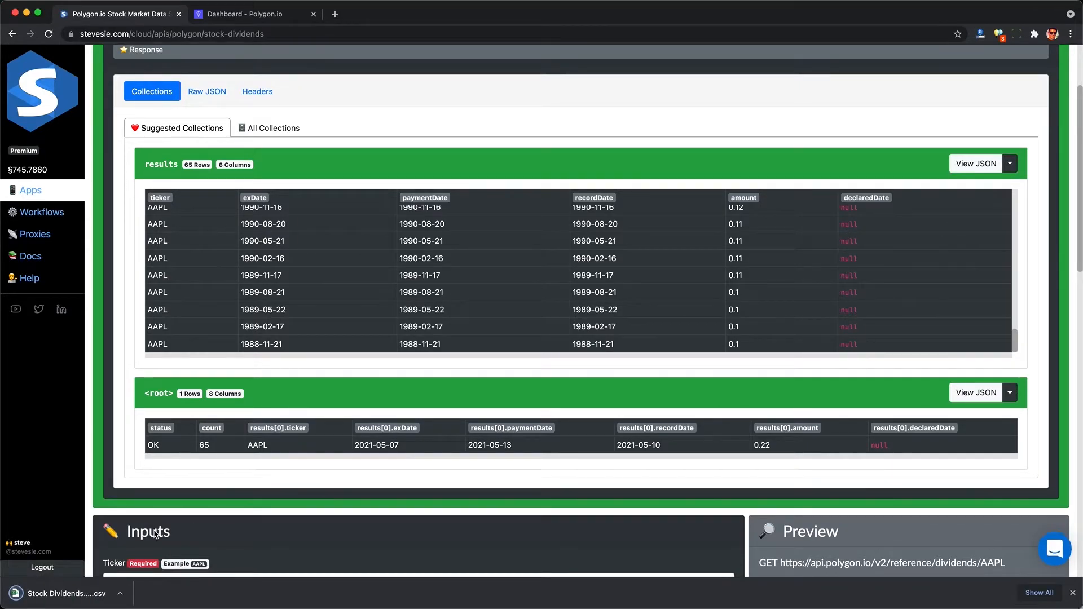
{"action": "left_click", "coordinate": [66, 594]}
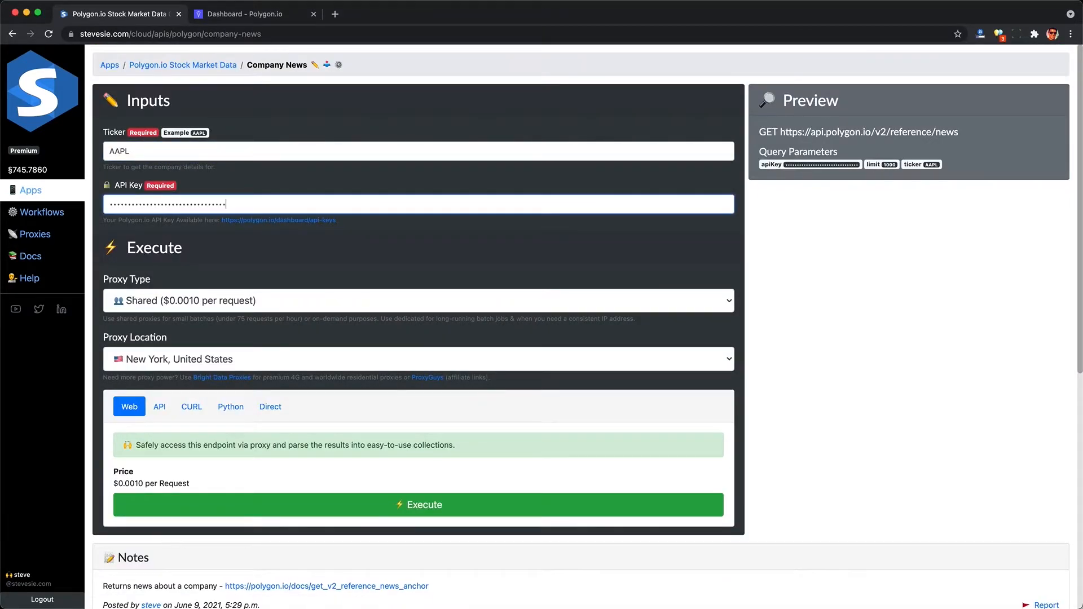
- Run the AAPL Company News request, export its 758 articles as CSV, and open it
{"action": "left_click", "coordinate": [418, 504]}
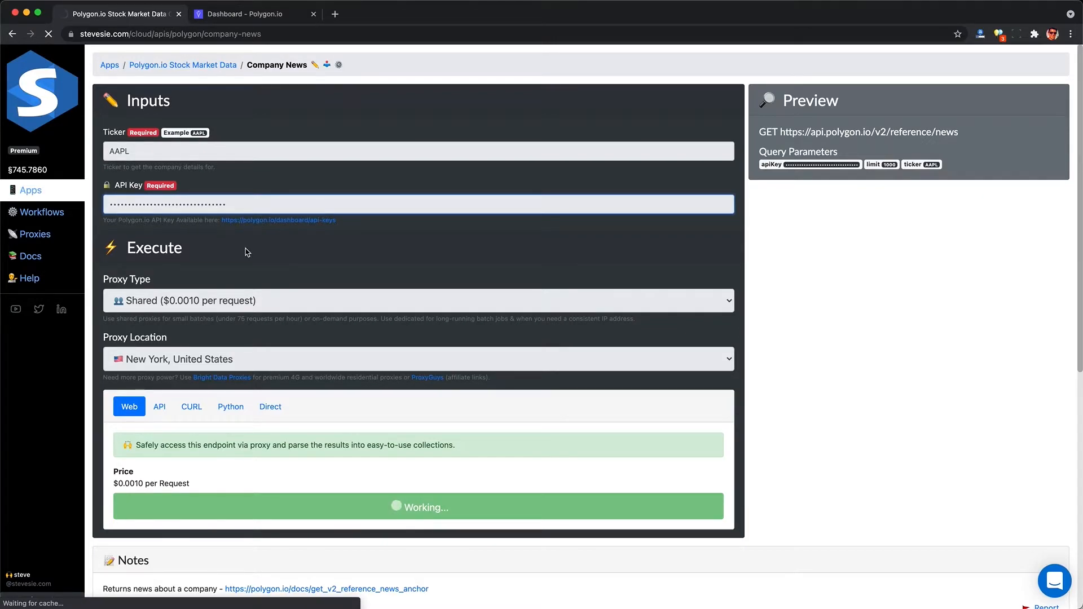
{"action": "left_click", "coordinate": [419, 507]}
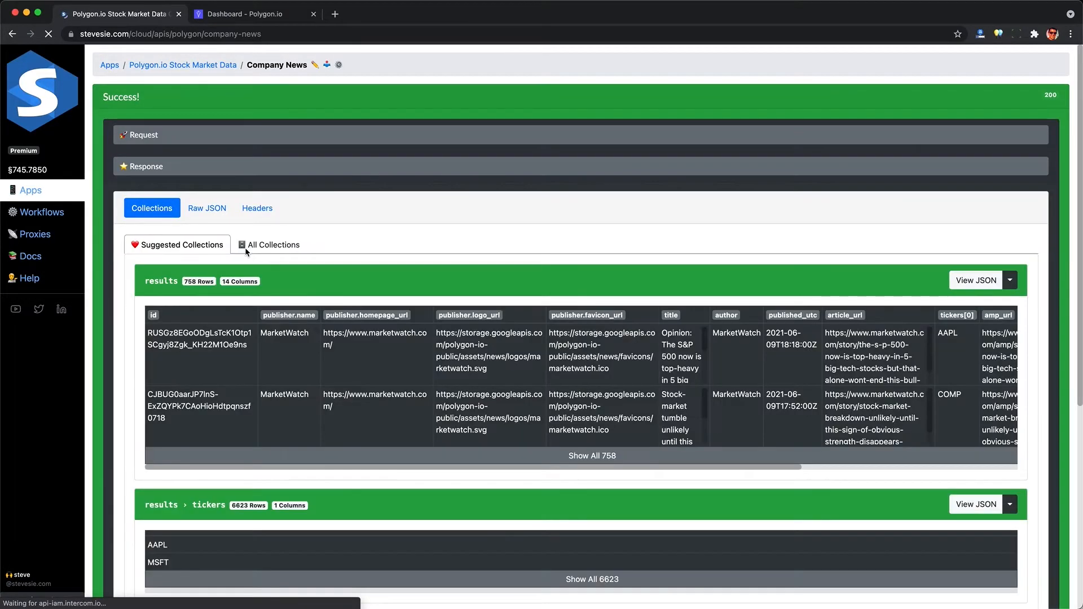
{"action": "scroll", "scroll_direction": "down", "scroll_amount": 3}
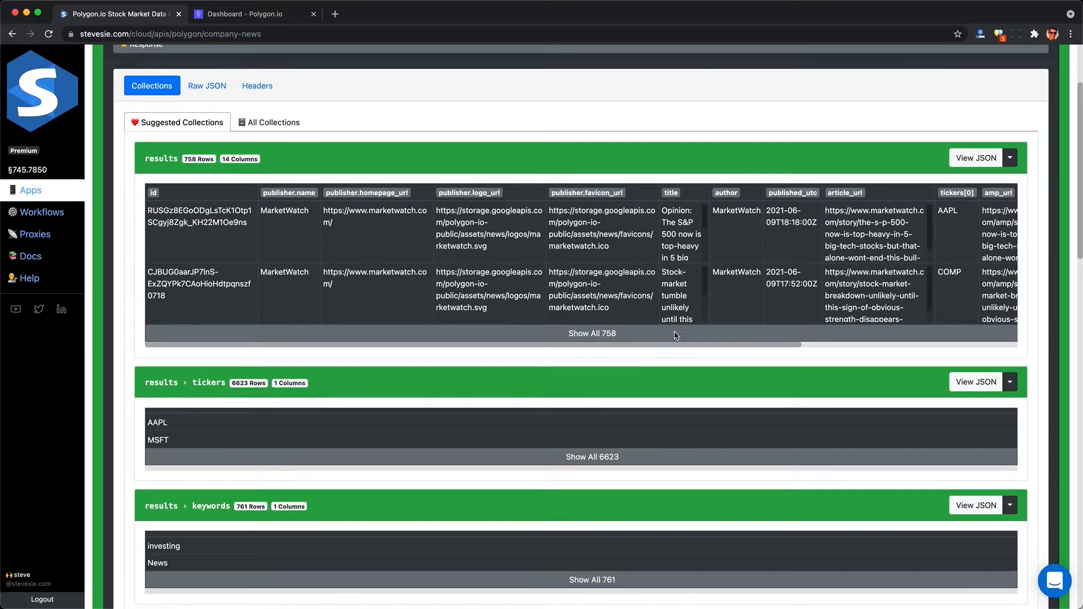
{"action": "left_click", "coordinate": [1010, 157]}
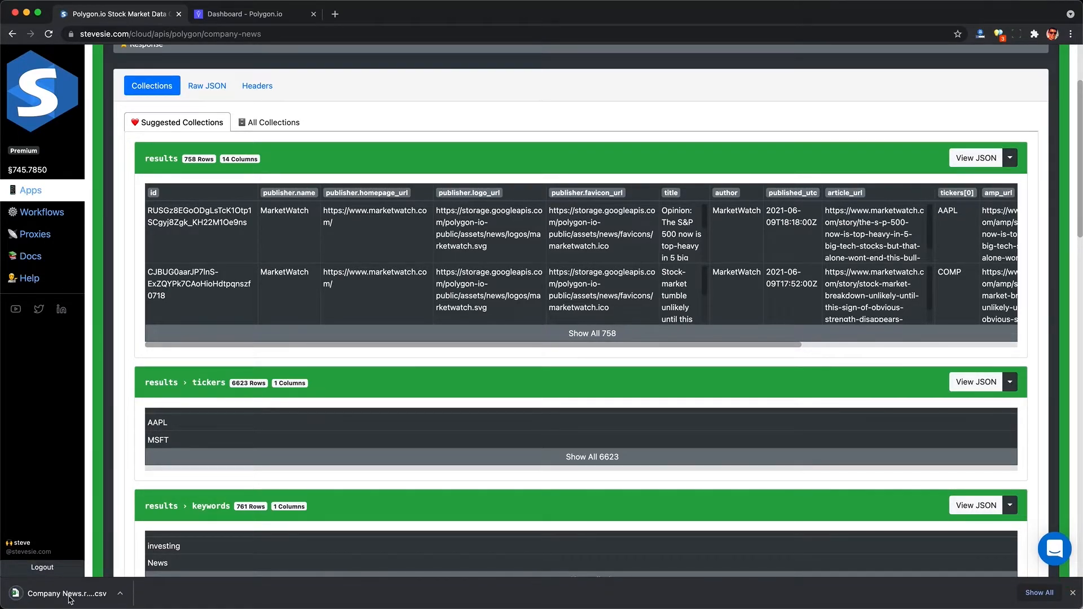
{"action": "left_click", "coordinate": [63, 594]}
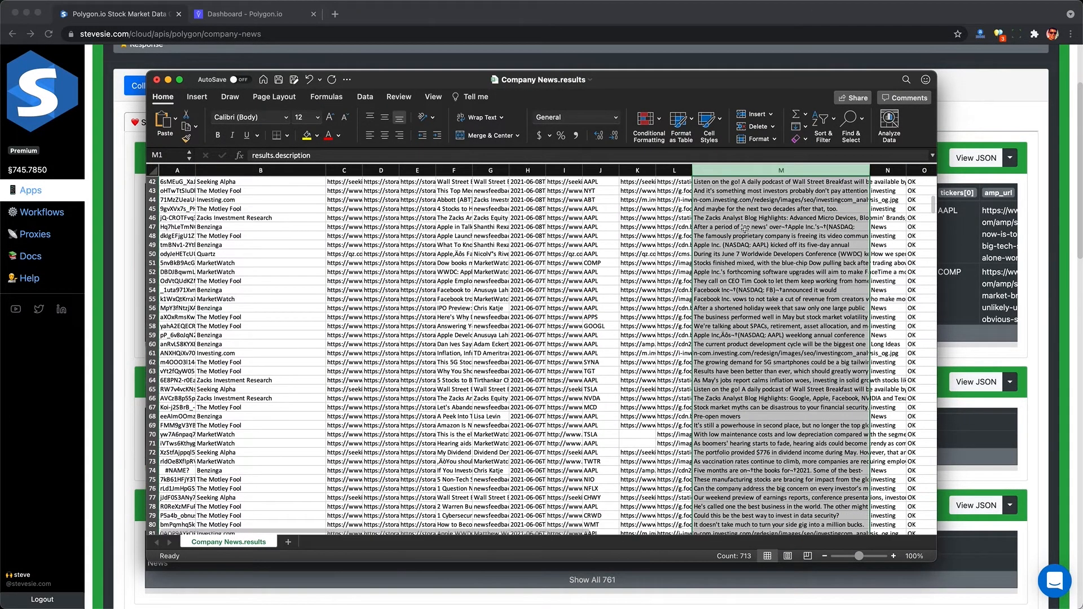
{"action": "scroll", "scroll_direction": "down", "scroll_amount": 3}
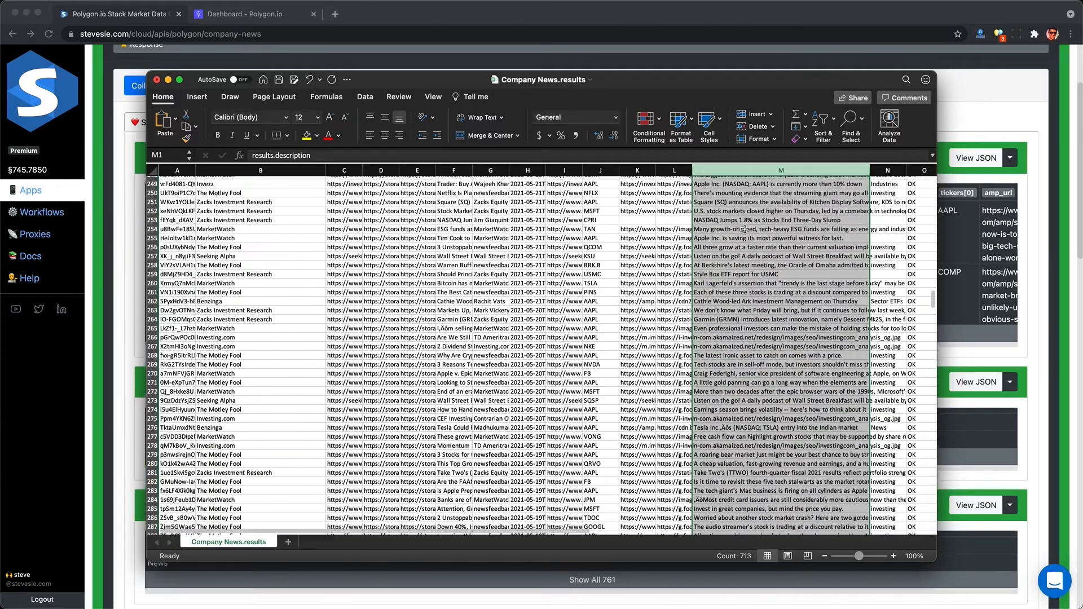
{"action": "scroll", "scroll_direction": "down", "scroll_amount": 3}
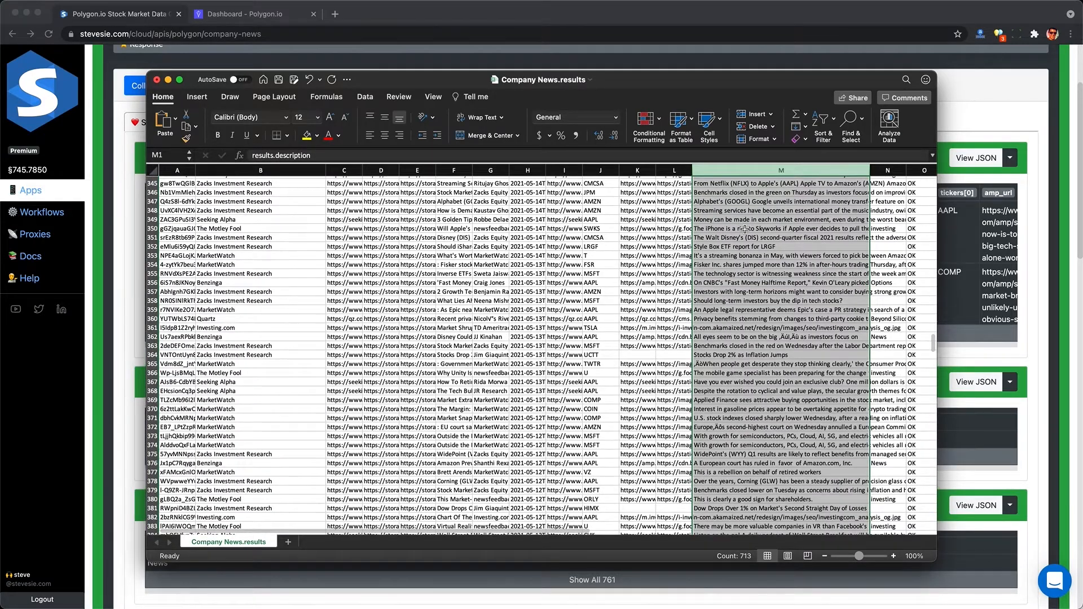
{"action": "left_click_drag", "start_coordinate": [527, 264], "coordinate": [527, 319]}
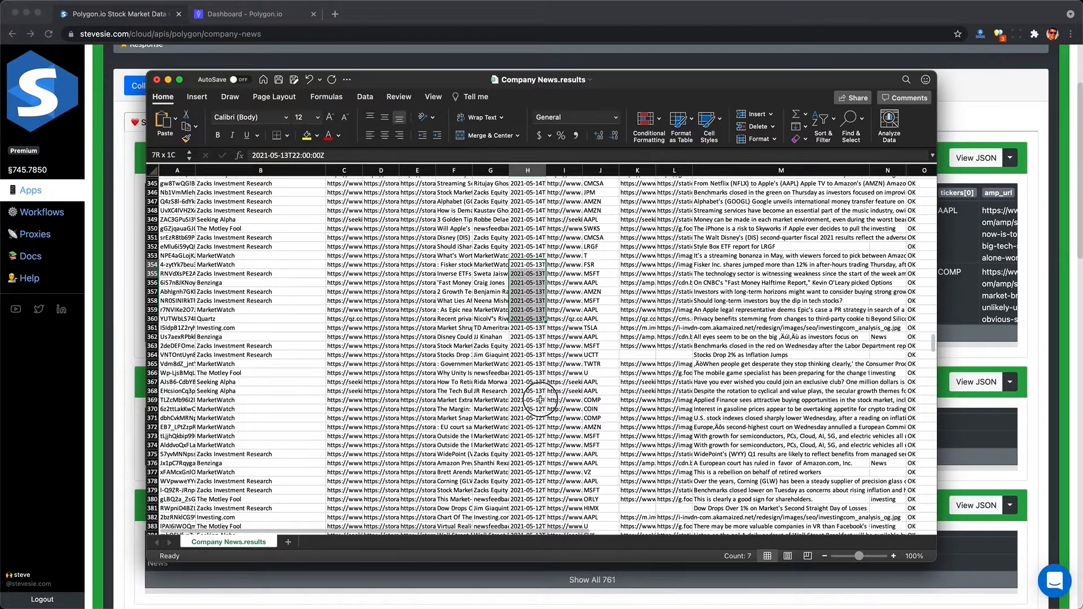
{"action": "left_click", "coordinate": [527, 481]}
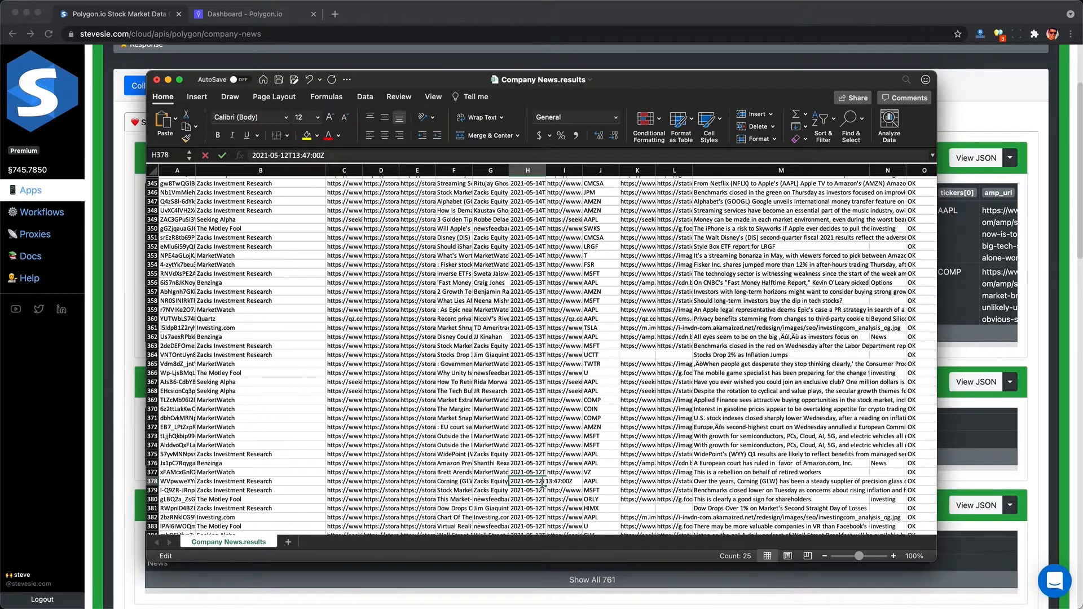
{"action": "left_click", "coordinate": [527, 490]}
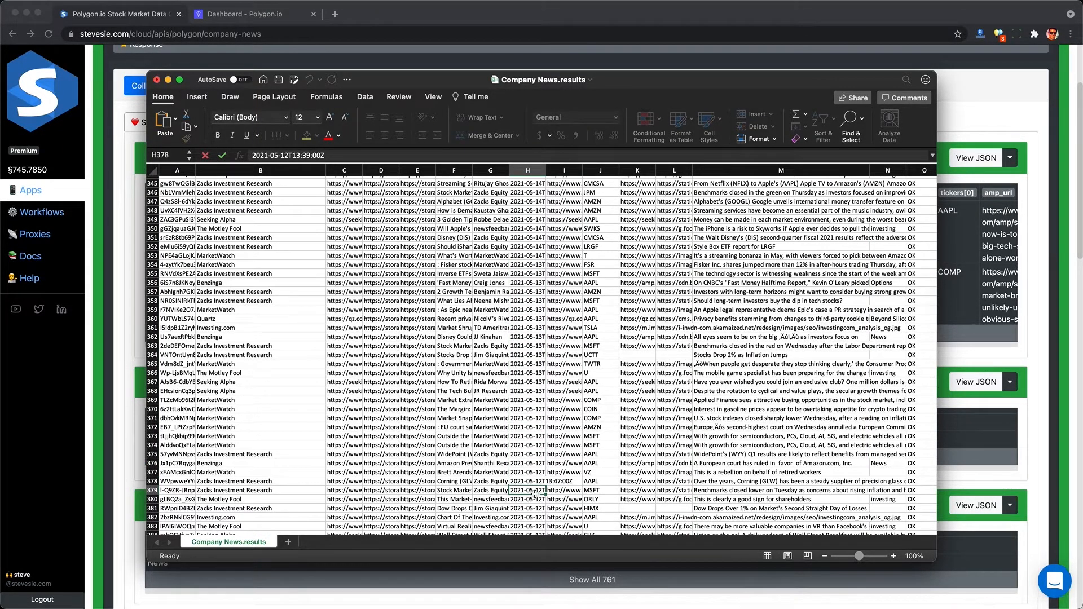
{"action": "scroll", "scroll_direction": "down", "scroll_amount": 3}
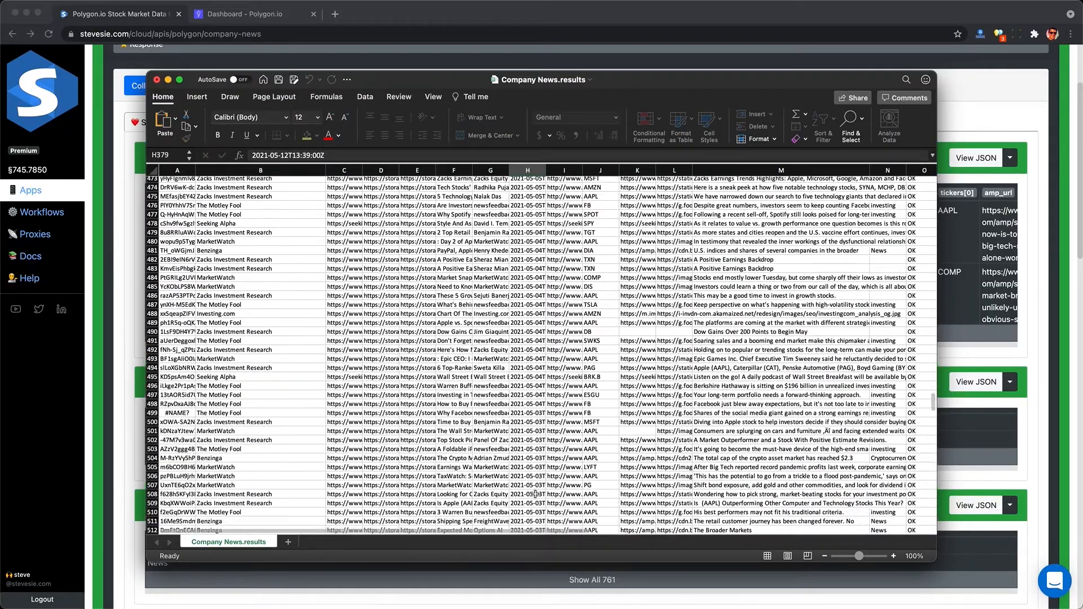
{"action": "scroll", "scroll_direction": "down", "scroll_amount": 3}
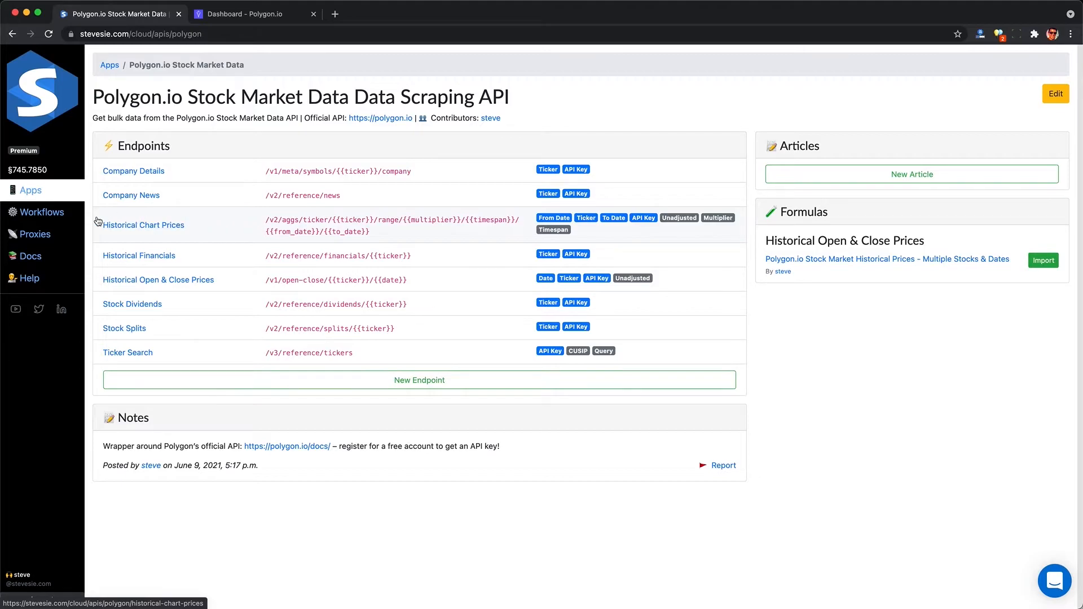
{"action": "mouse_move", "coordinate": [279, 237]}
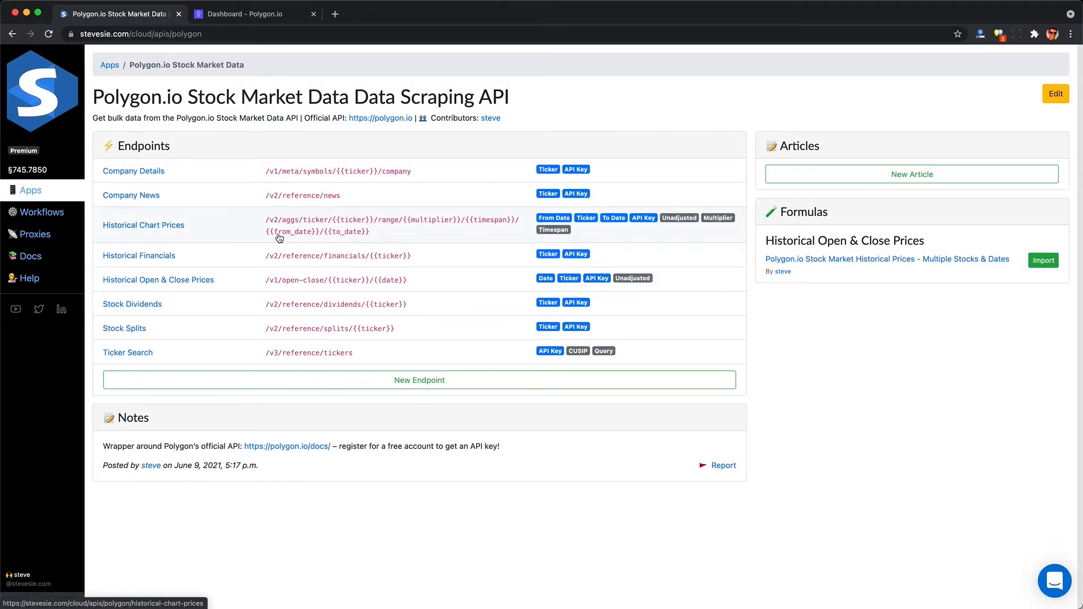
{"action": "mouse_move", "coordinate": [359, 239]}
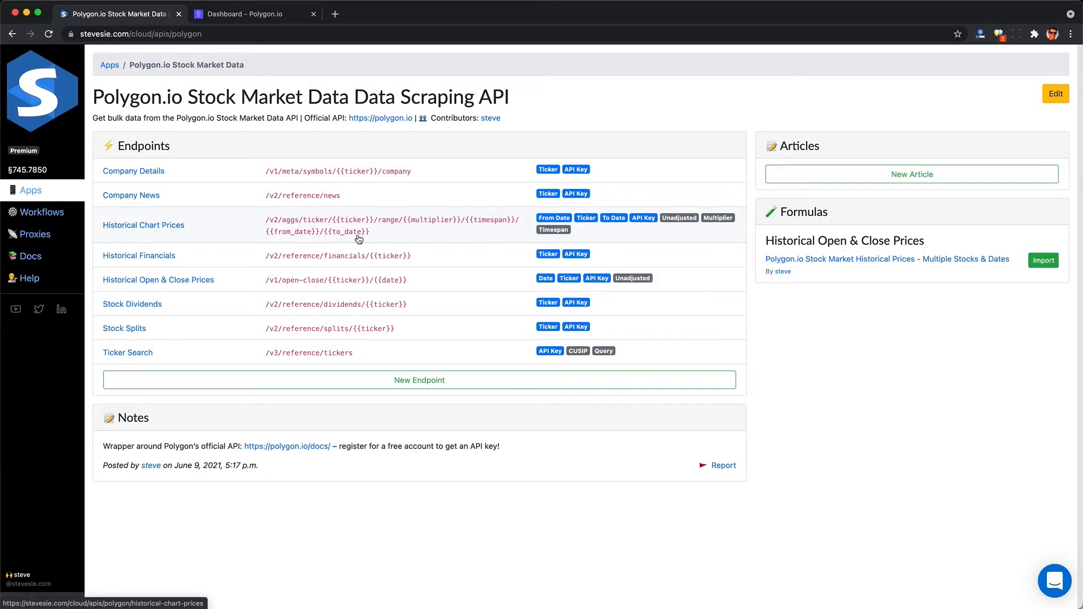
{"action": "mouse_move", "coordinate": [325, 286]}
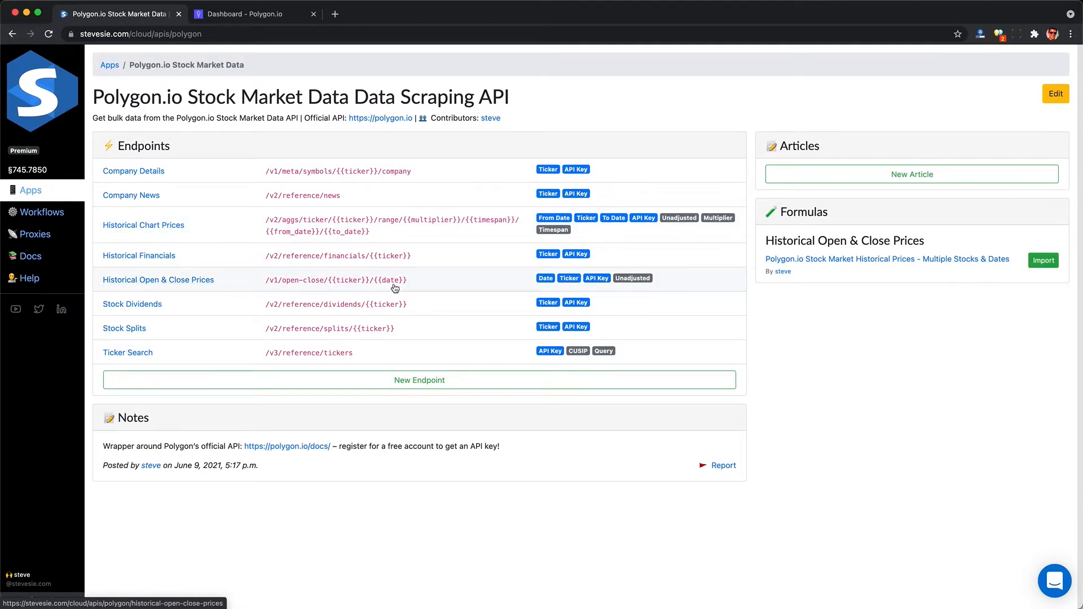
- In Historical Chart Prices, enter AAPL, dates 2020-01-01 to 2020-01-31, and Unadjusted true
{"action": "left_click", "coordinate": [143, 225]}
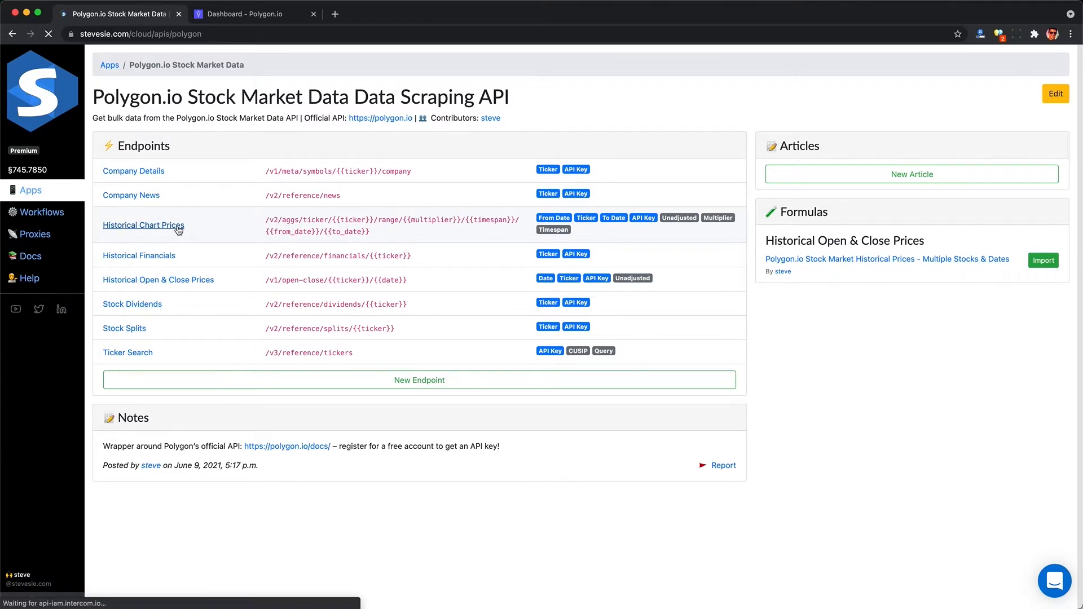
{"action": "left_click", "coordinate": [143, 225]}
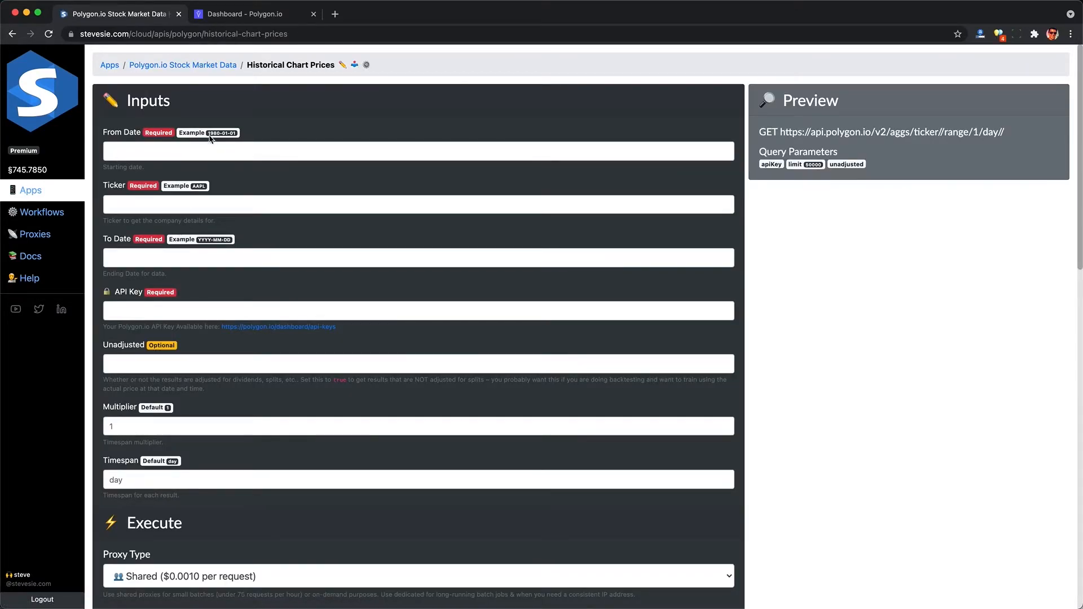
{"action": "left_click", "coordinate": [418, 151]}
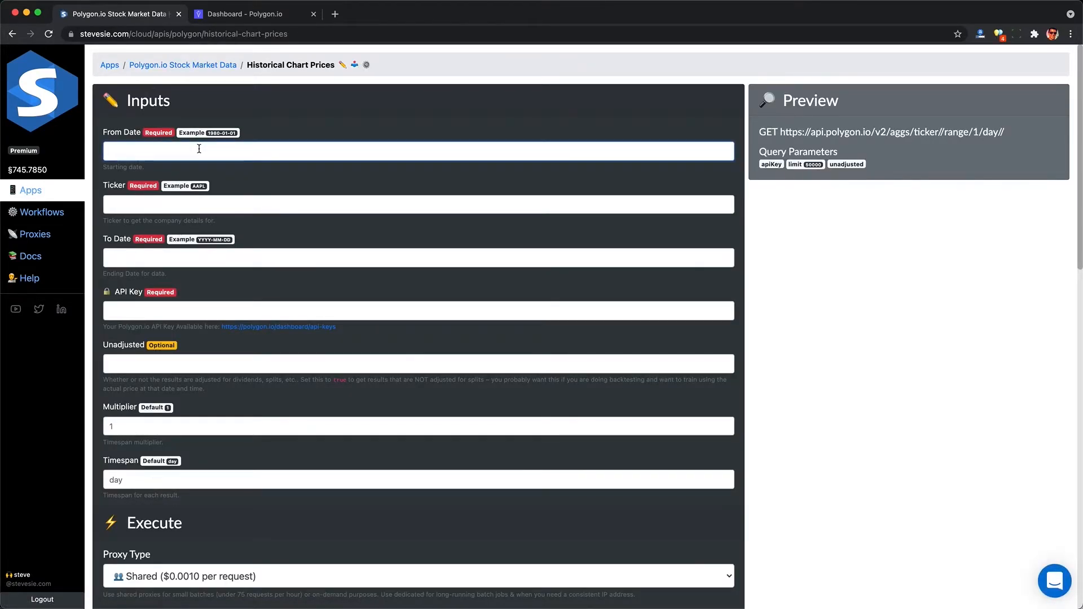
{"action": "type", "text": "2020-"}
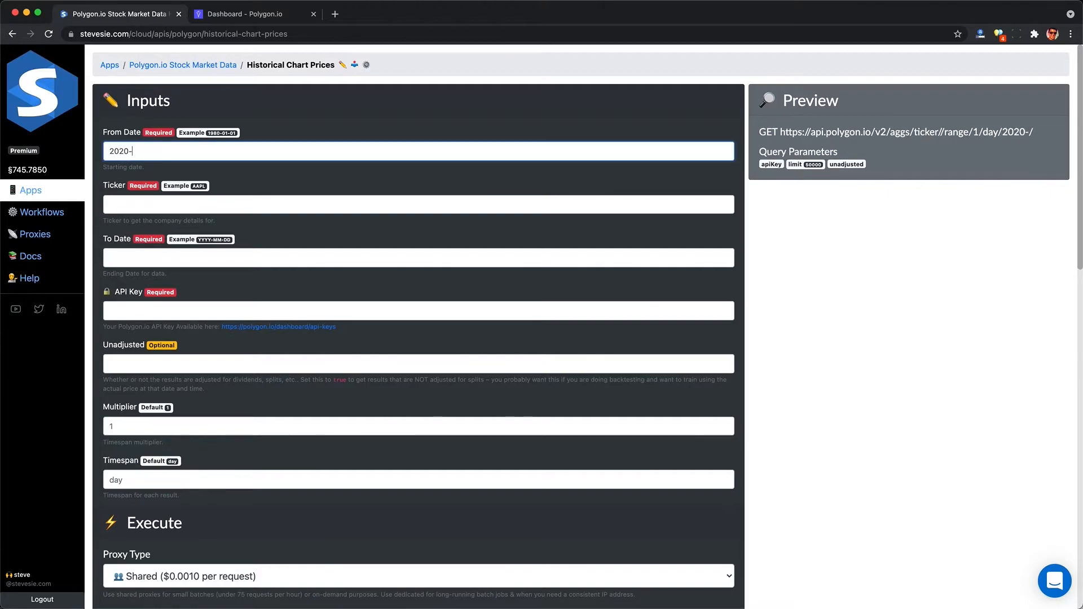
{"action": "type", "text": "01-"}
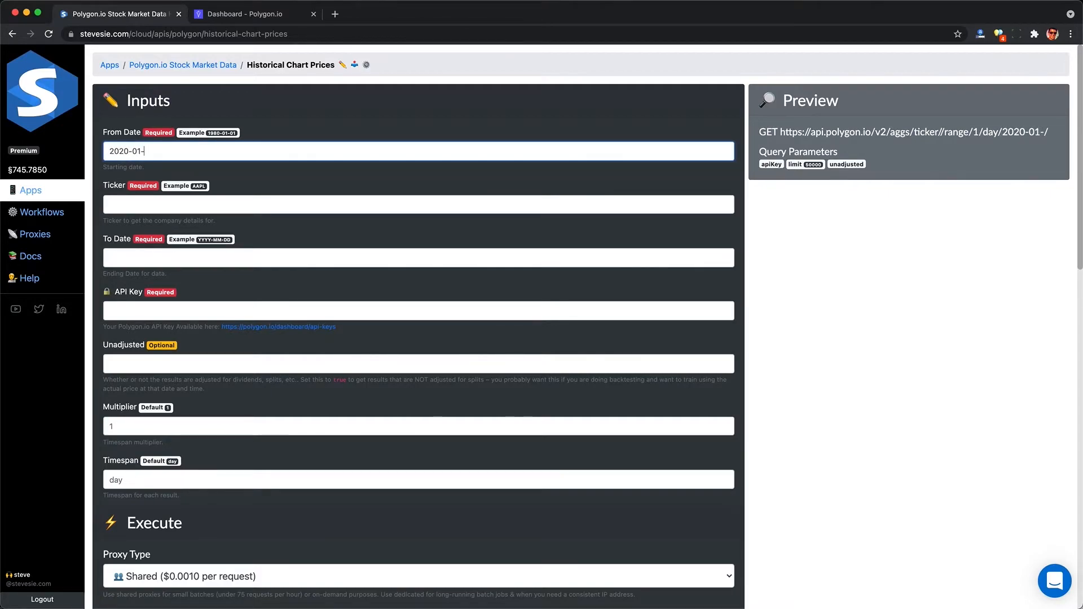
{"action": "type", "text": "20"}
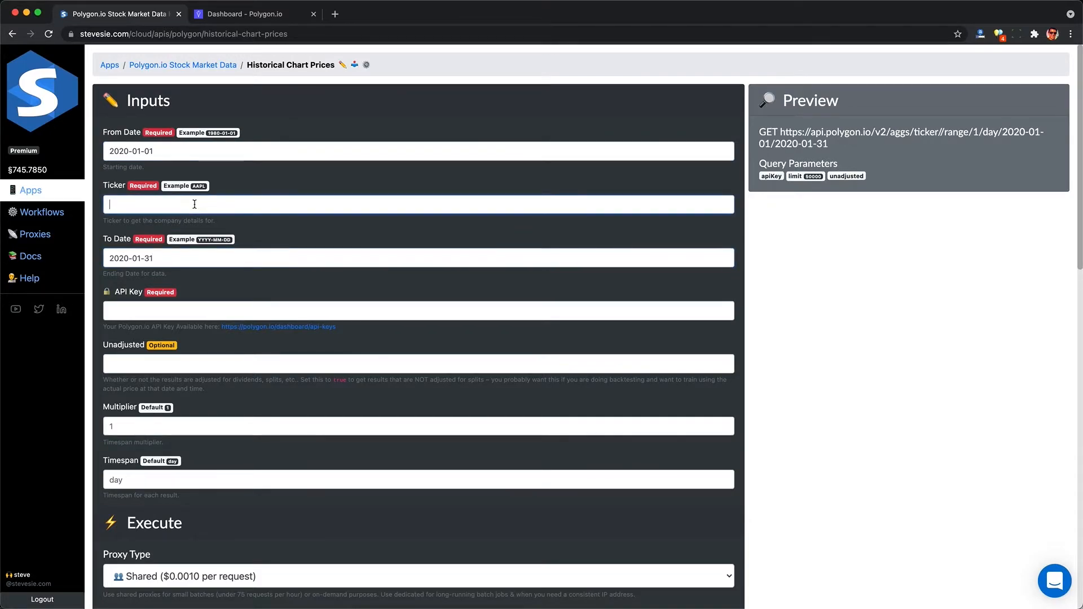
{"action": "type", "text": "AAPL"}
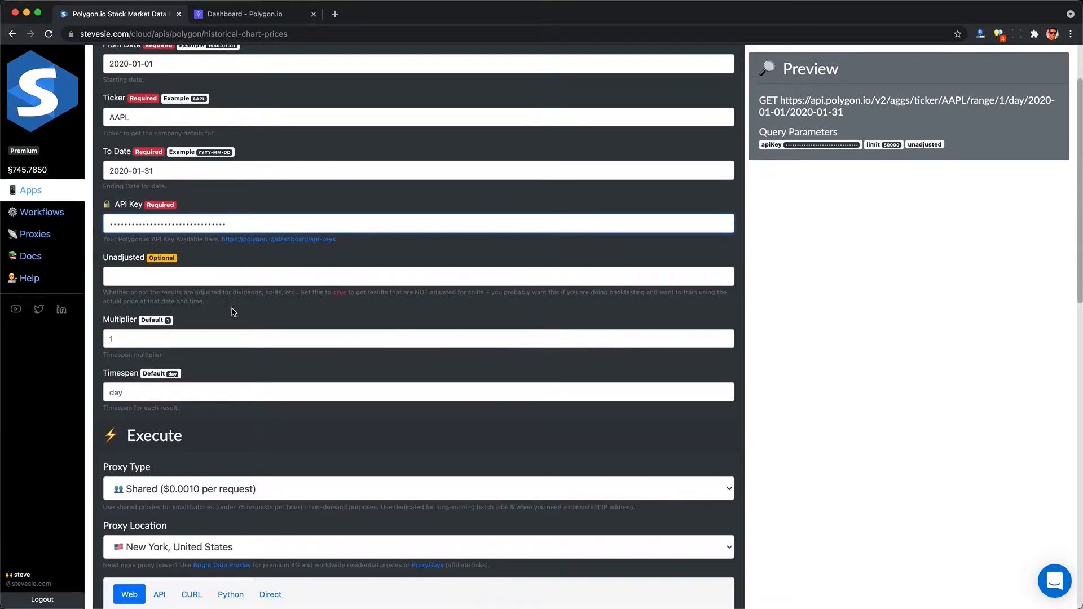
{"action": "type", "text": "true"}
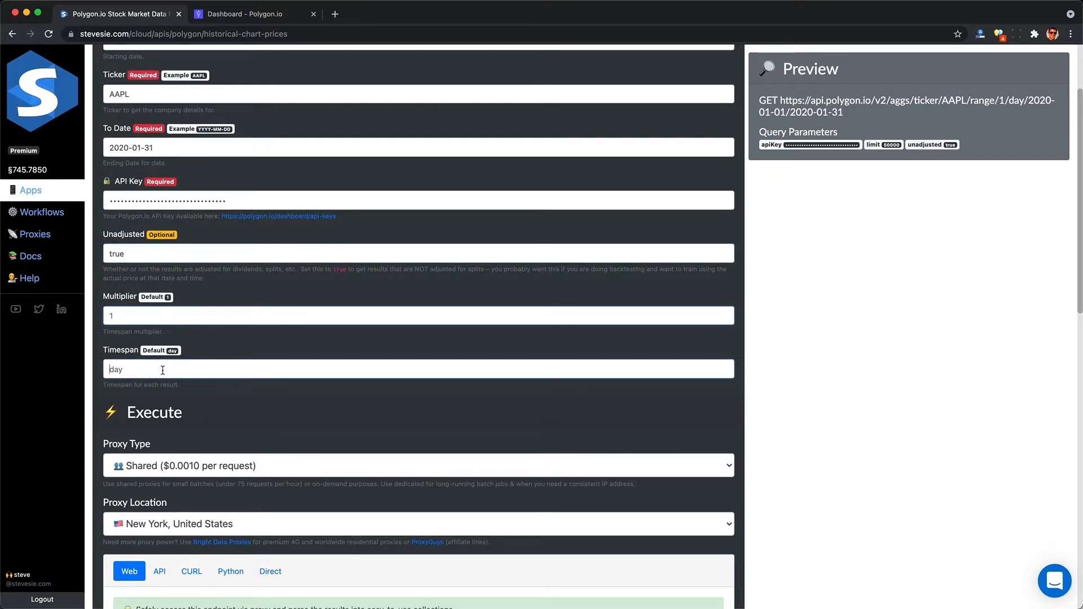
- Run the request, show all 21 result rows, and download them as a CSV
{"action": "left_click", "coordinate": [418, 536]}
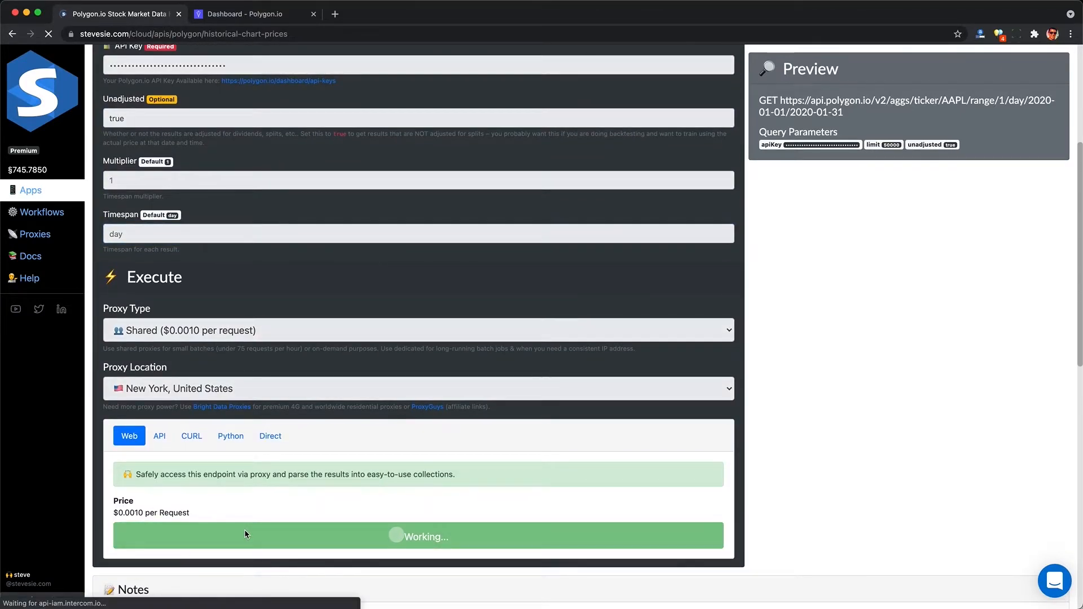
{"action": "left_click", "coordinate": [417, 536]}
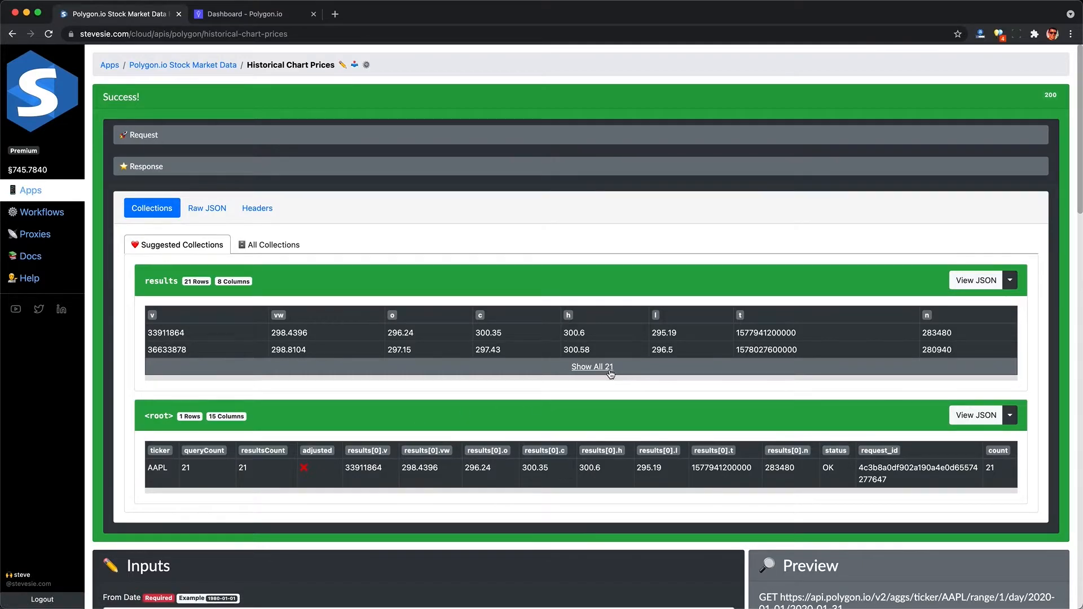
{"action": "left_click", "coordinate": [592, 367]}
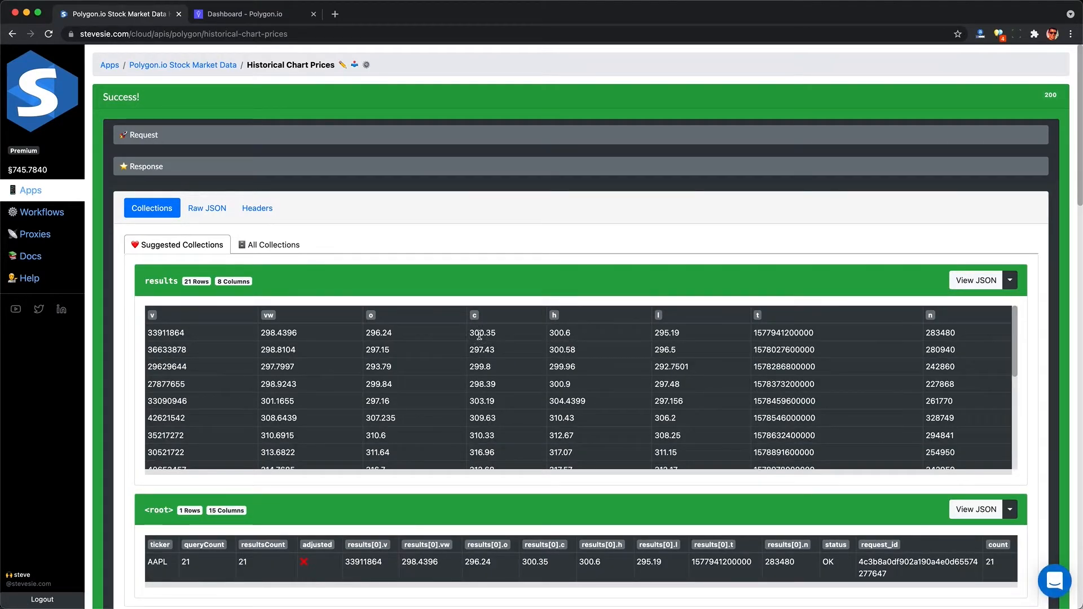
{"action": "scroll", "scroll_direction": "down", "scroll_amount": 3}
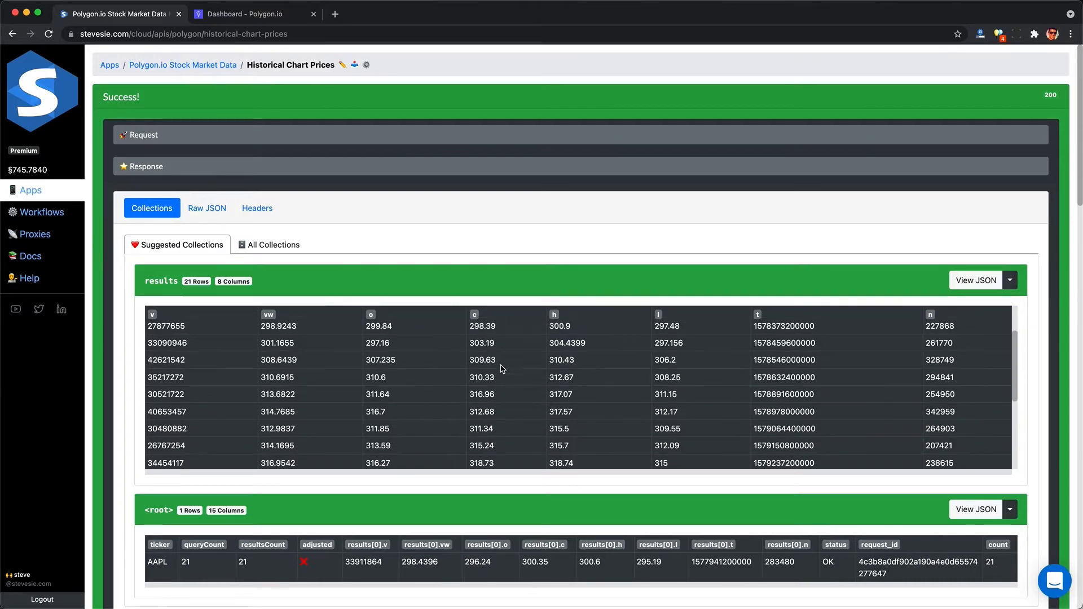
{"action": "scroll", "scroll_direction": "down", "scroll_amount": 3}
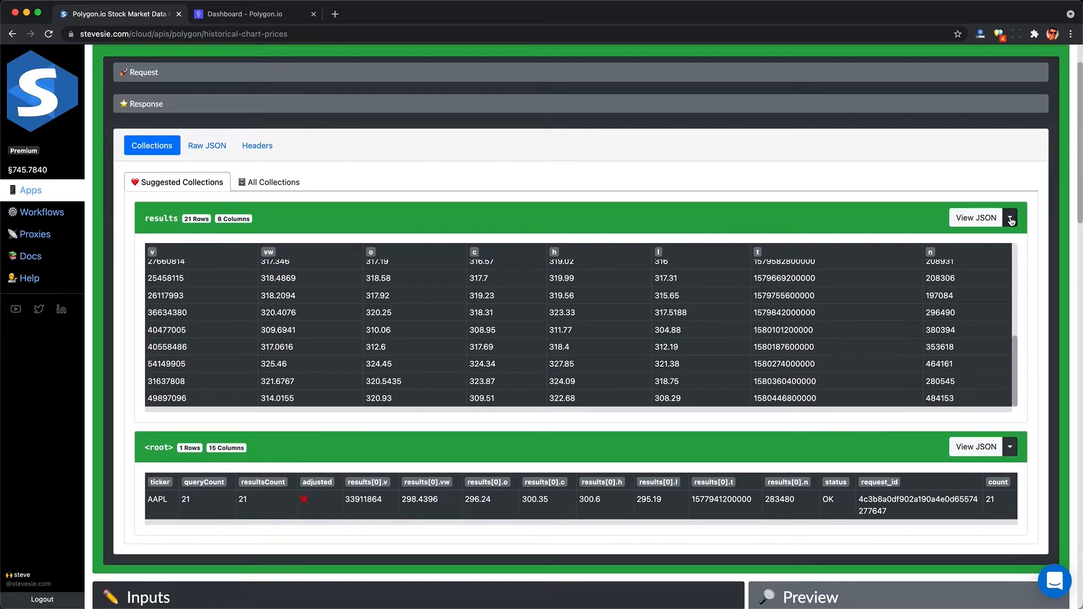
{"action": "left_click", "coordinate": [1010, 217]}
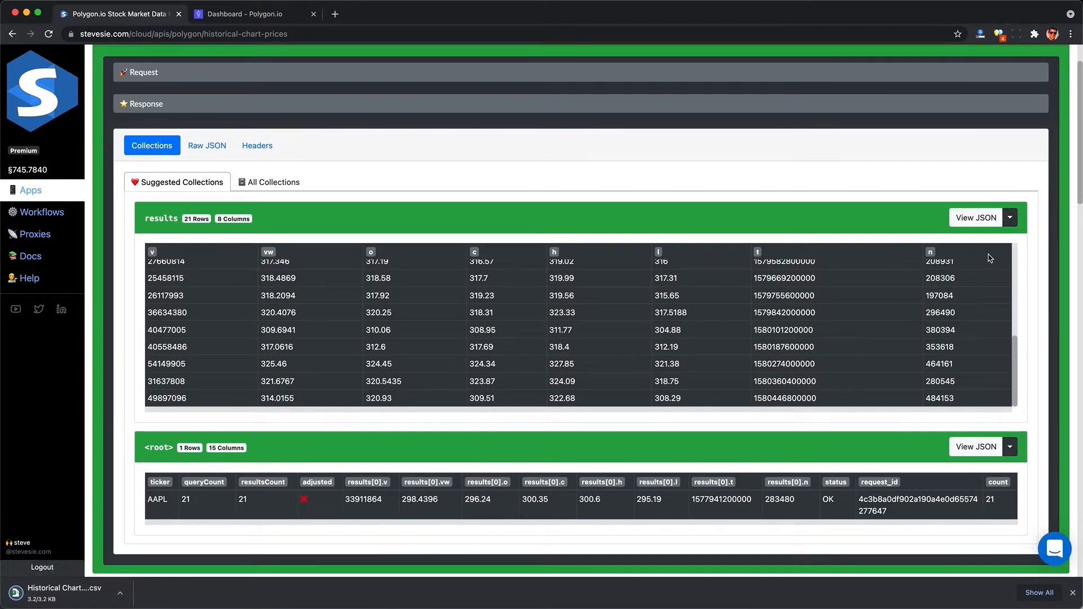
{"action": "left_click", "coordinate": [69, 594]}
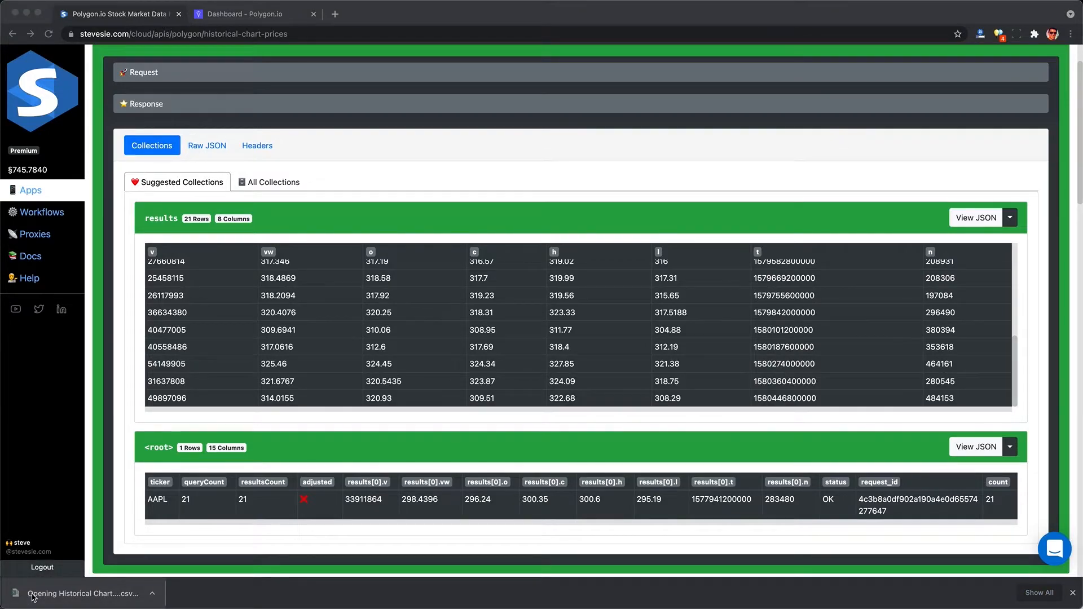
- Open Historical Chart Prices.results.csv in Excel to view the 21 daily AAPL rows
{"action": "left_click", "coordinate": [78, 594]}
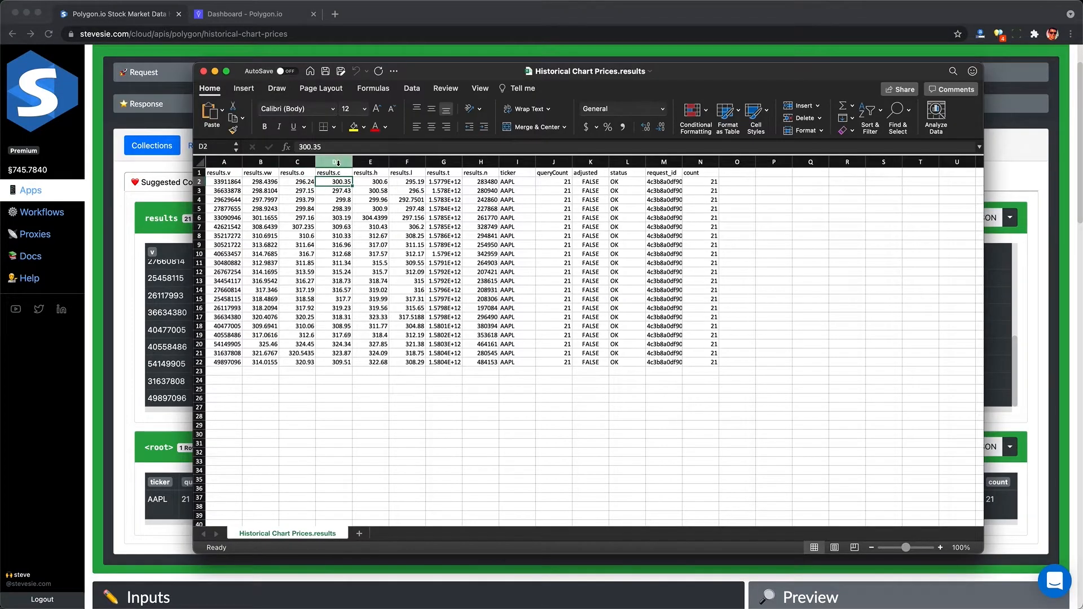
{"action": "left_click", "coordinate": [334, 162]}
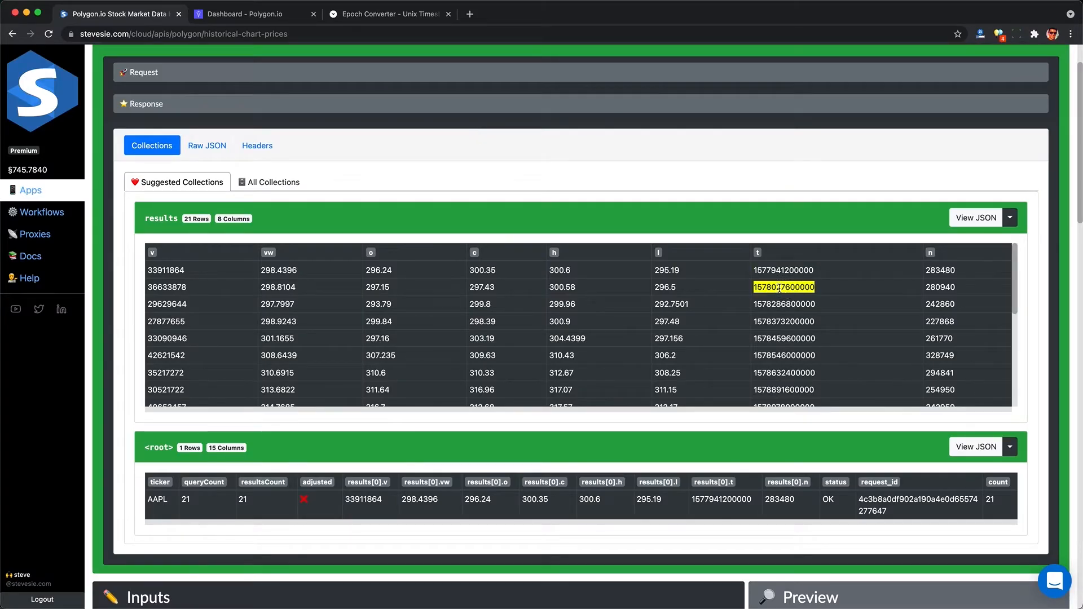
{"action": "left_click", "coordinate": [389, 13]}
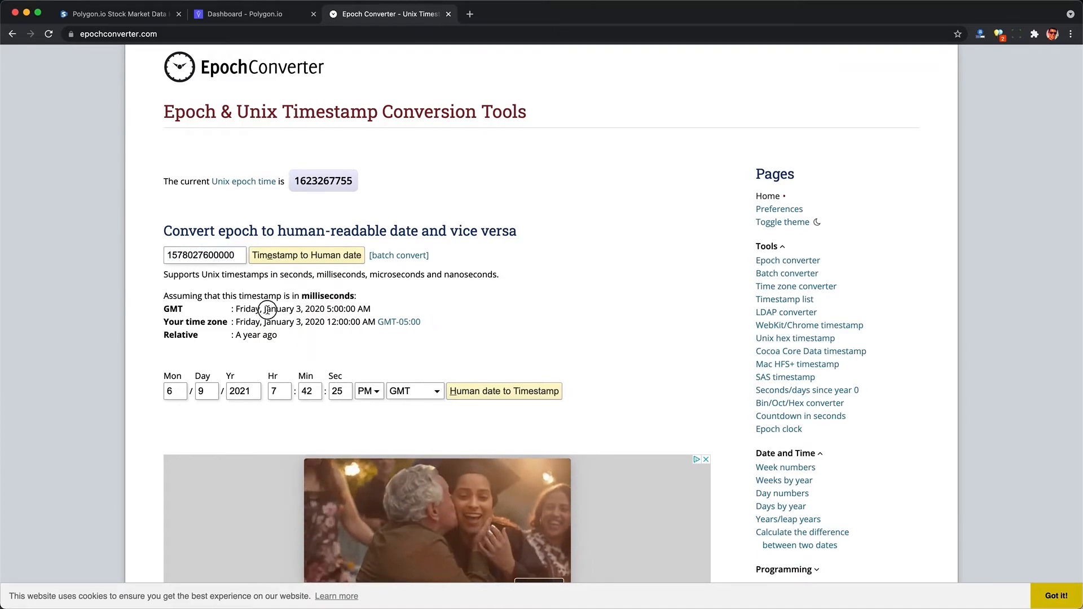
{"action": "left_click", "coordinate": [117, 14]}
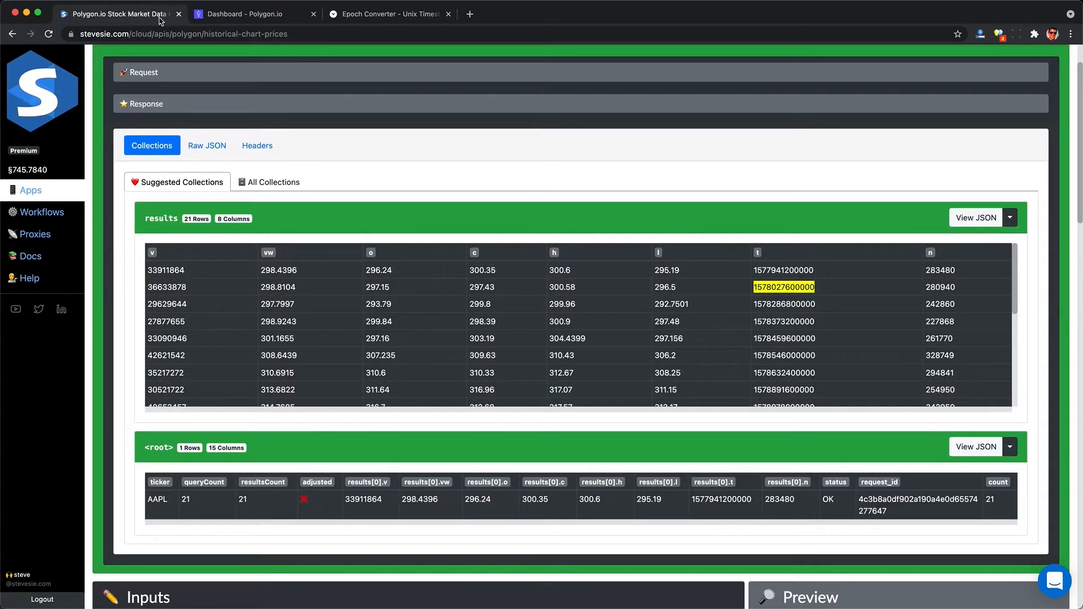
{"action": "scroll", "scroll_direction": "down", "scroll_amount": 3}
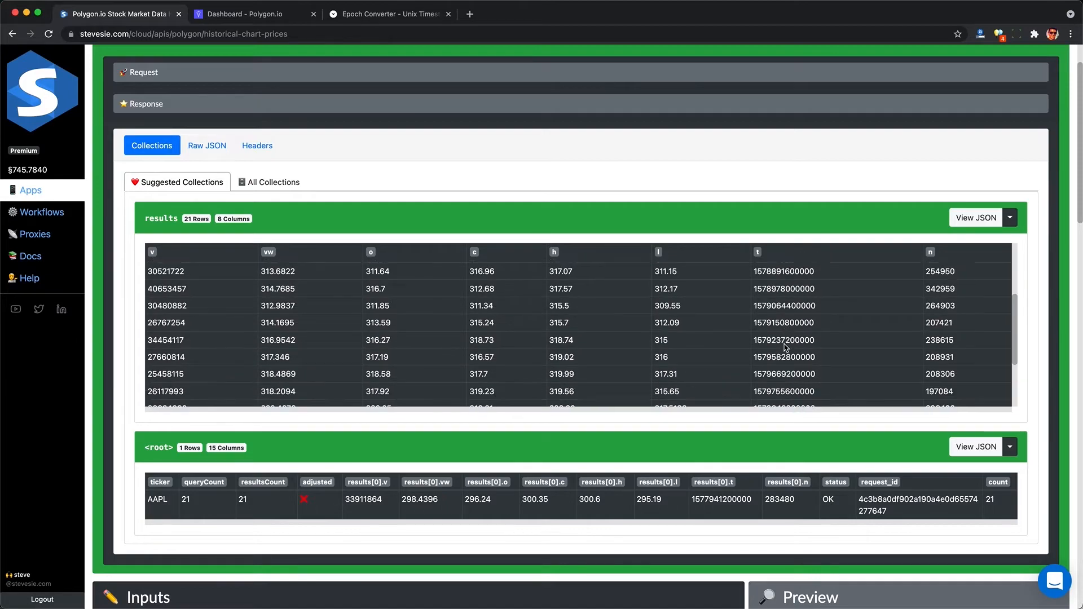
{"action": "scroll", "scroll_direction": "down", "scroll_amount": 3}
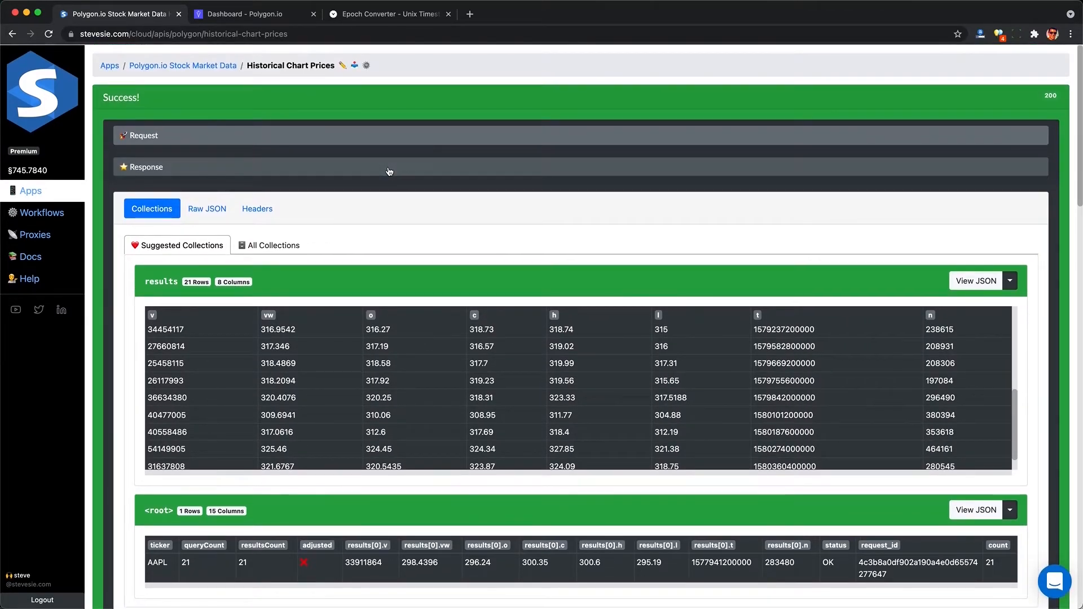
- Query Historical Open & Close Prices for AAPL on 2020-01-31 unadjusted: open 320.93, close 309.51
{"action": "left_click", "coordinate": [182, 65]}
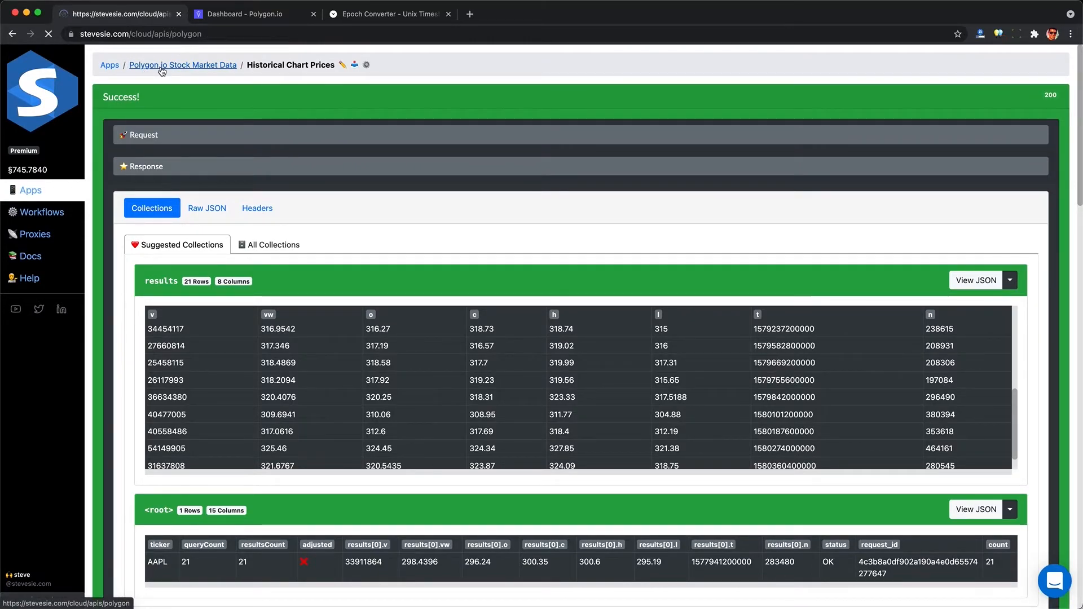
{"action": "left_click", "coordinate": [182, 64]}
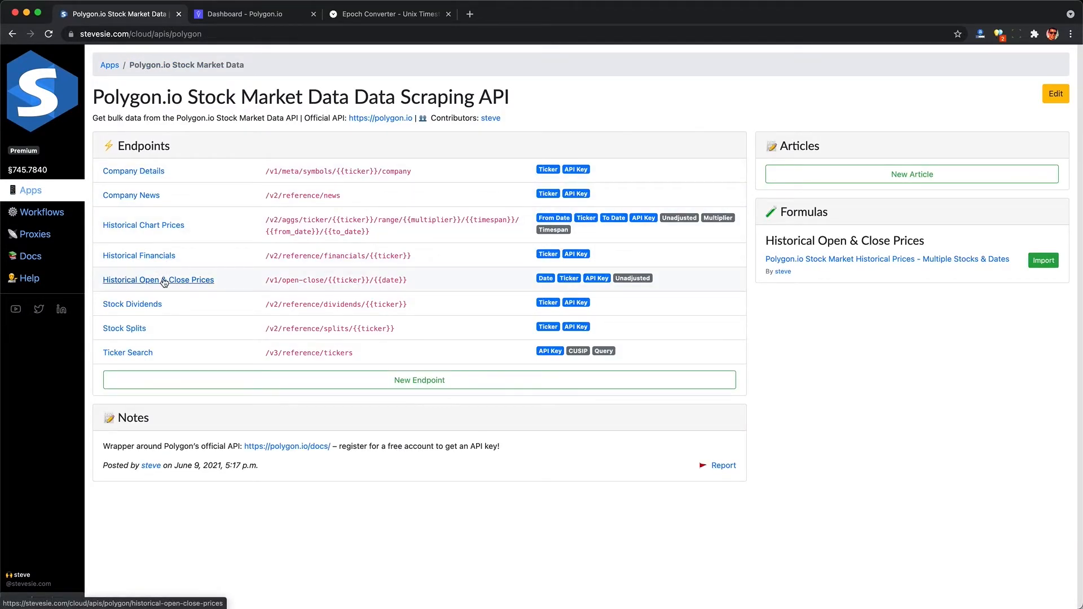
{"action": "left_click", "coordinate": [158, 280]}
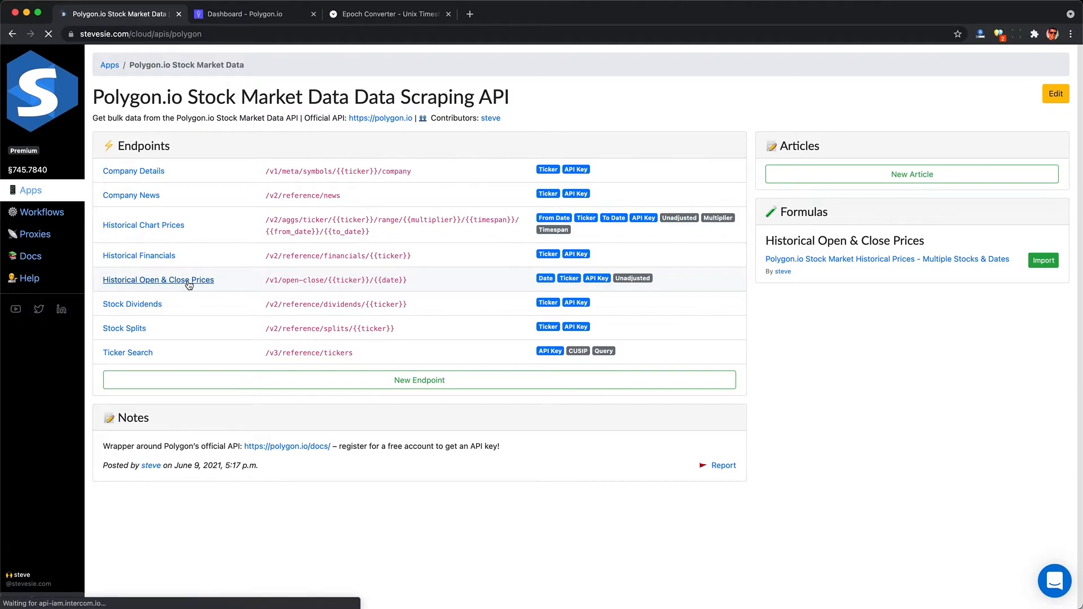
{"action": "left_click", "coordinate": [158, 280]}
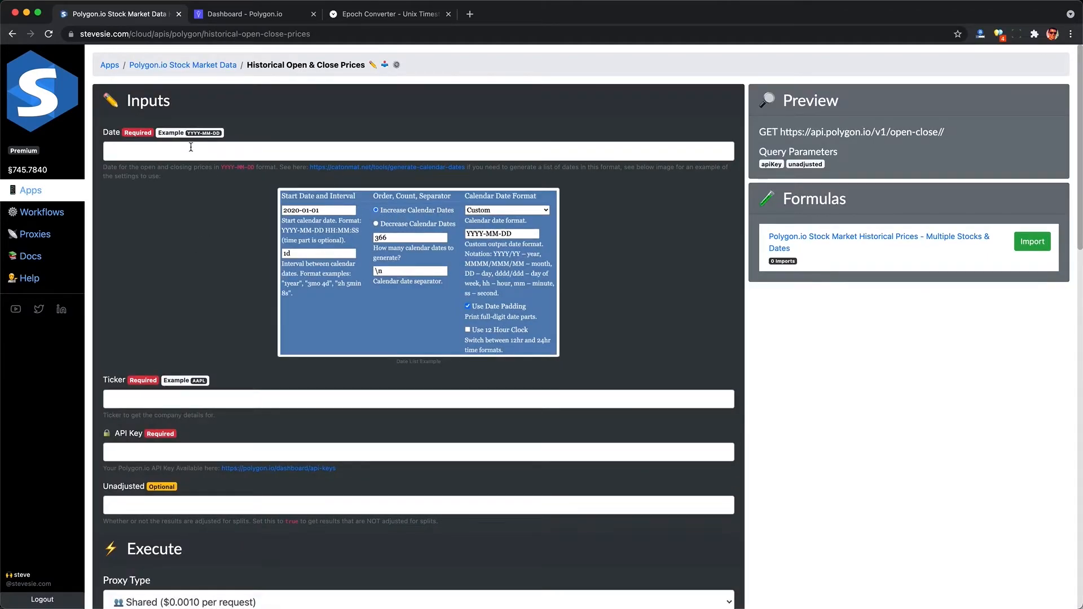
{"action": "type", "text": "2020-01"}
{"action": "type", "text": "AAPL"}
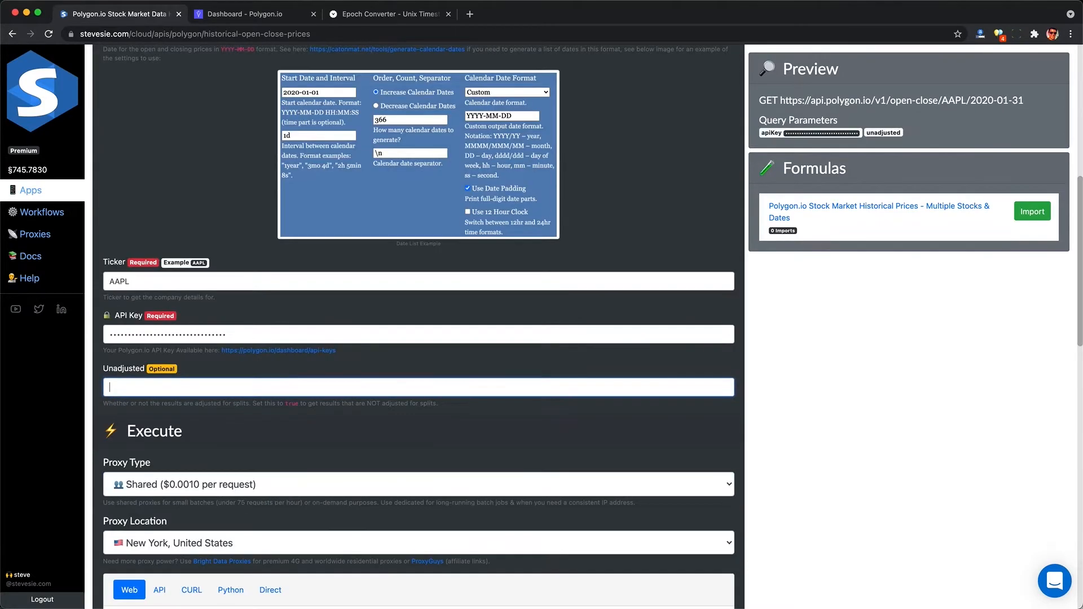
{"action": "type", "text": "true"}
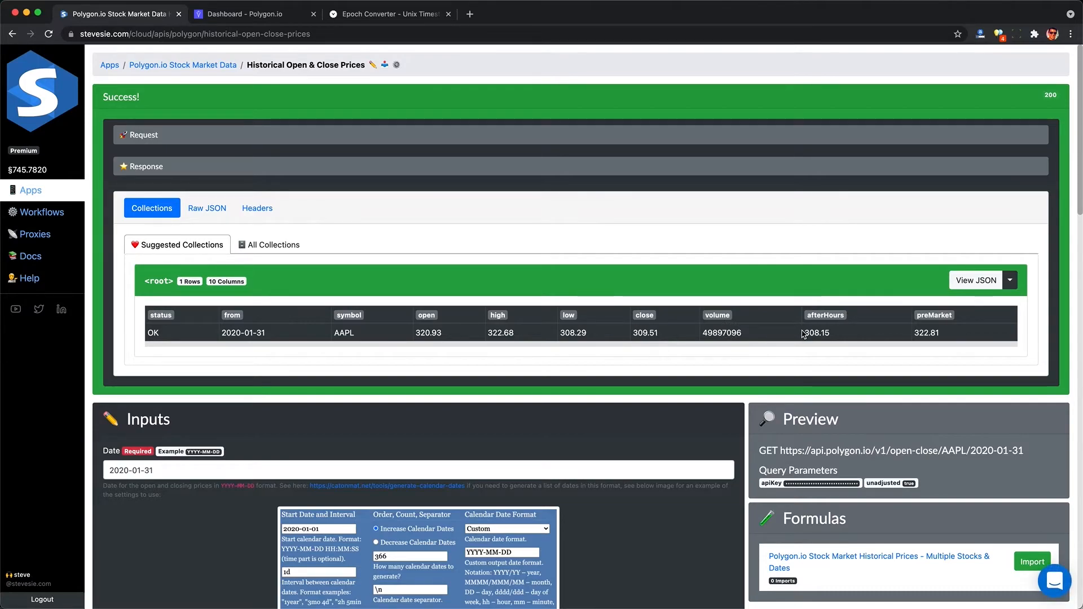
{"action": "scroll", "scroll_direction": "down", "scroll_amount": 3}
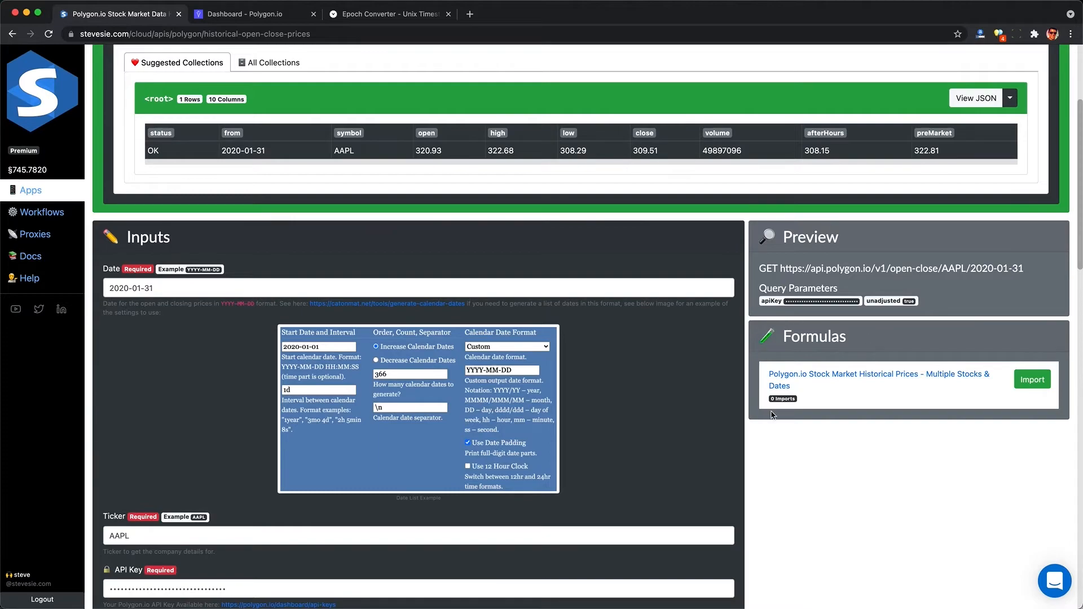
- Import the multiple stocks & dates formula, entering AAPL as ticker and the API key
{"action": "left_click", "coordinate": [1032, 379]}
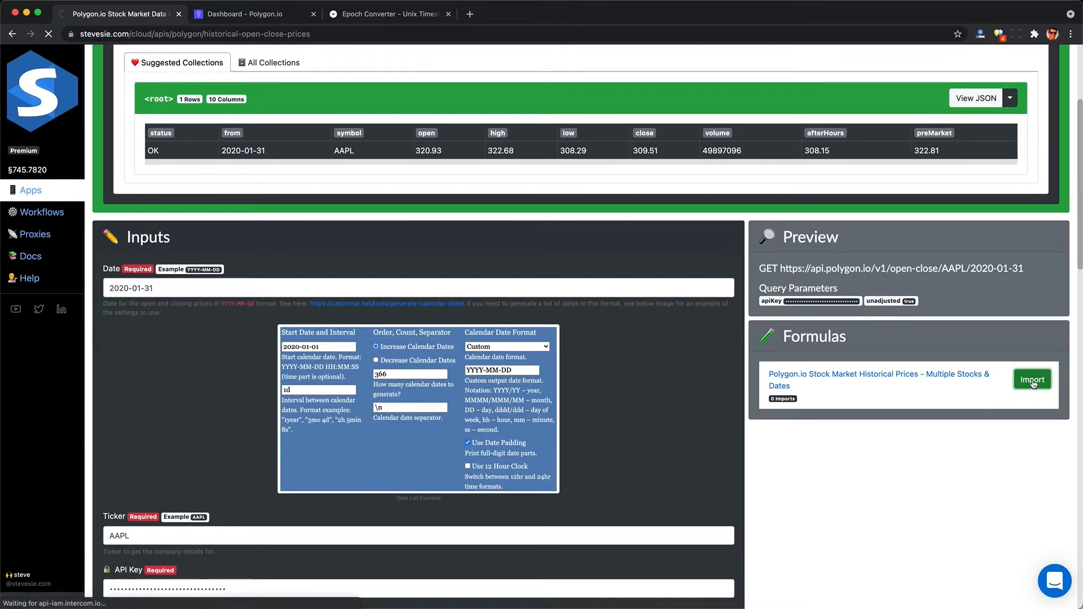
{"action": "left_click", "coordinate": [1031, 379]}
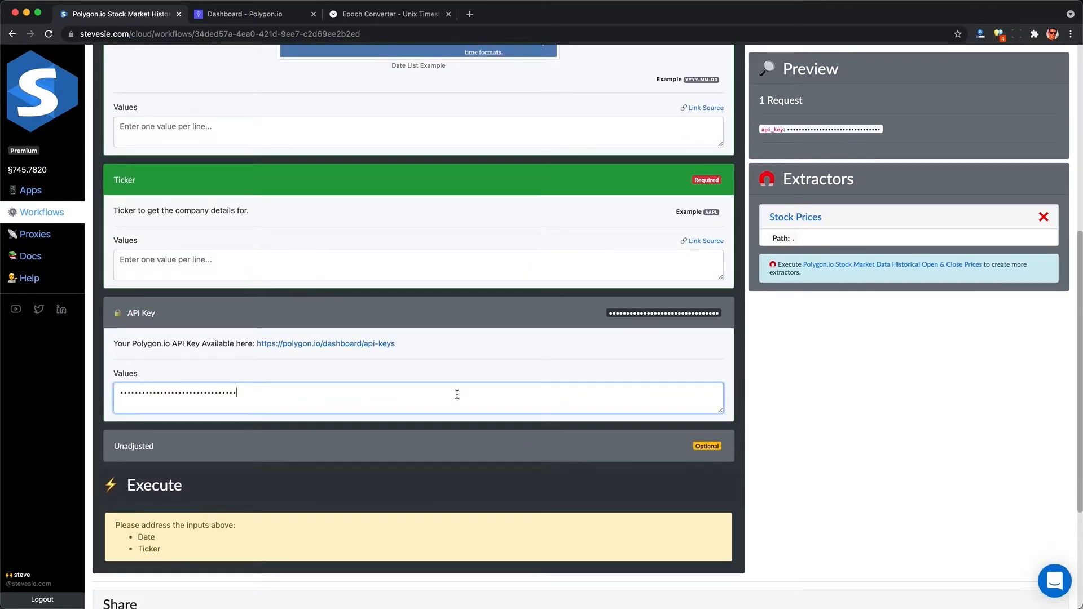
{"action": "type", "text": "AAPL"}
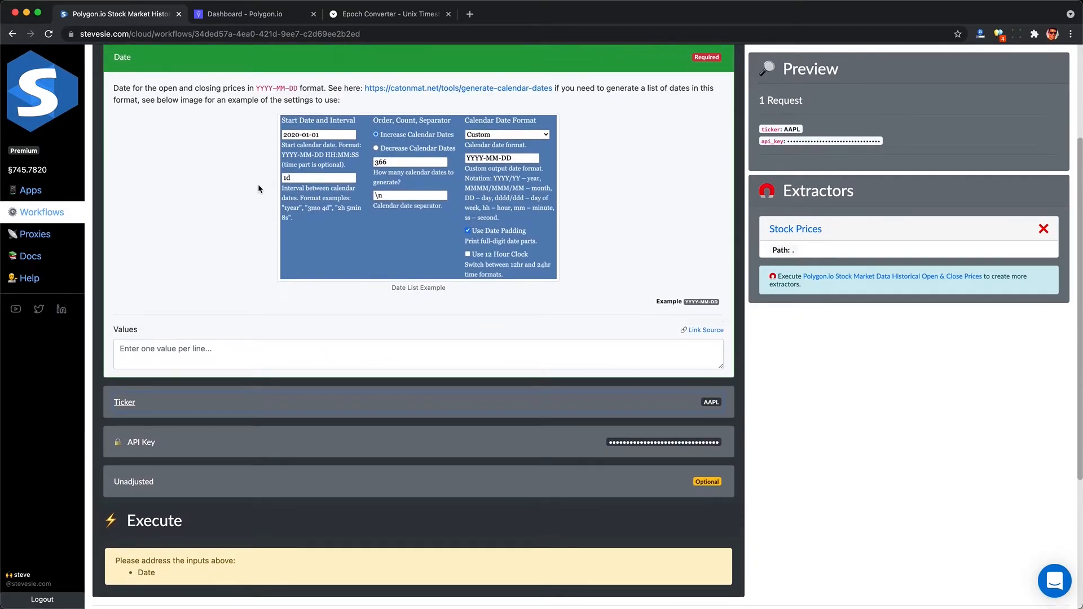
{"action": "left_click", "coordinate": [458, 88]}
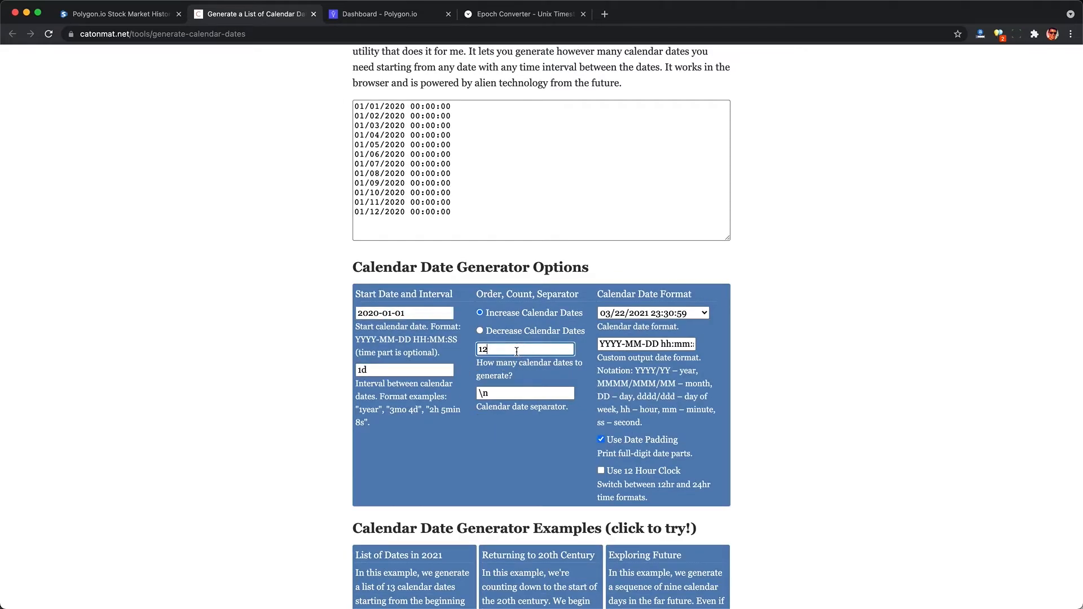
- Generate 31 January 2020 dates in custom YYYY-MM-DD format and select them for copying
{"action": "type", "text": "31"}
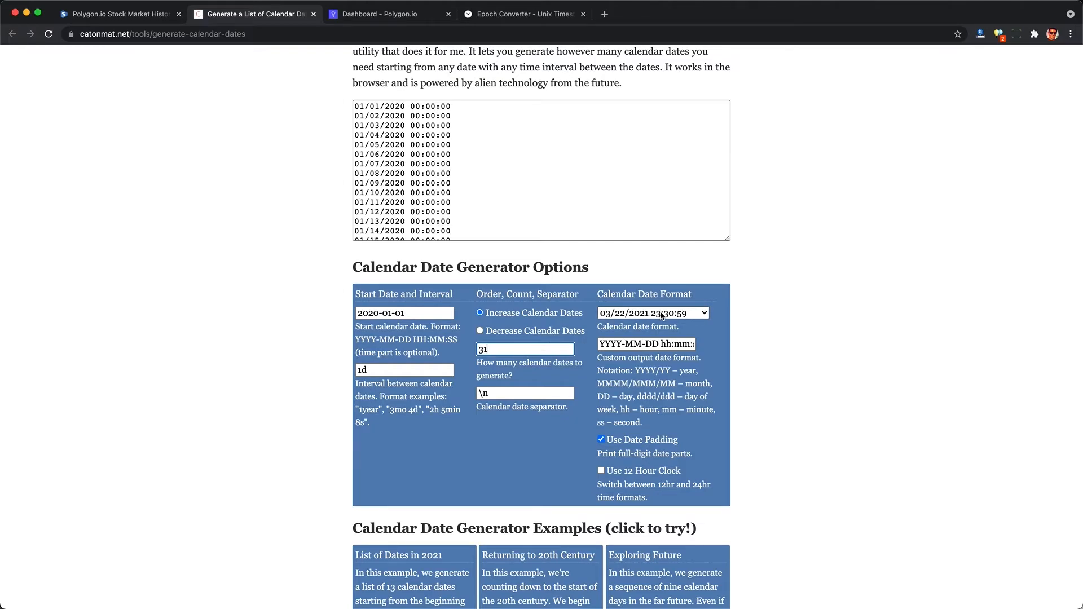
{"action": "left_click", "coordinate": [652, 312]}
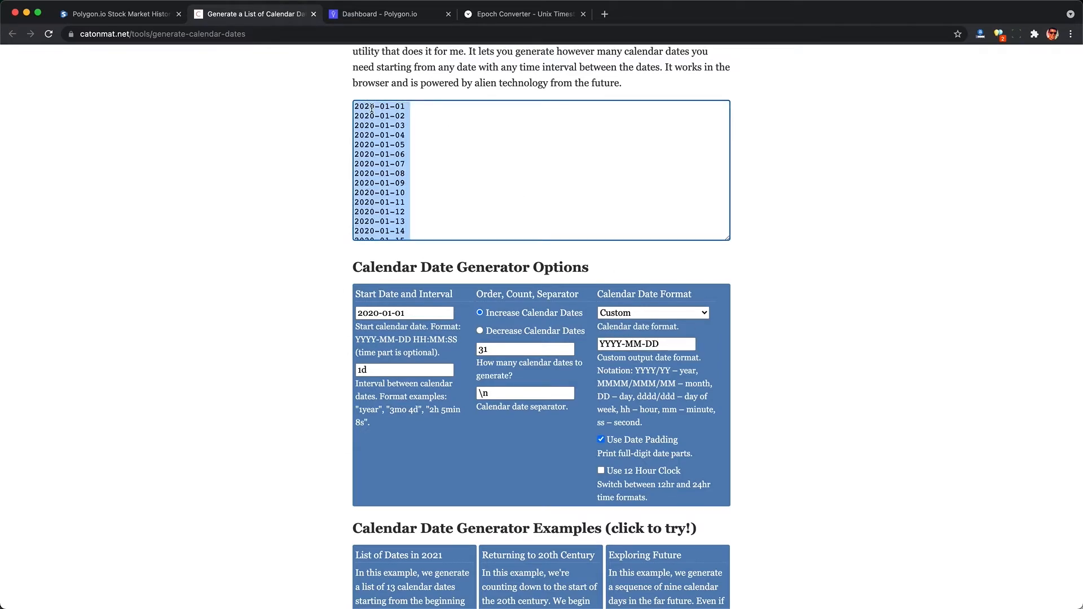
{"action": "left_click", "coordinate": [117, 13]}
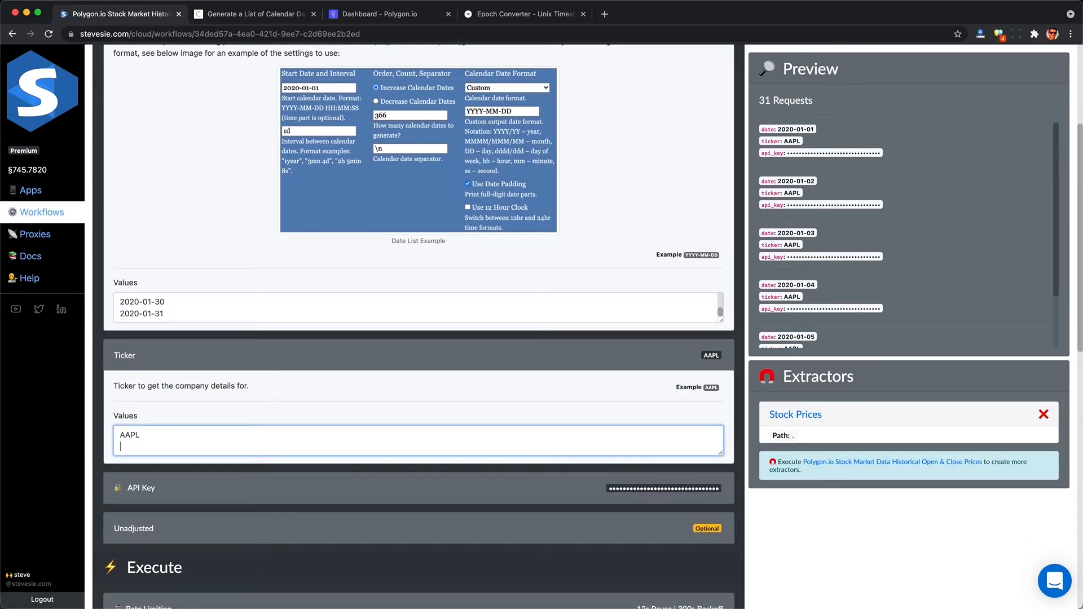
- Paste the 31 dates, add then remove RACE and NIKE tickers, and set Unadjusted true
{"action": "type", "text": "RACE"}
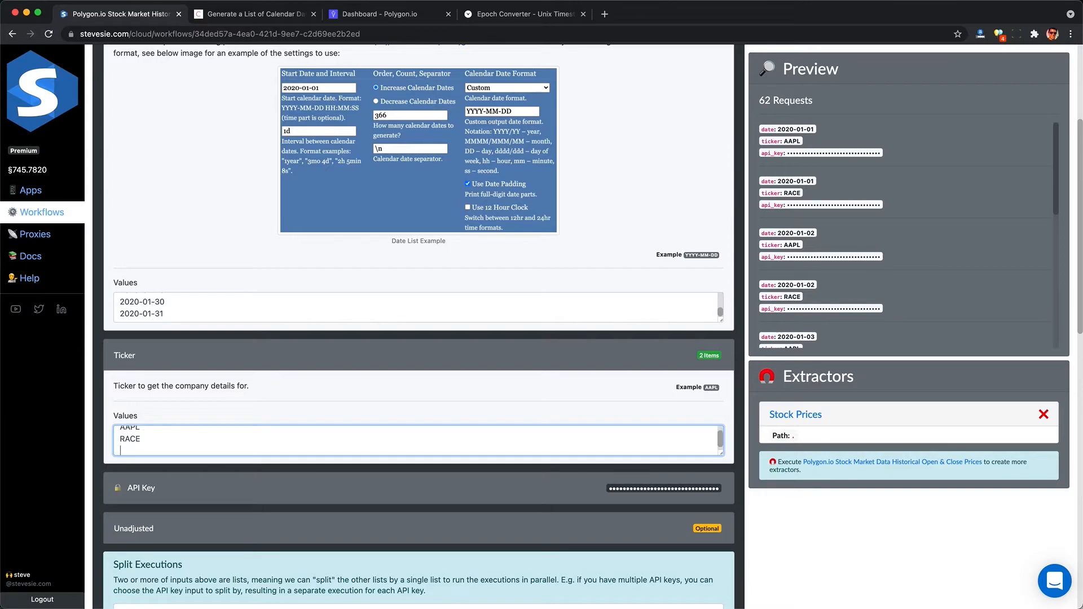
{"action": "type", "text": "NIKE"}
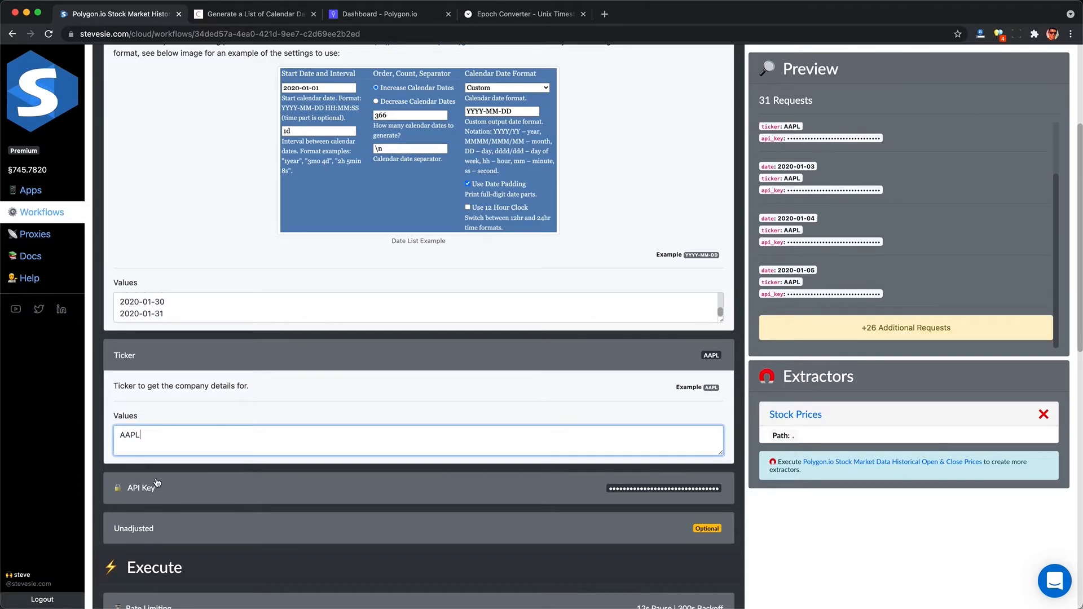
{"action": "scroll", "scroll_direction": "down", "scroll_amount": 3}
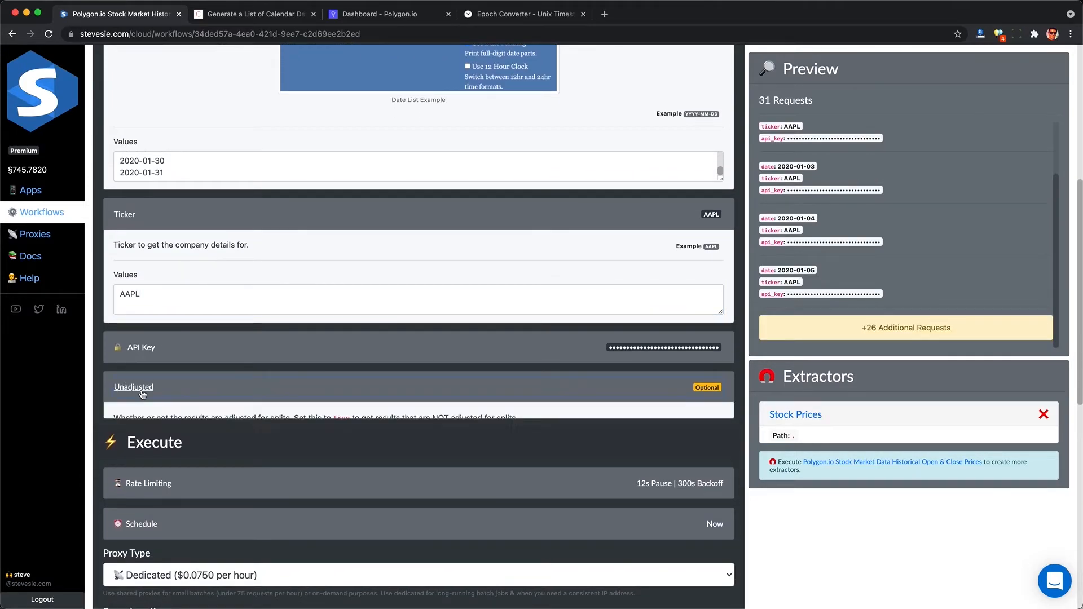
{"action": "type", "text": "tr"}
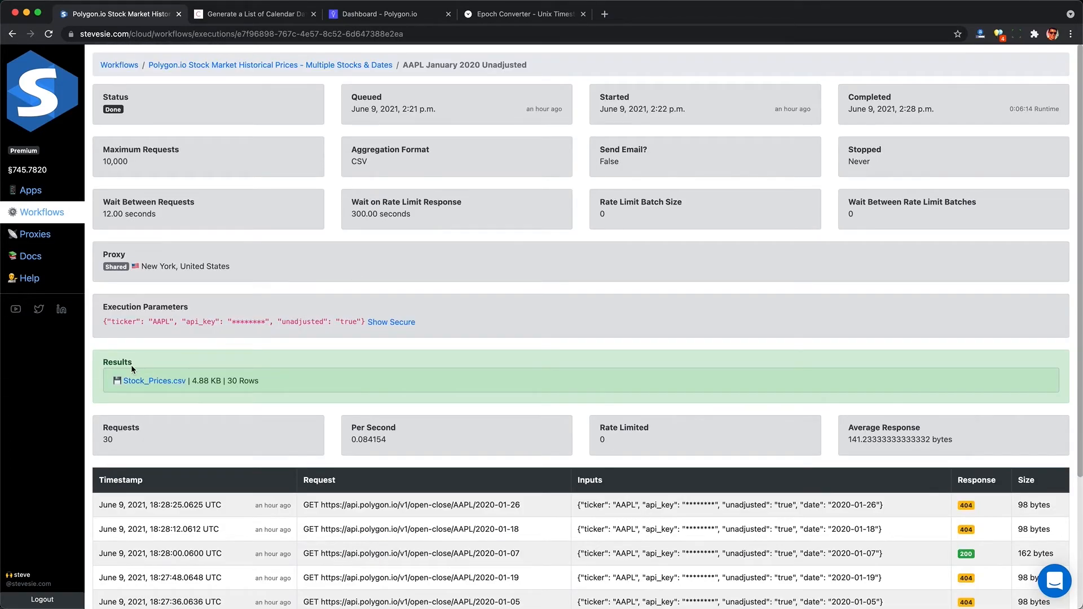
{"action": "mouse_move", "coordinate": [113, 212]}
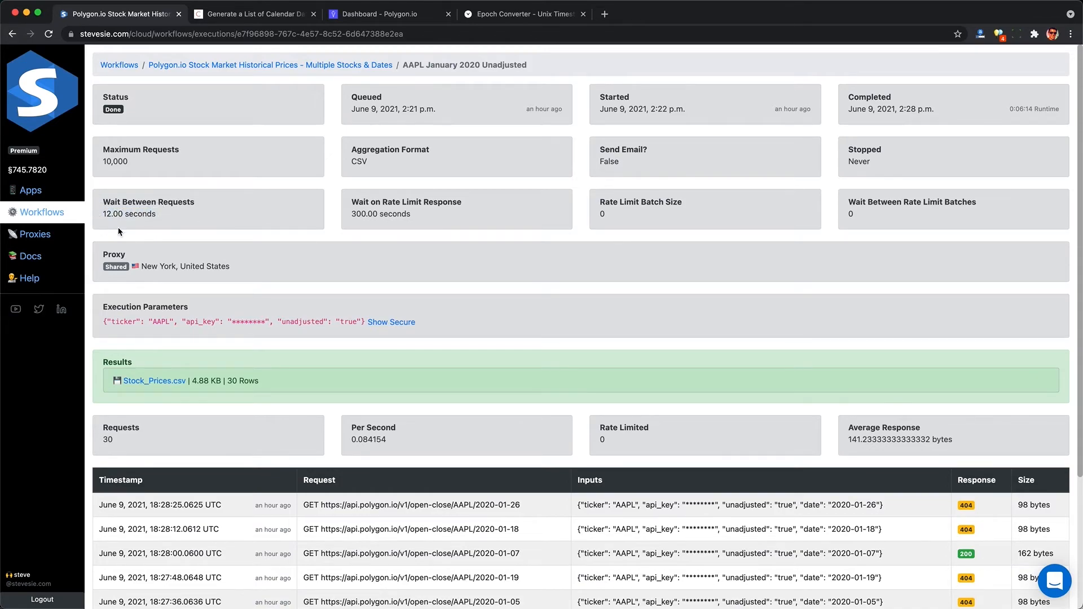
- Download the 30-row Stock_Prices.csv from the execution's Results and open it in Excel
{"action": "scroll", "scroll_direction": "down", "scroll_amount": 3}
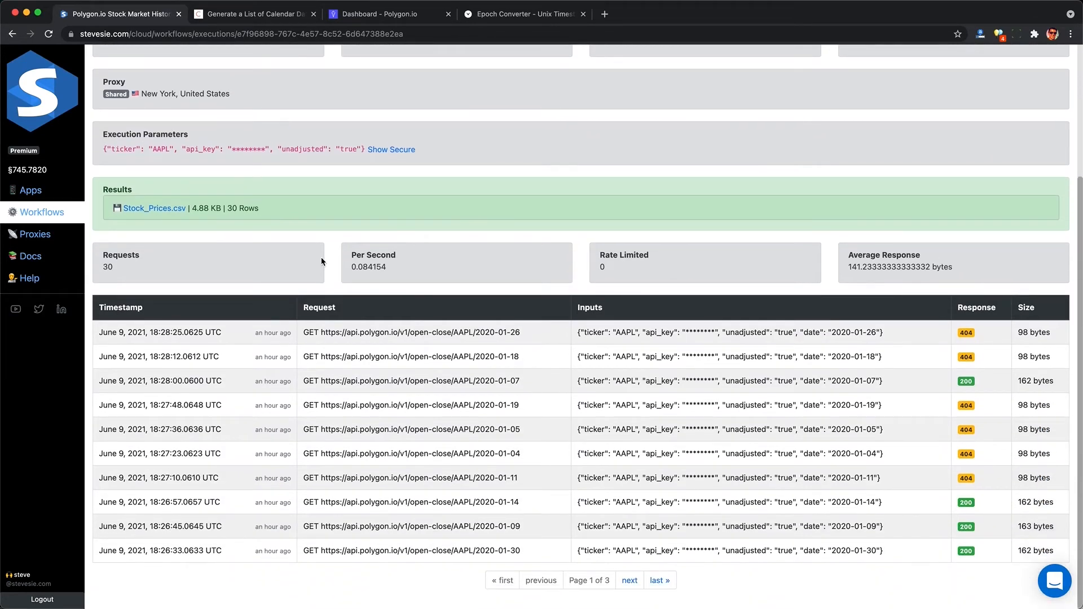
{"action": "mouse_move", "coordinate": [838, 454]}
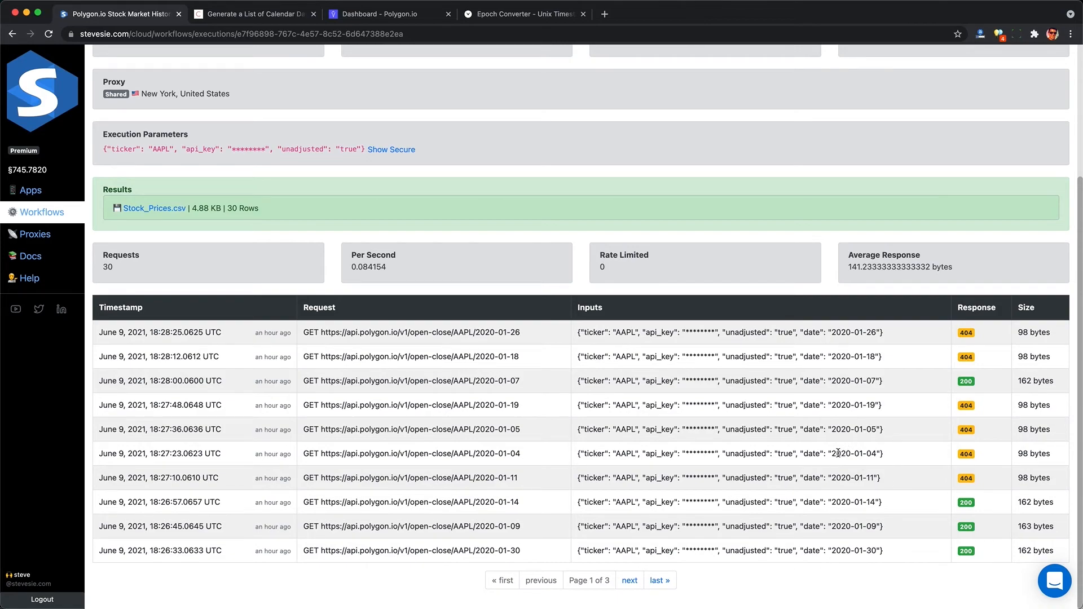
{"action": "double_click", "coordinate": [625, 453]}
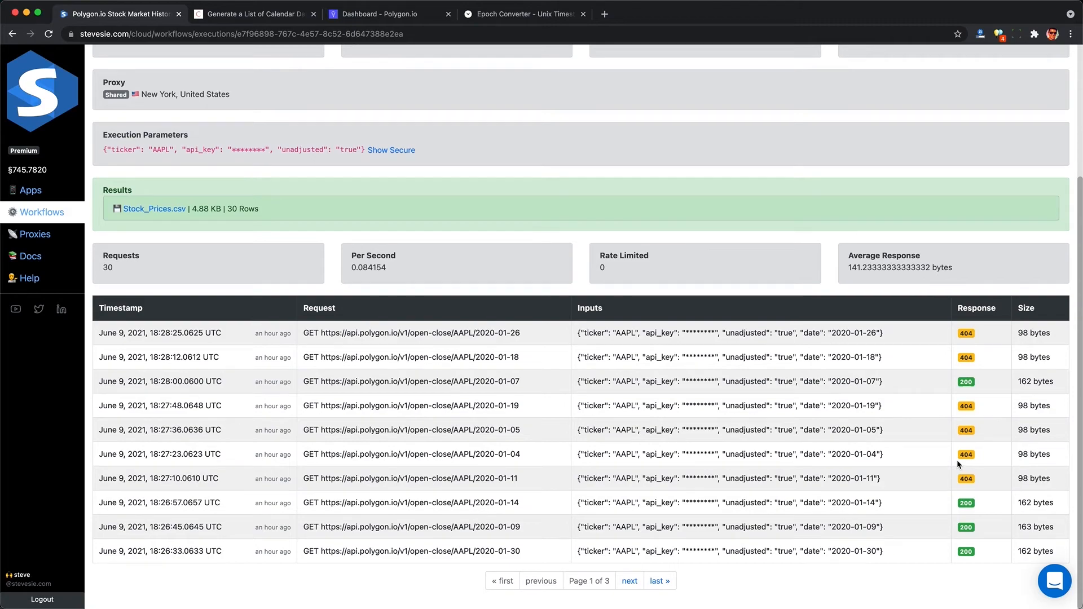
{"action": "scroll", "scroll_direction": "up", "scroll_amount": 3}
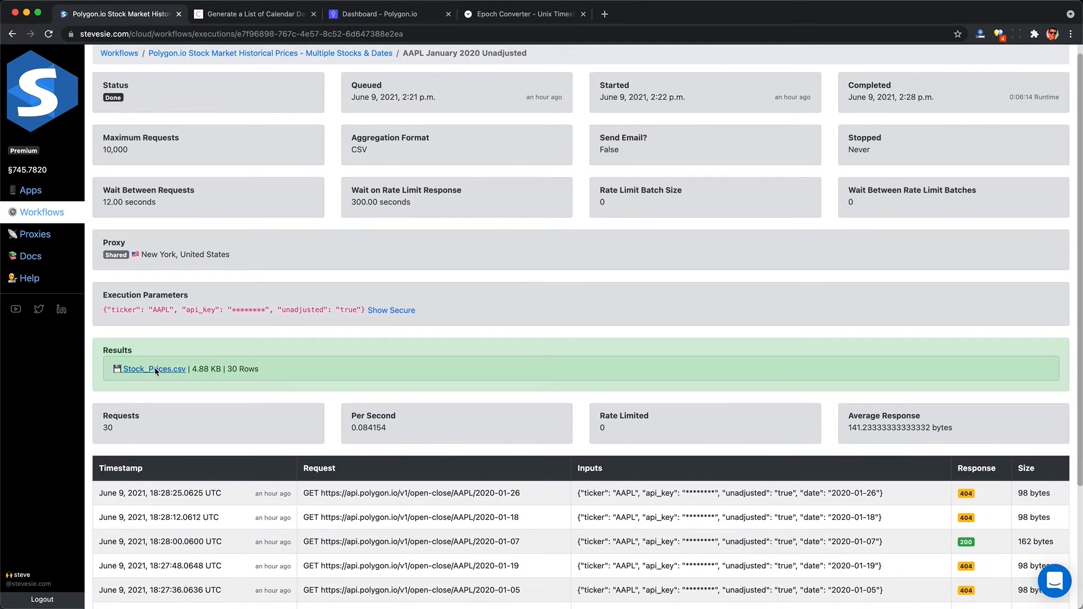
{"action": "left_click", "coordinate": [154, 369]}
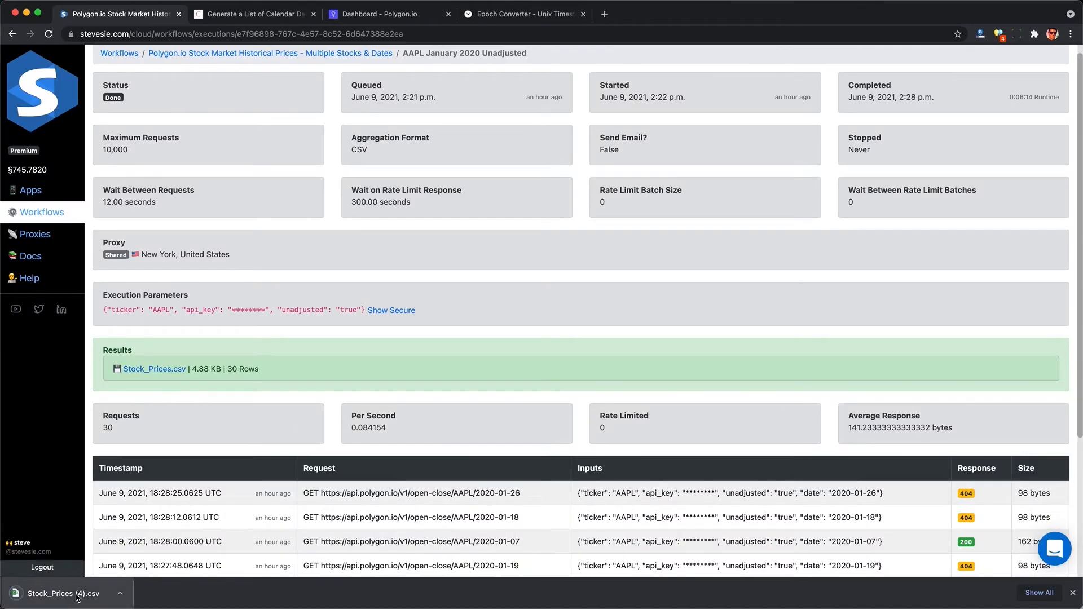
{"action": "left_click", "coordinate": [65, 594]}
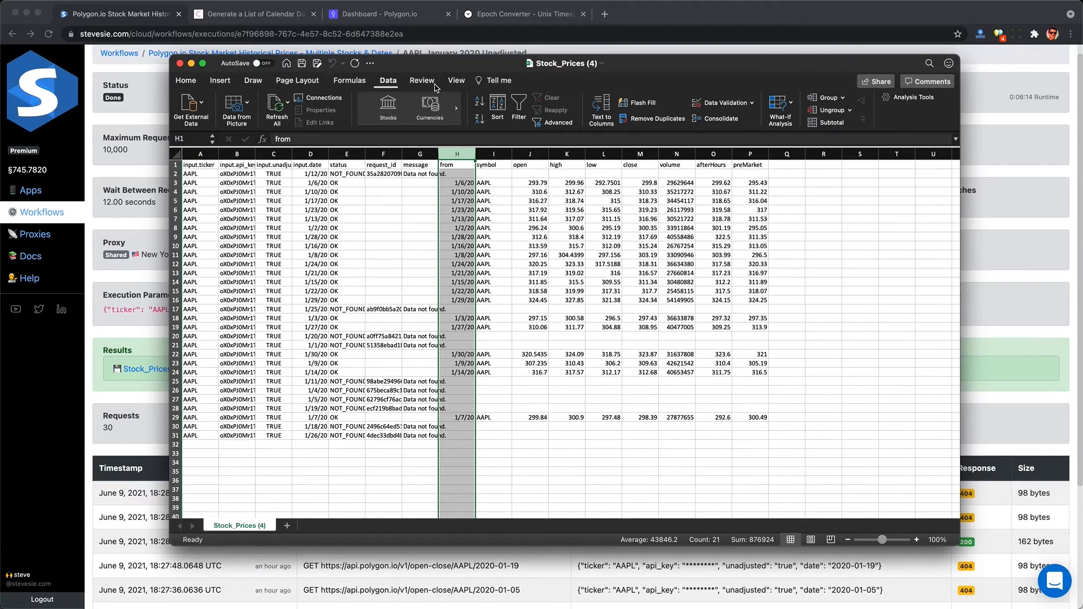
- Sort the sheet ascending by date column H, expanding the selection to the whole table
{"action": "left_click", "coordinate": [496, 107]}
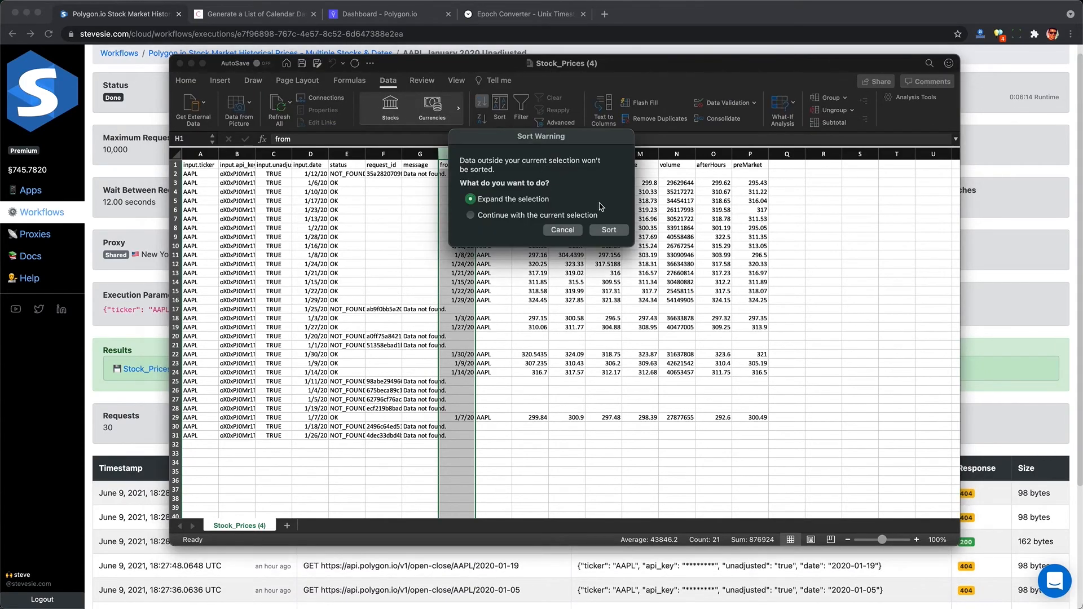
{"action": "left_click", "coordinate": [609, 229]}
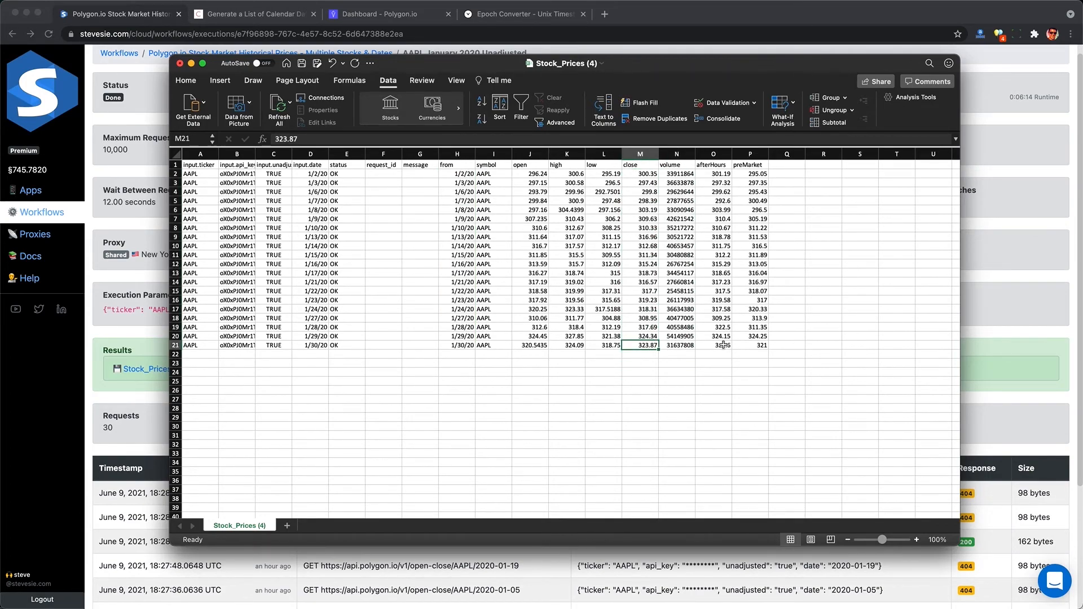
{"action": "left_click", "coordinate": [714, 164]}
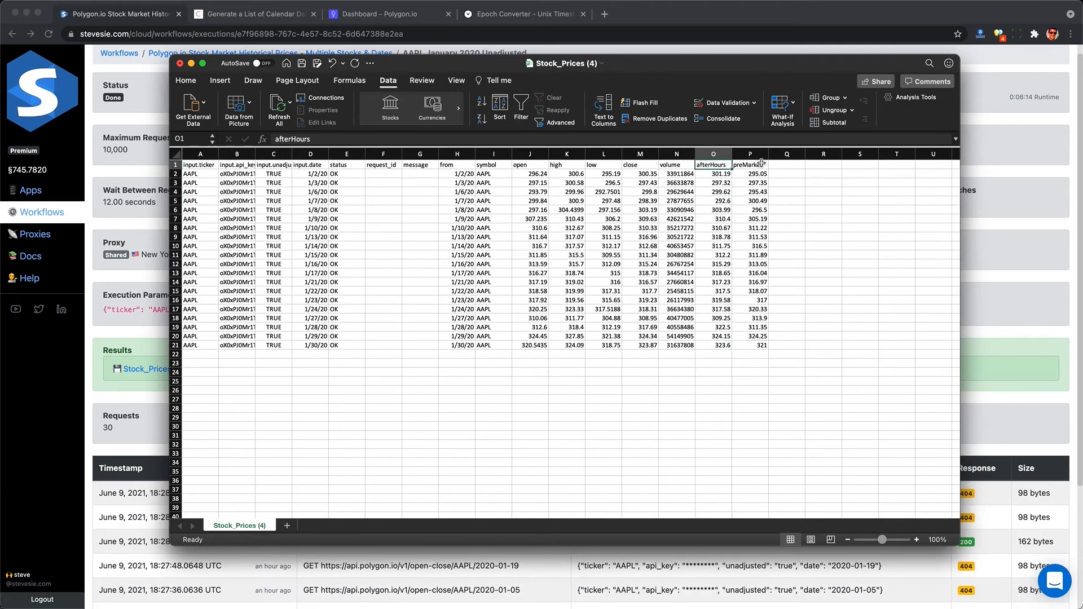